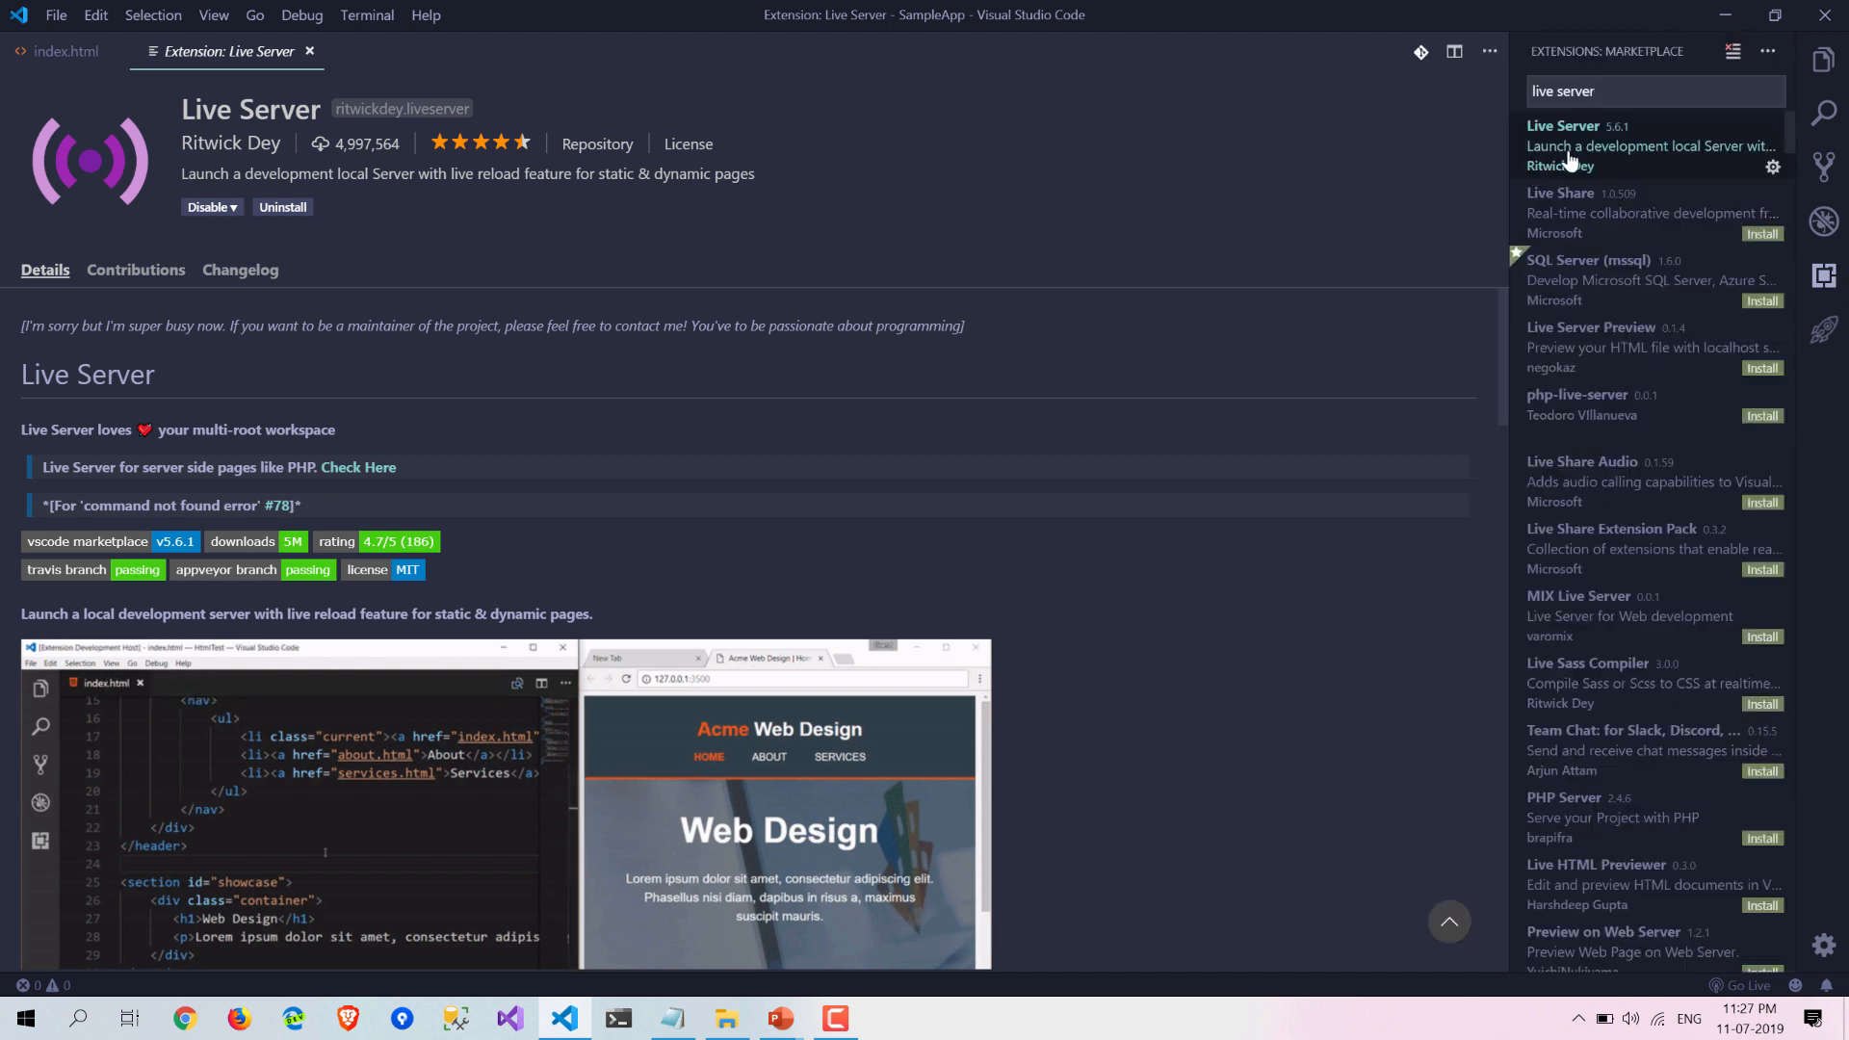
mouse_move(1569, 163)
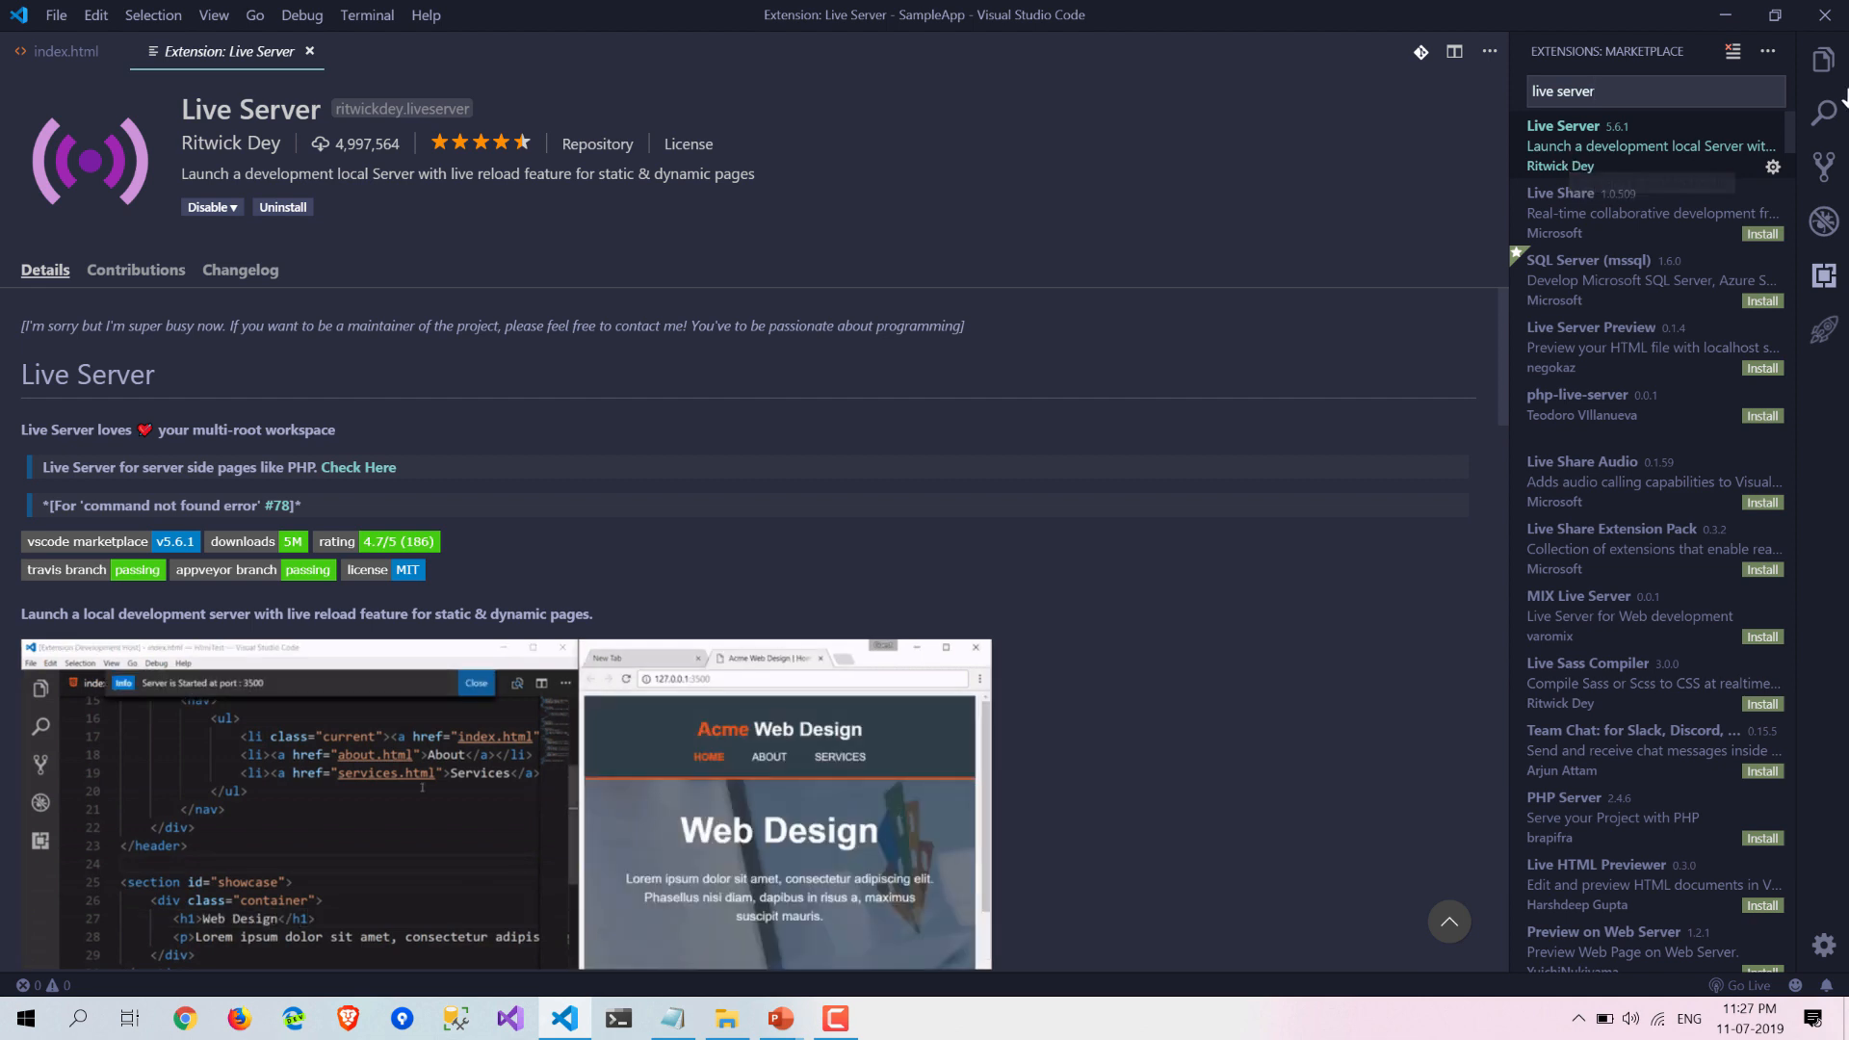
Open index.html from Explorer and add an h1 reading 'This is a cool extension for static page'.
click(1823, 60)
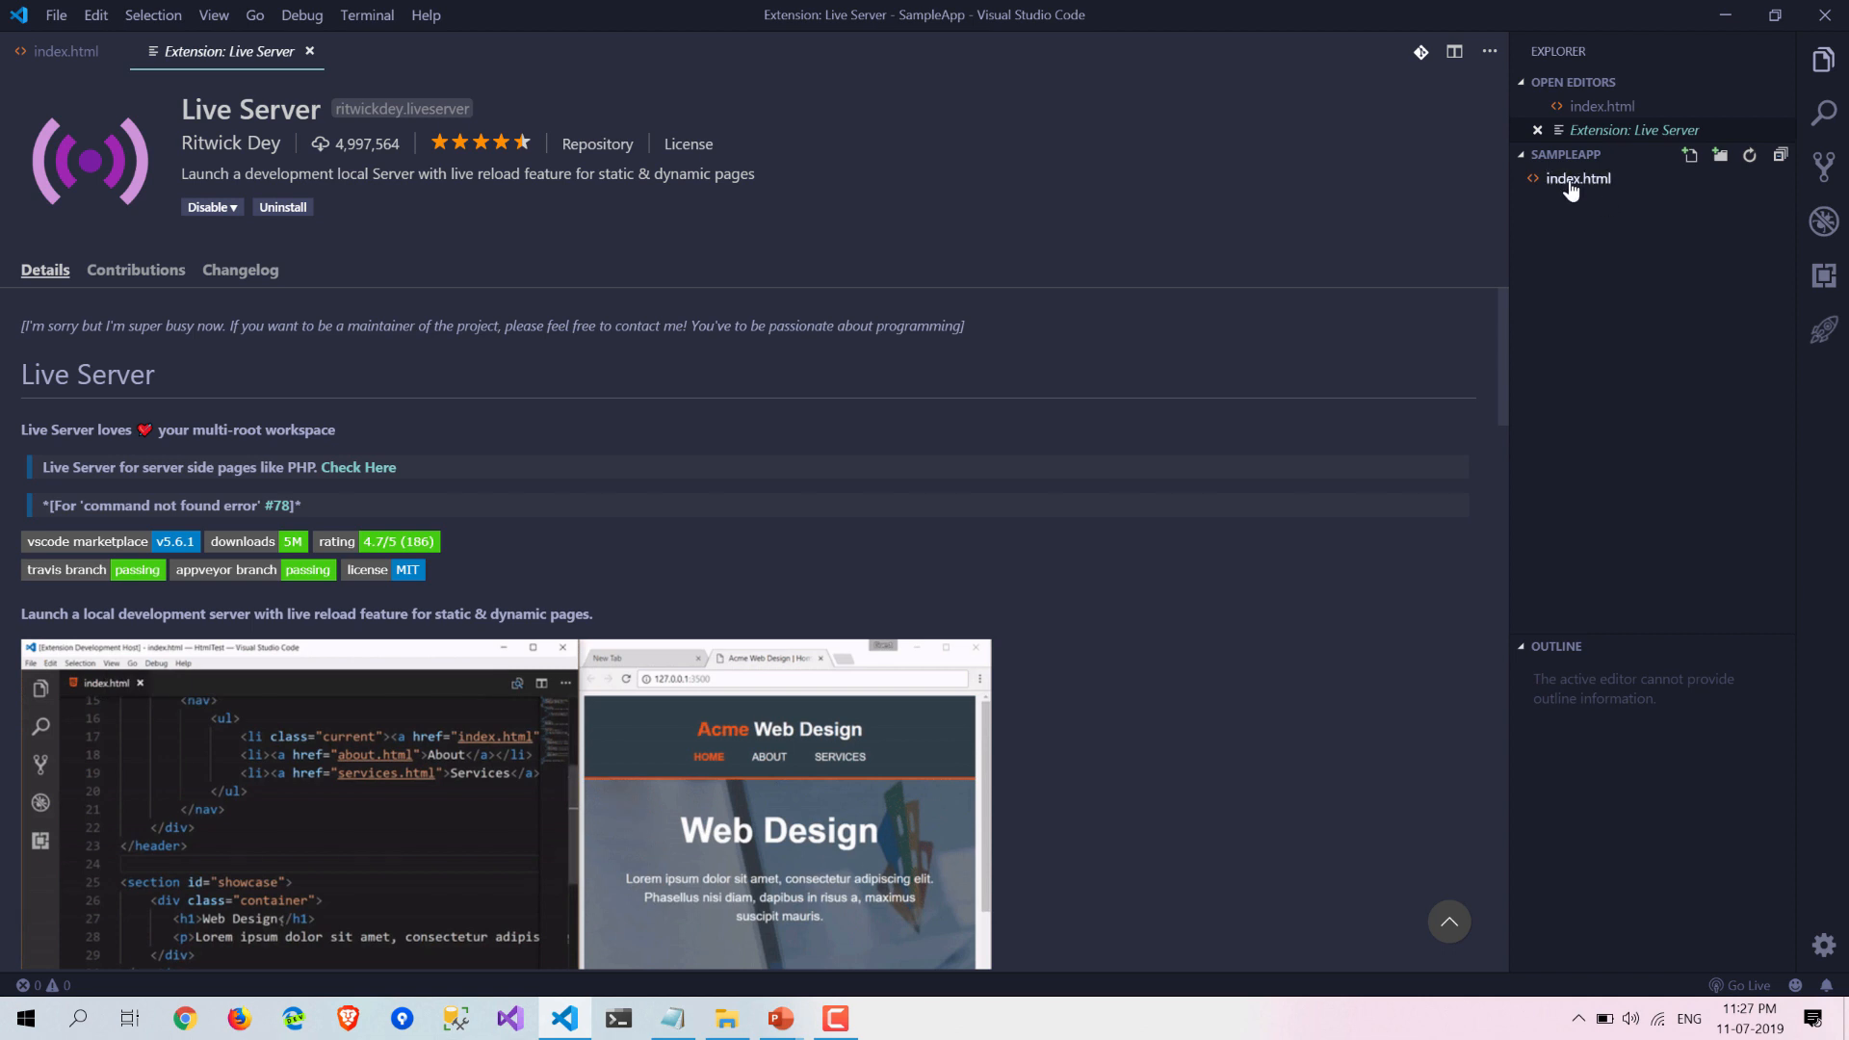
click(1576, 178)
text(<Body></Body>)
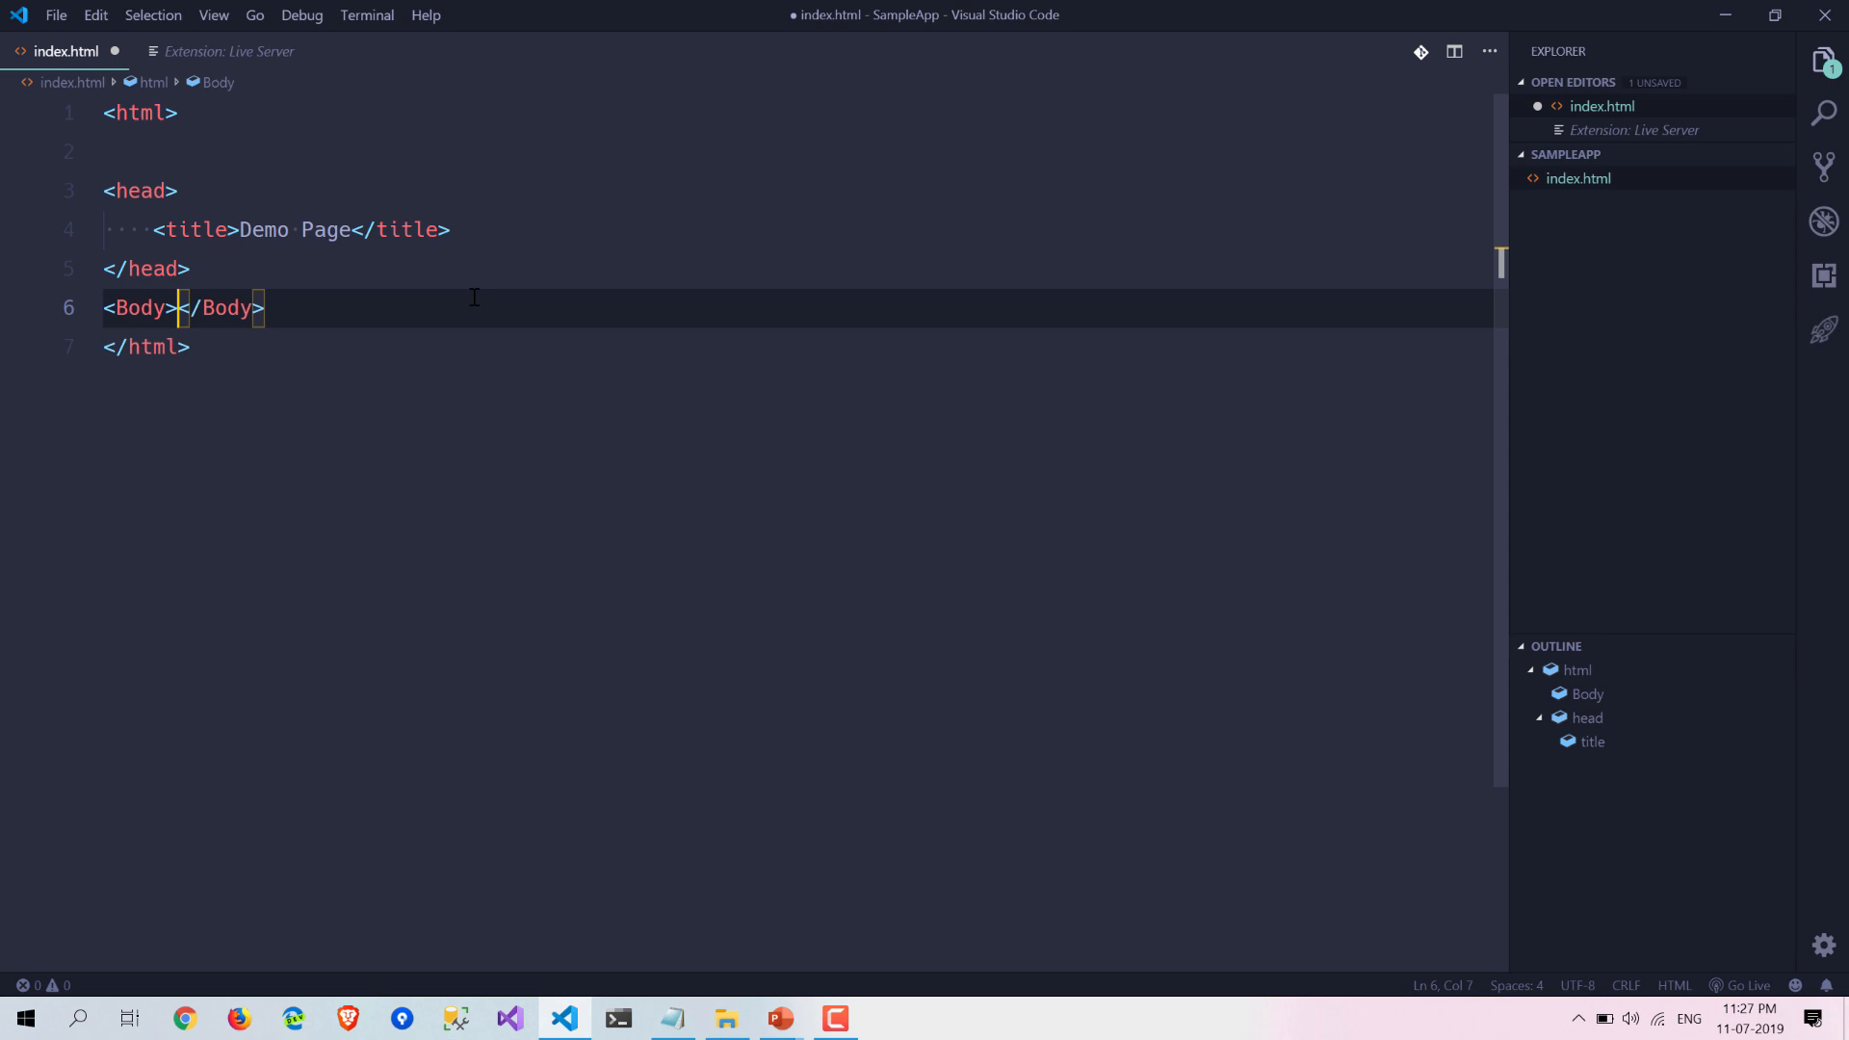
text(<h1></h1>)
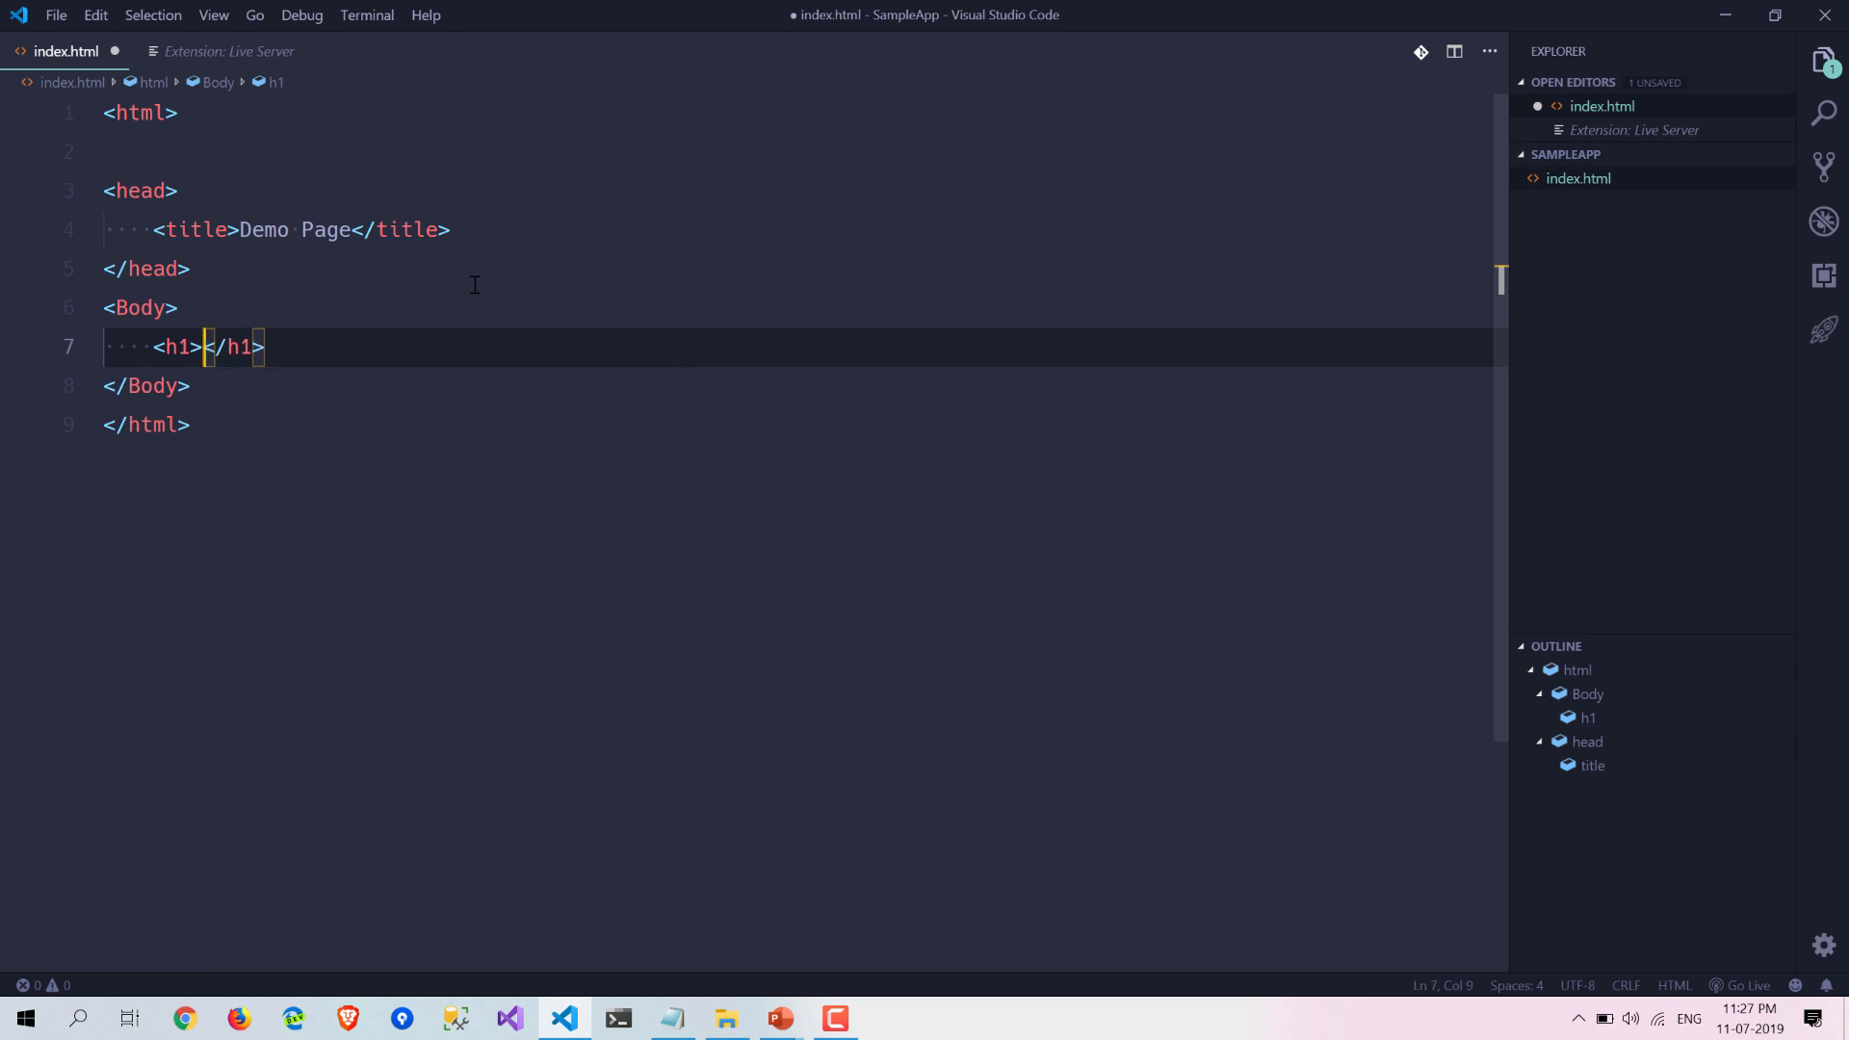
text(This is a c)
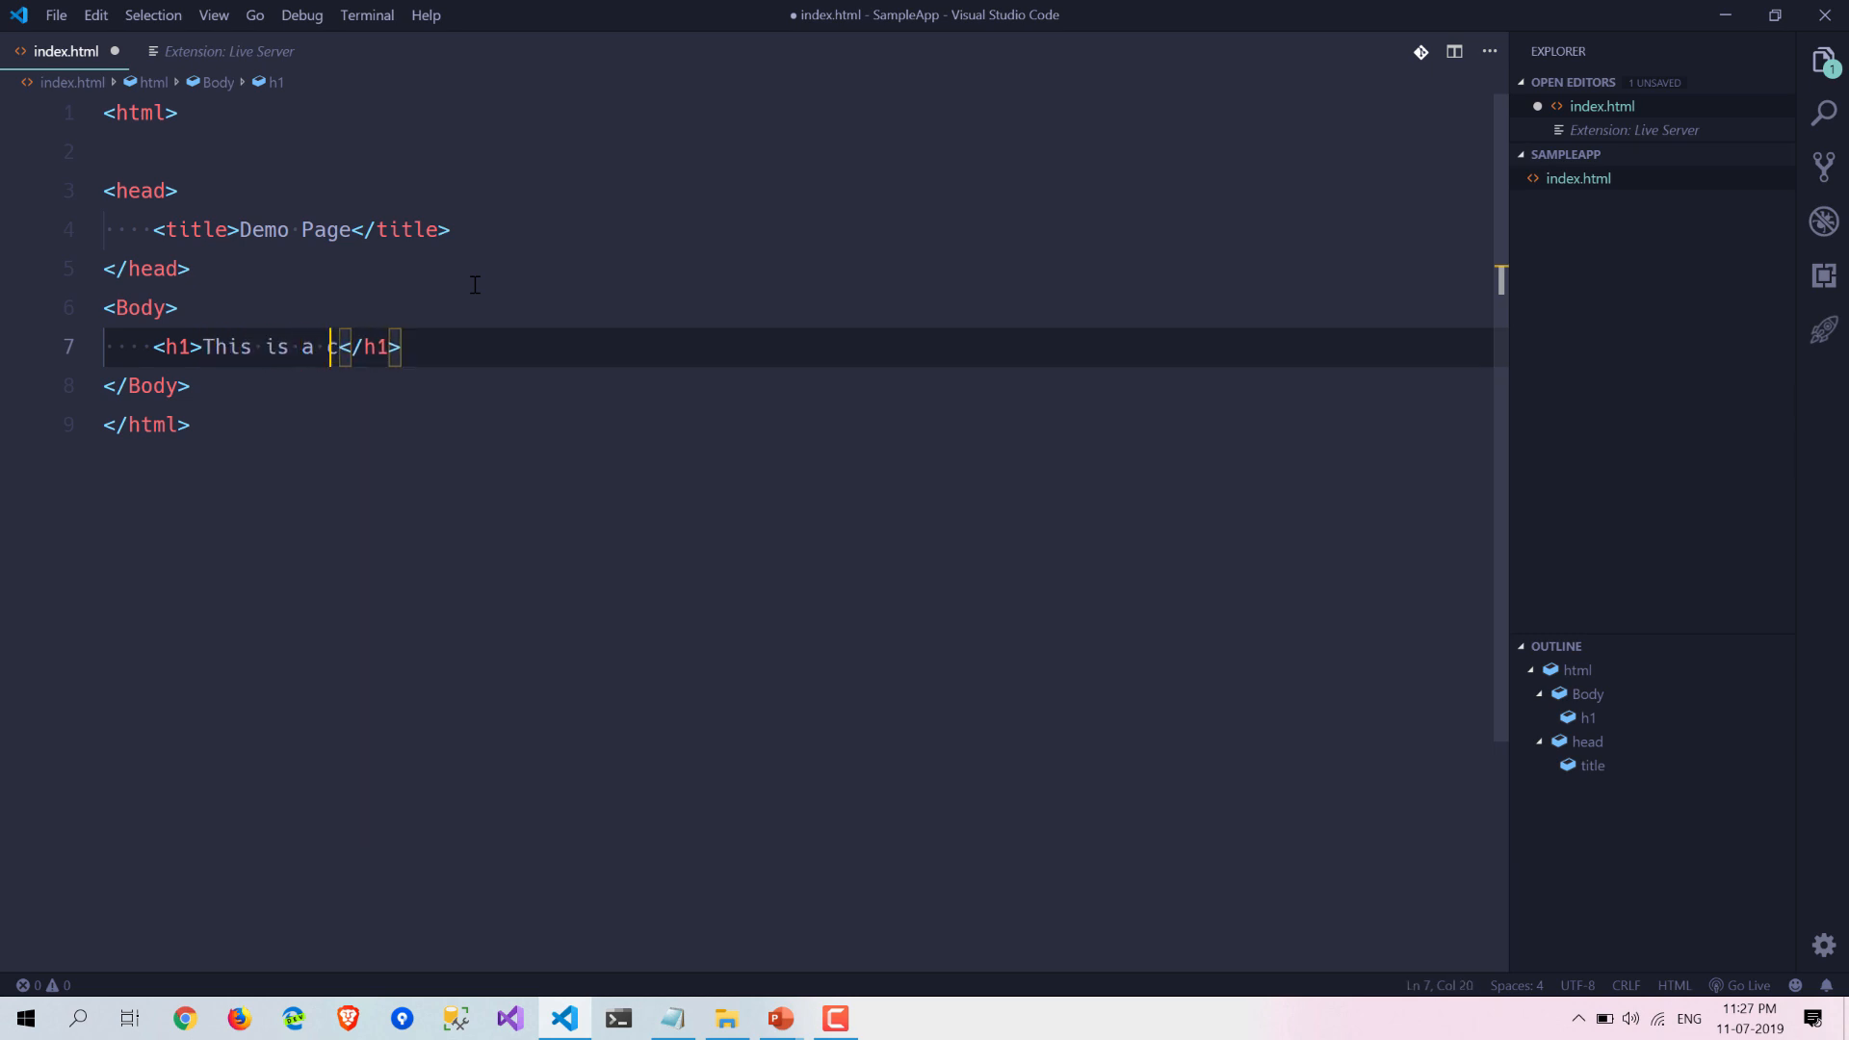
text(ool extension f)
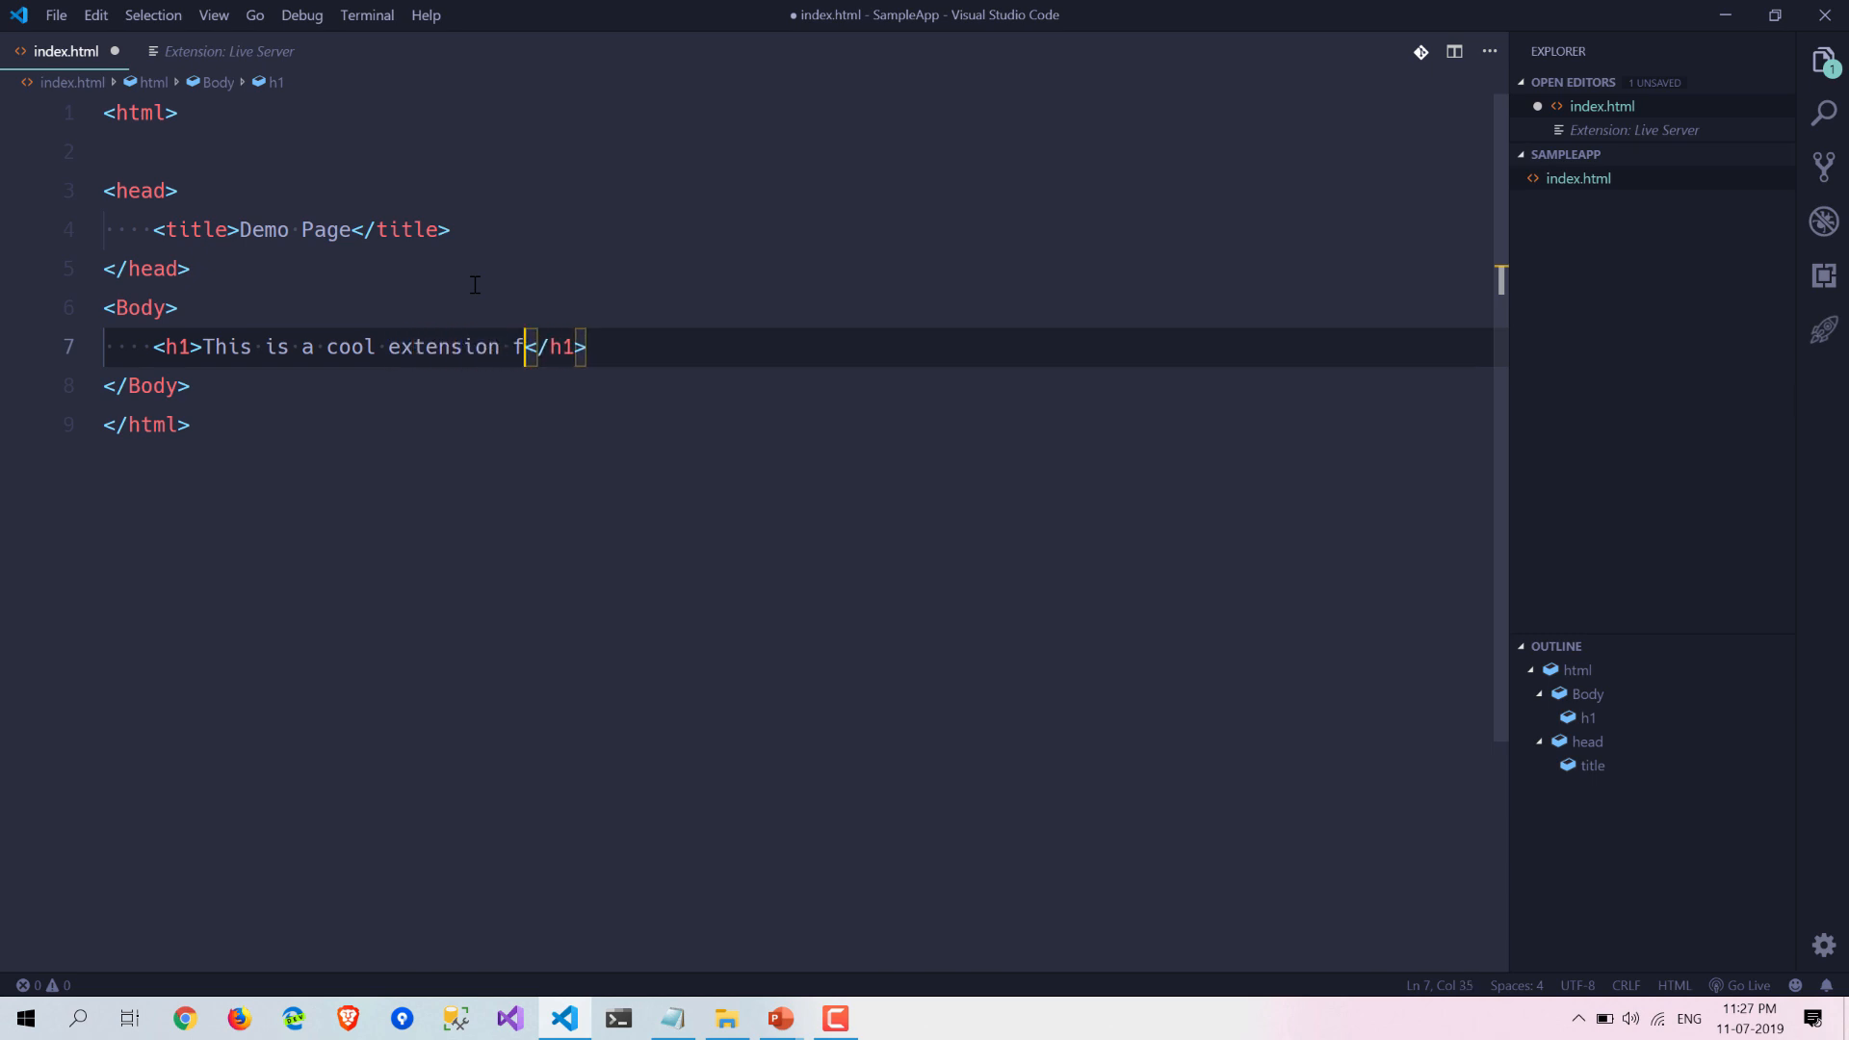
key(Backspace)
text(or single )
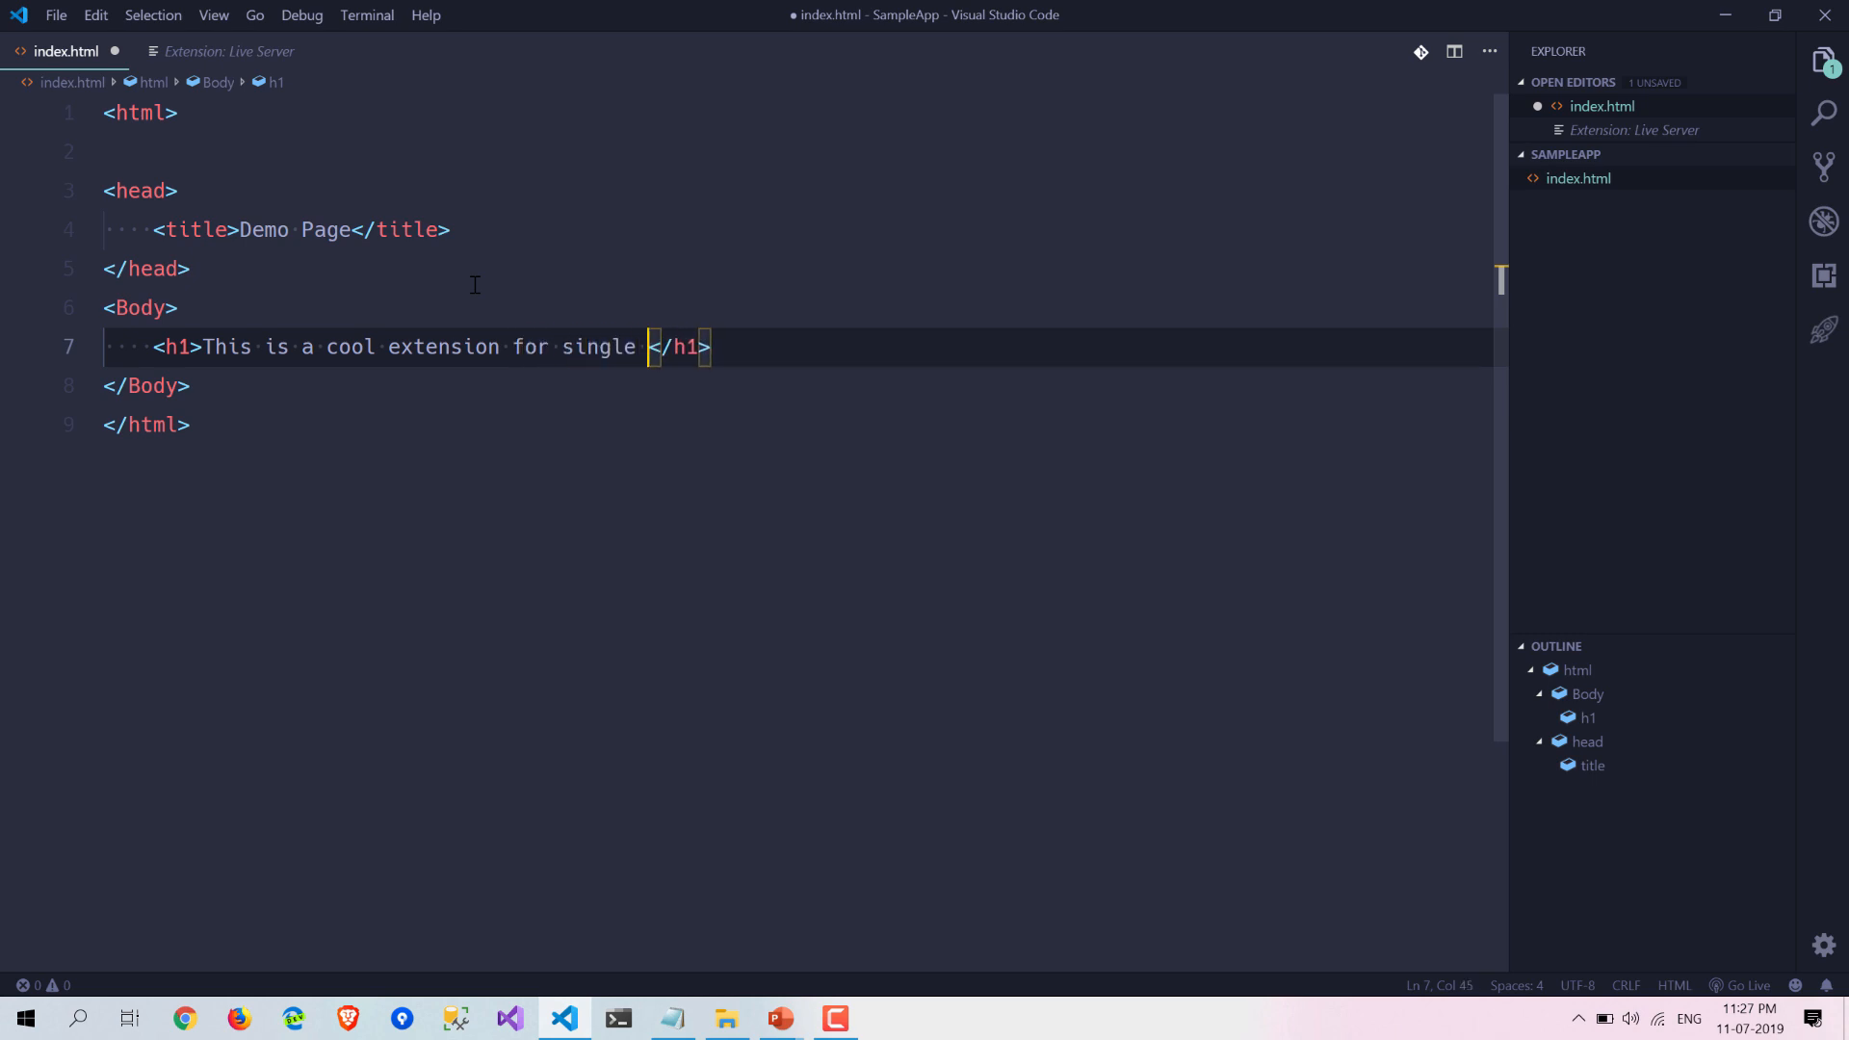
key(BackSpace)
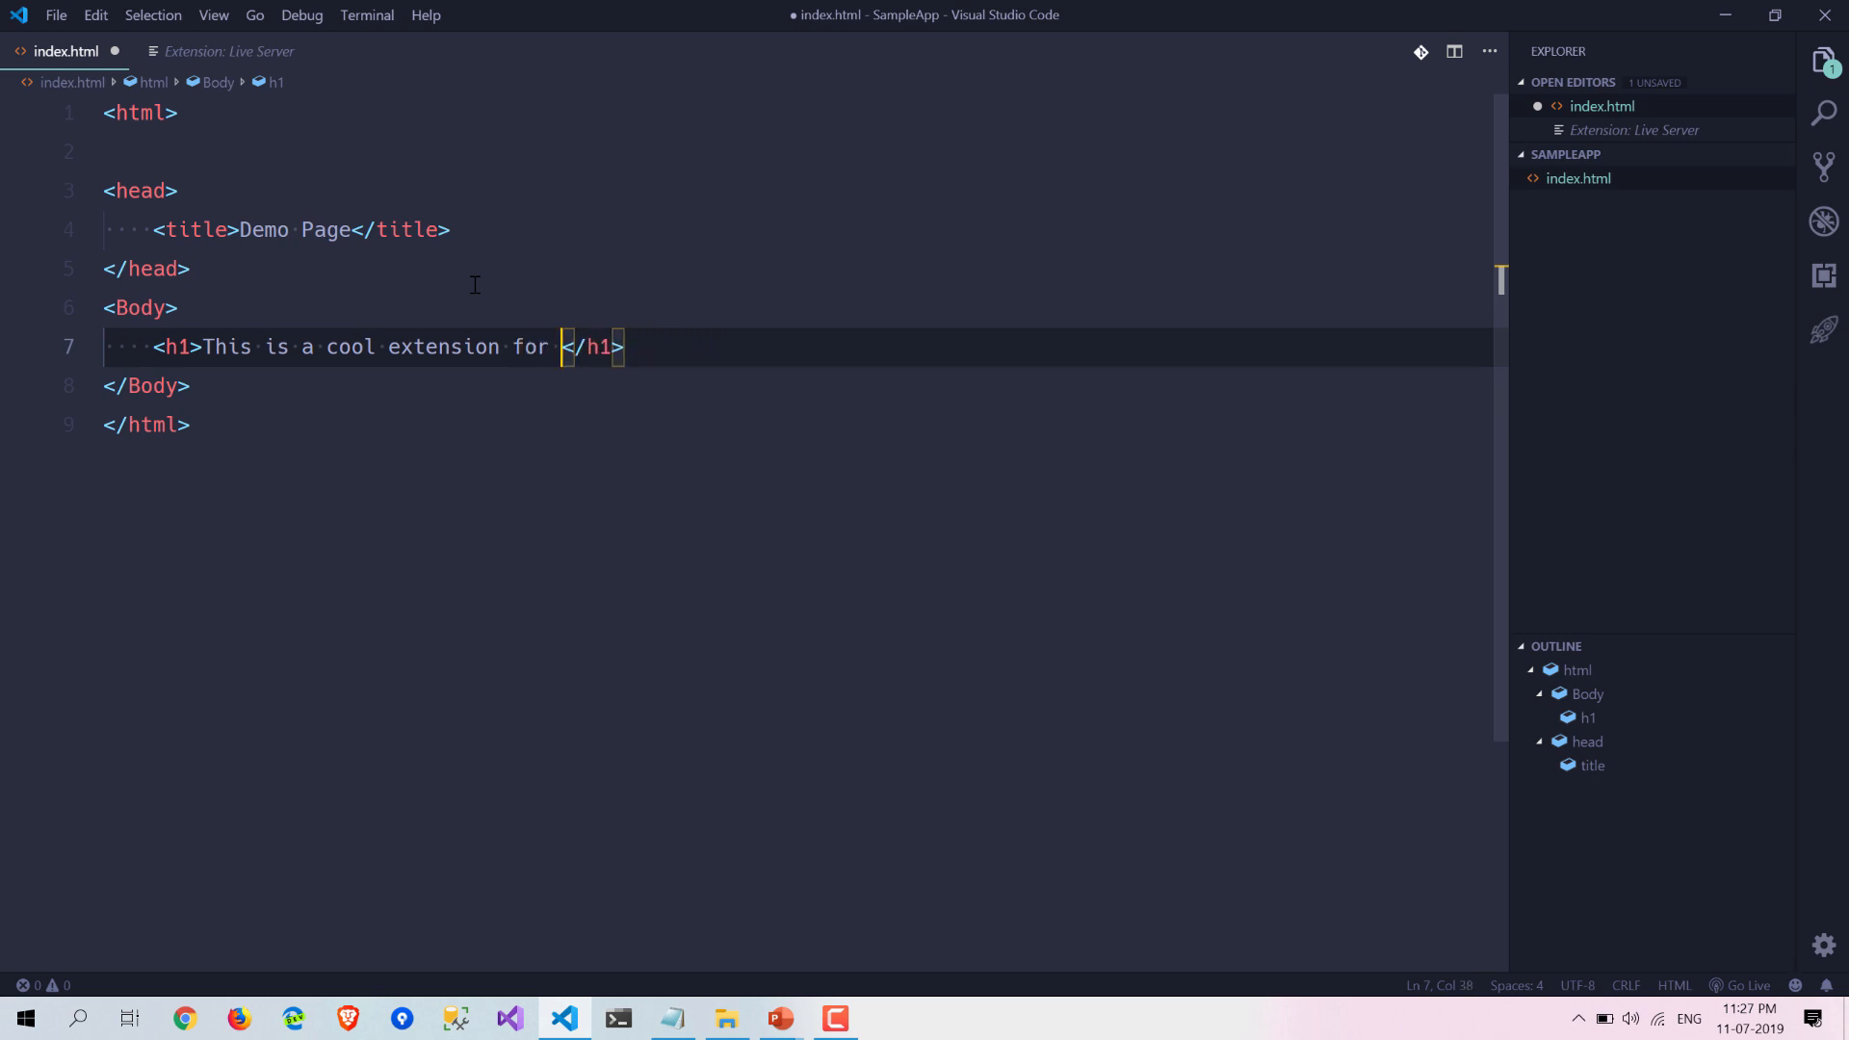
text(static)
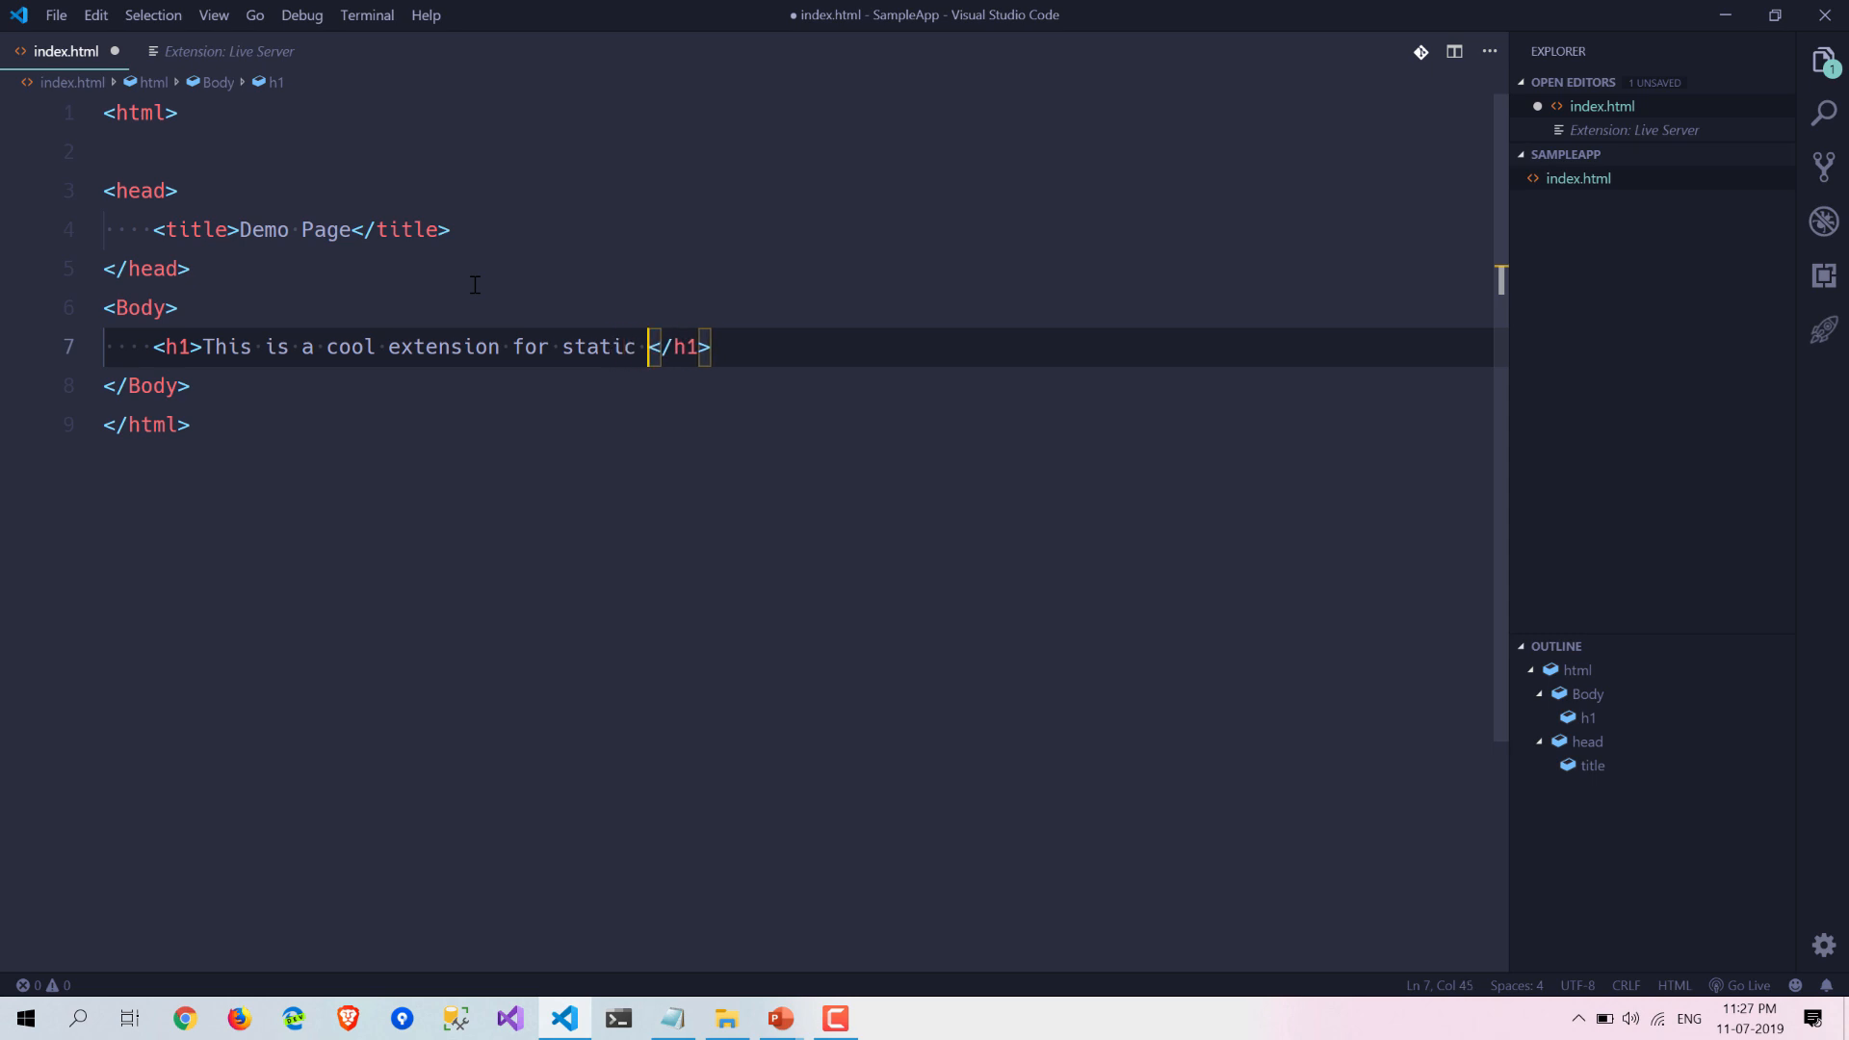
text(page)
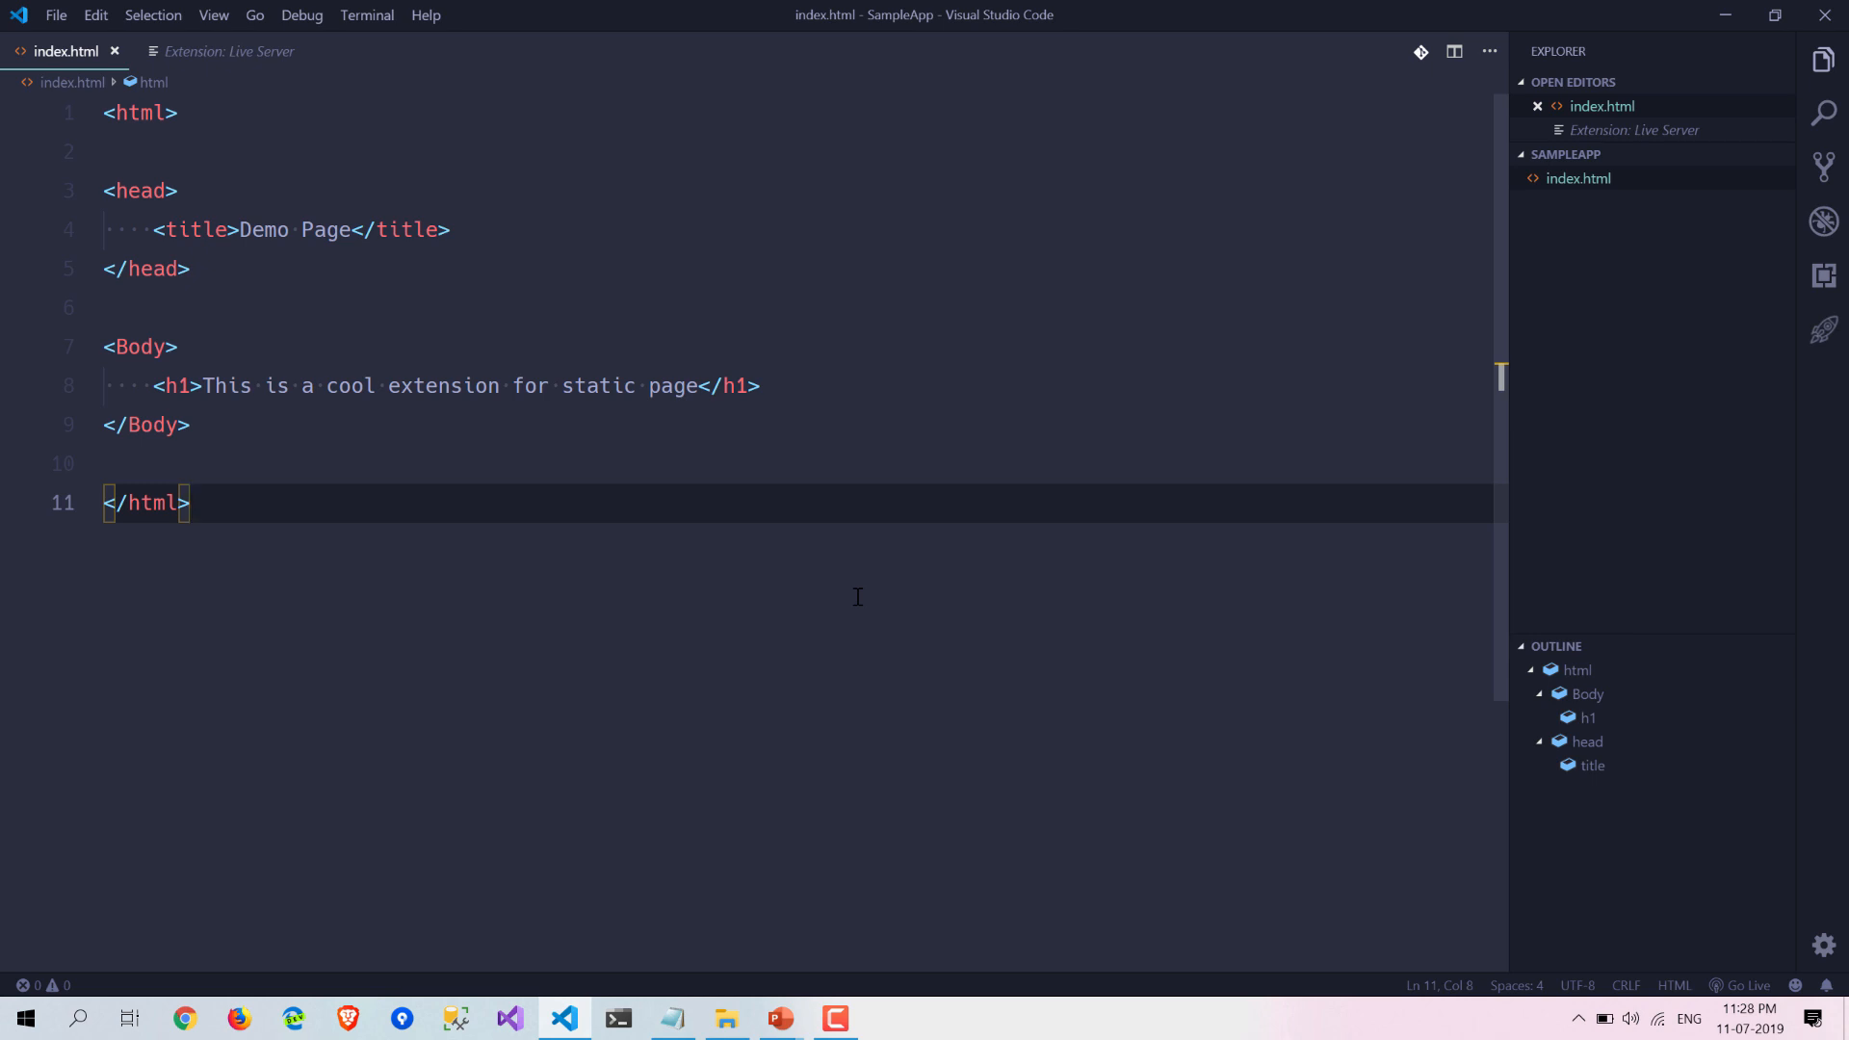
mouse_move(1403, 925)
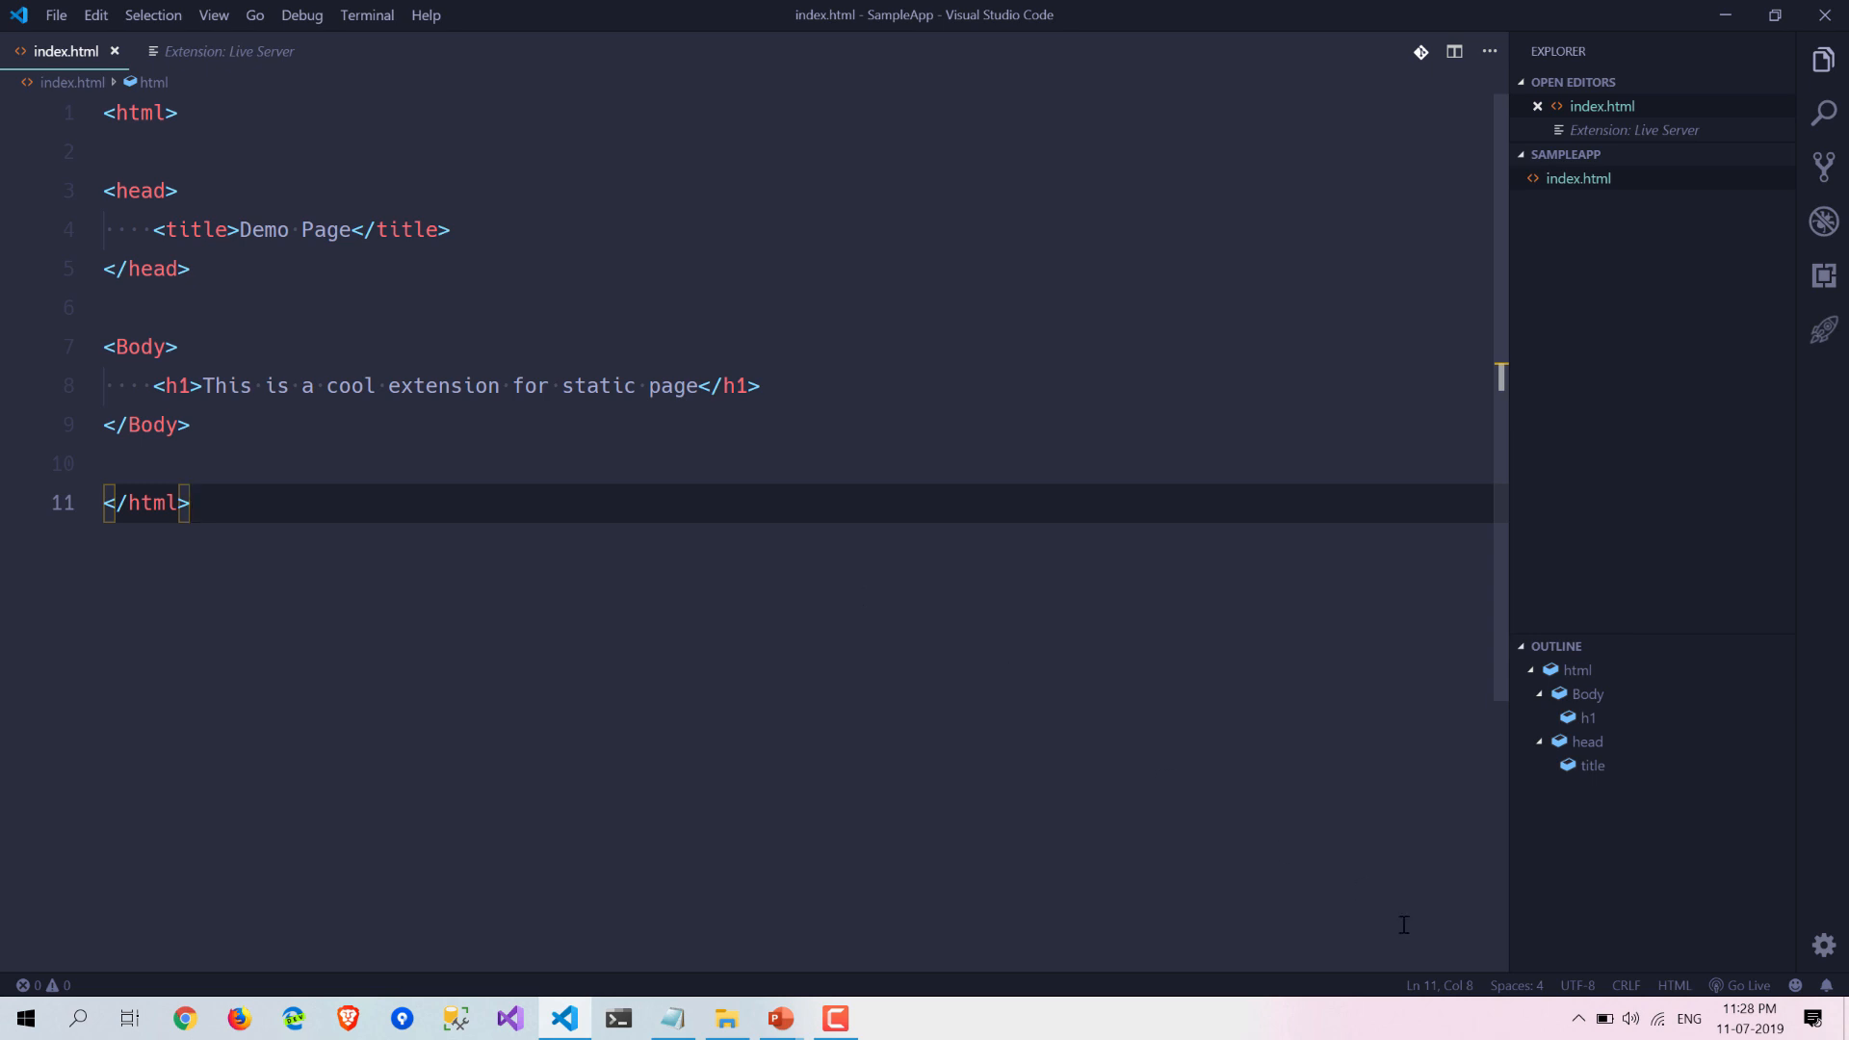
mouse_move(1751, 984)
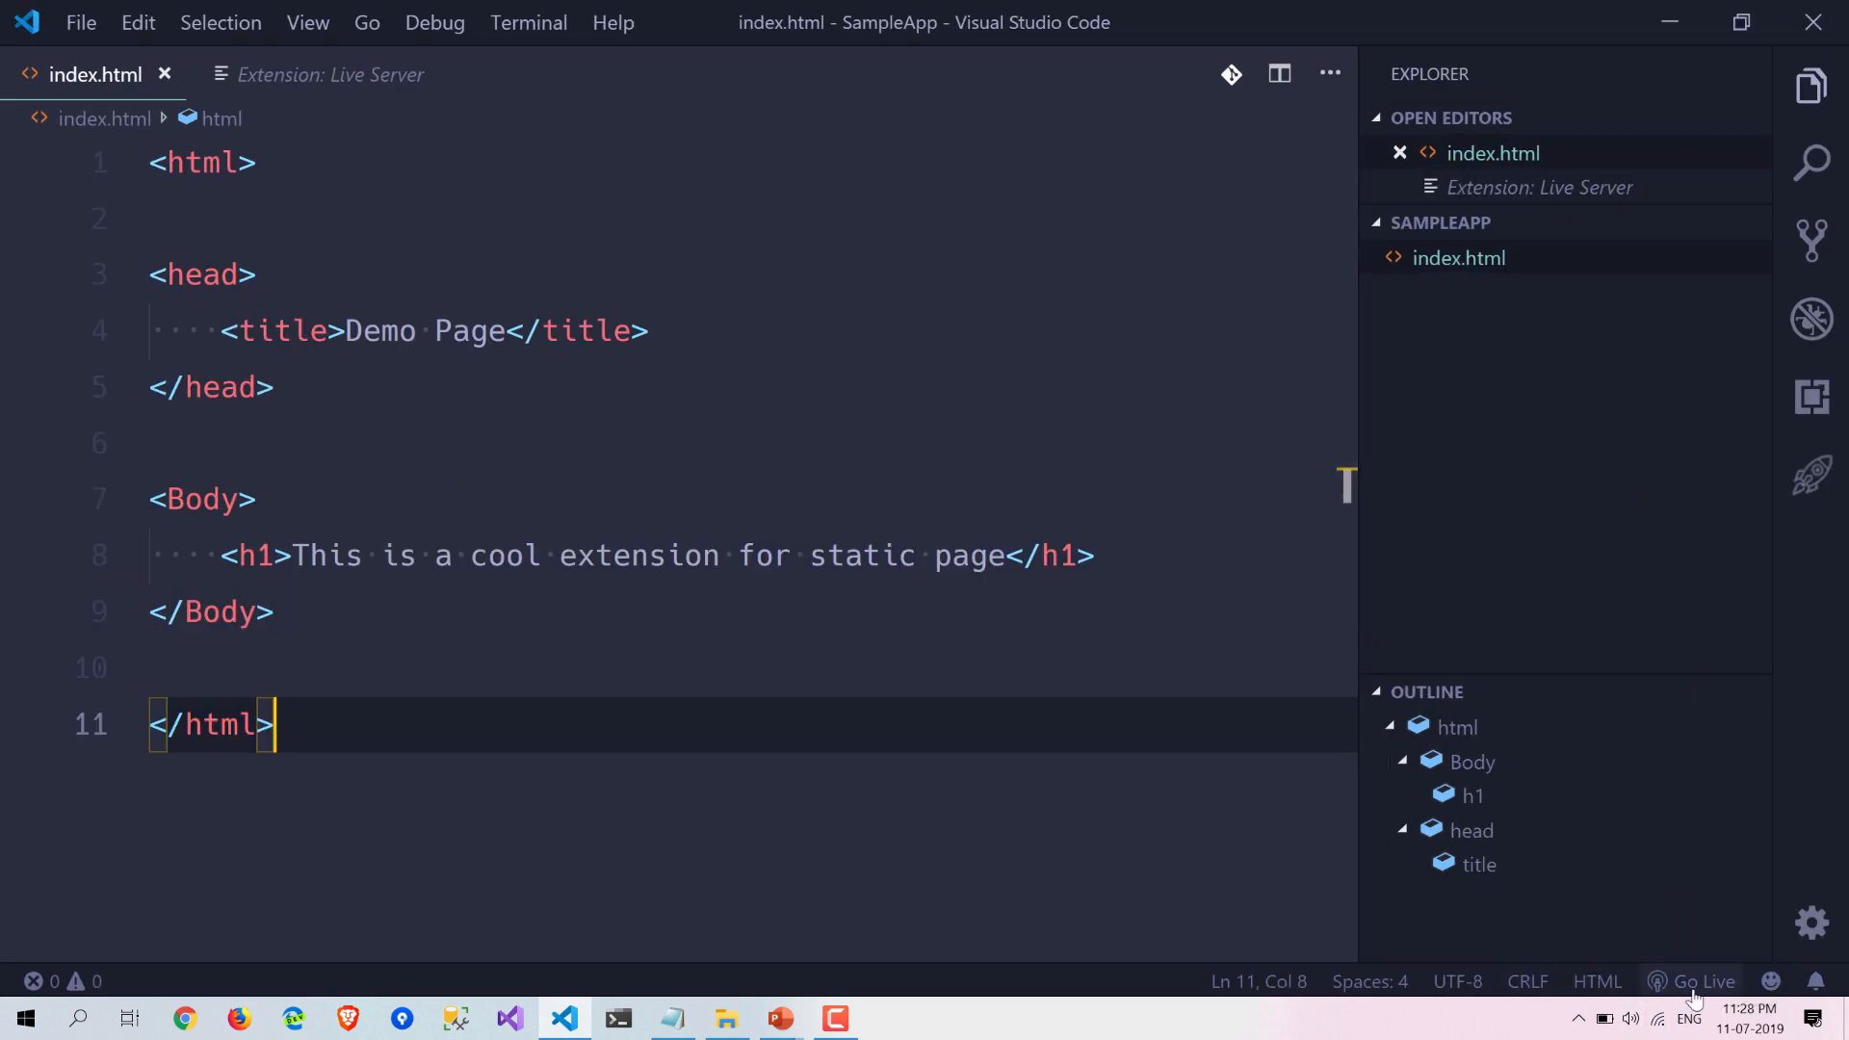
mouse_move(1695, 982)
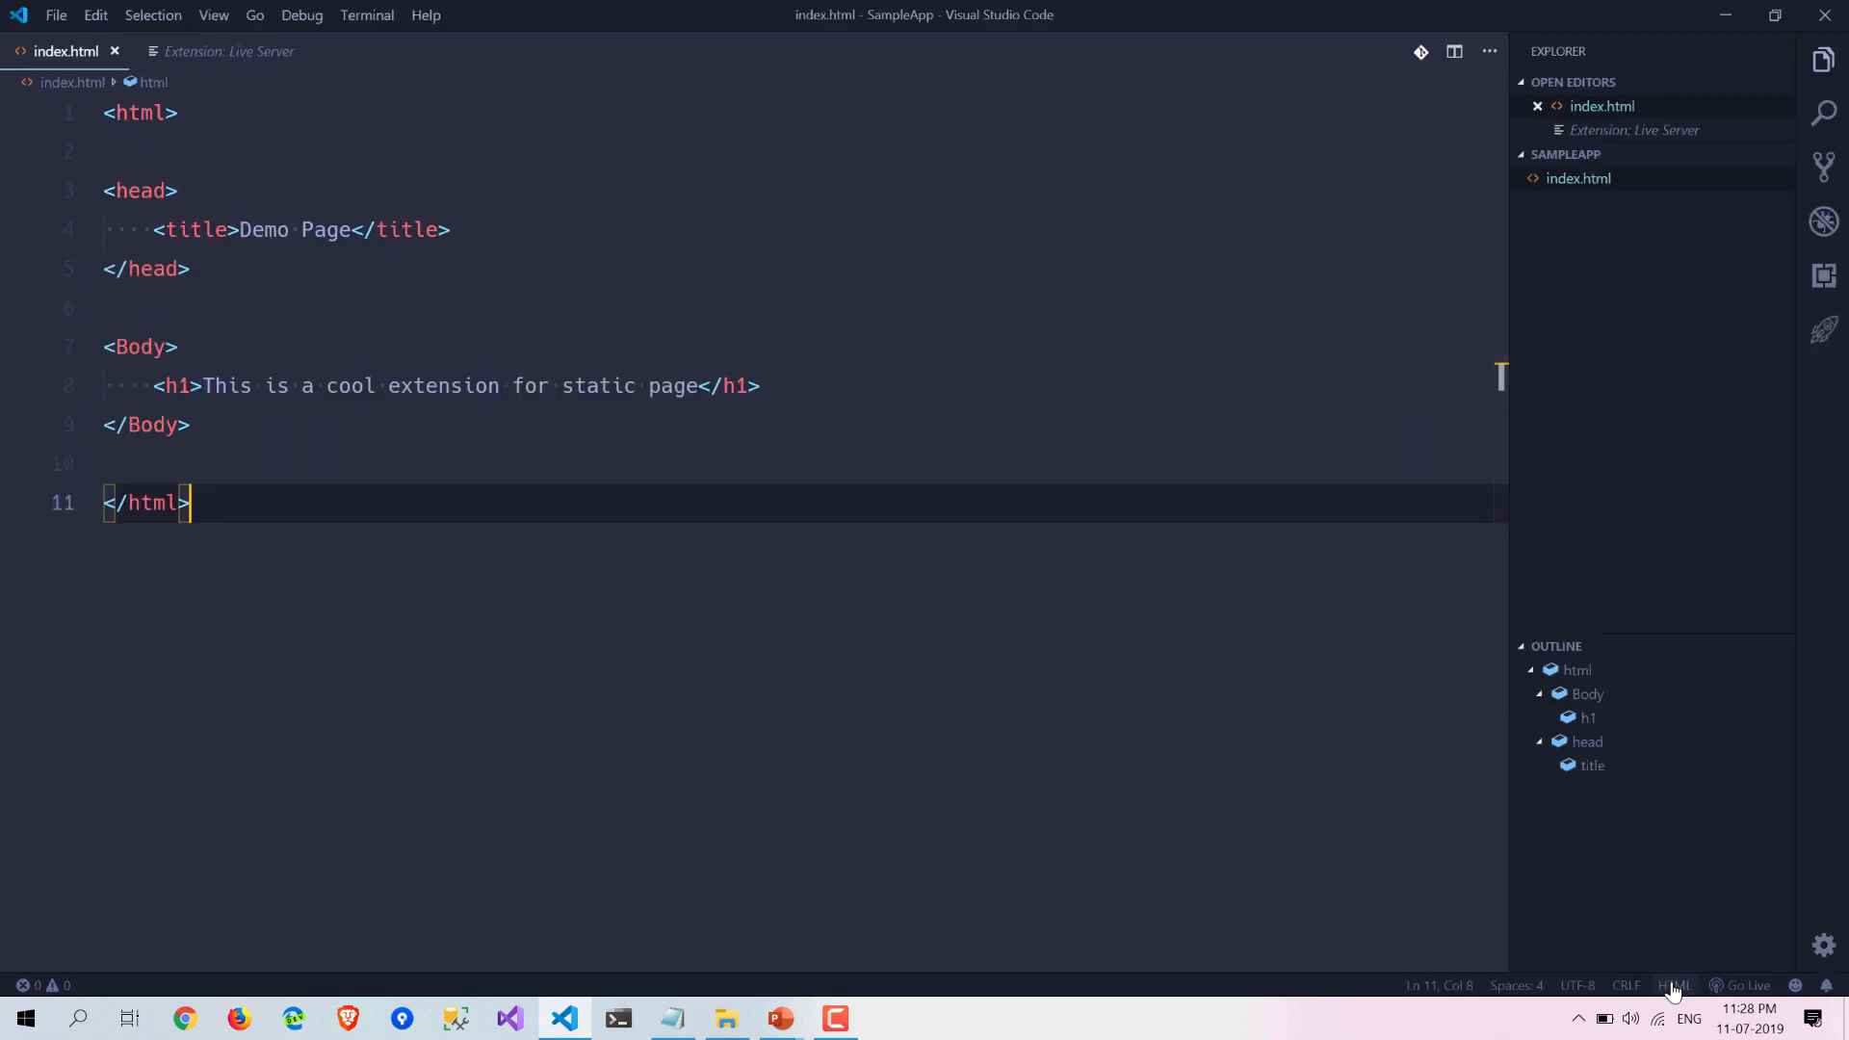
Run 'Live Server: Open with Live Server' from the command palette.
key(ctrl+shift+p)
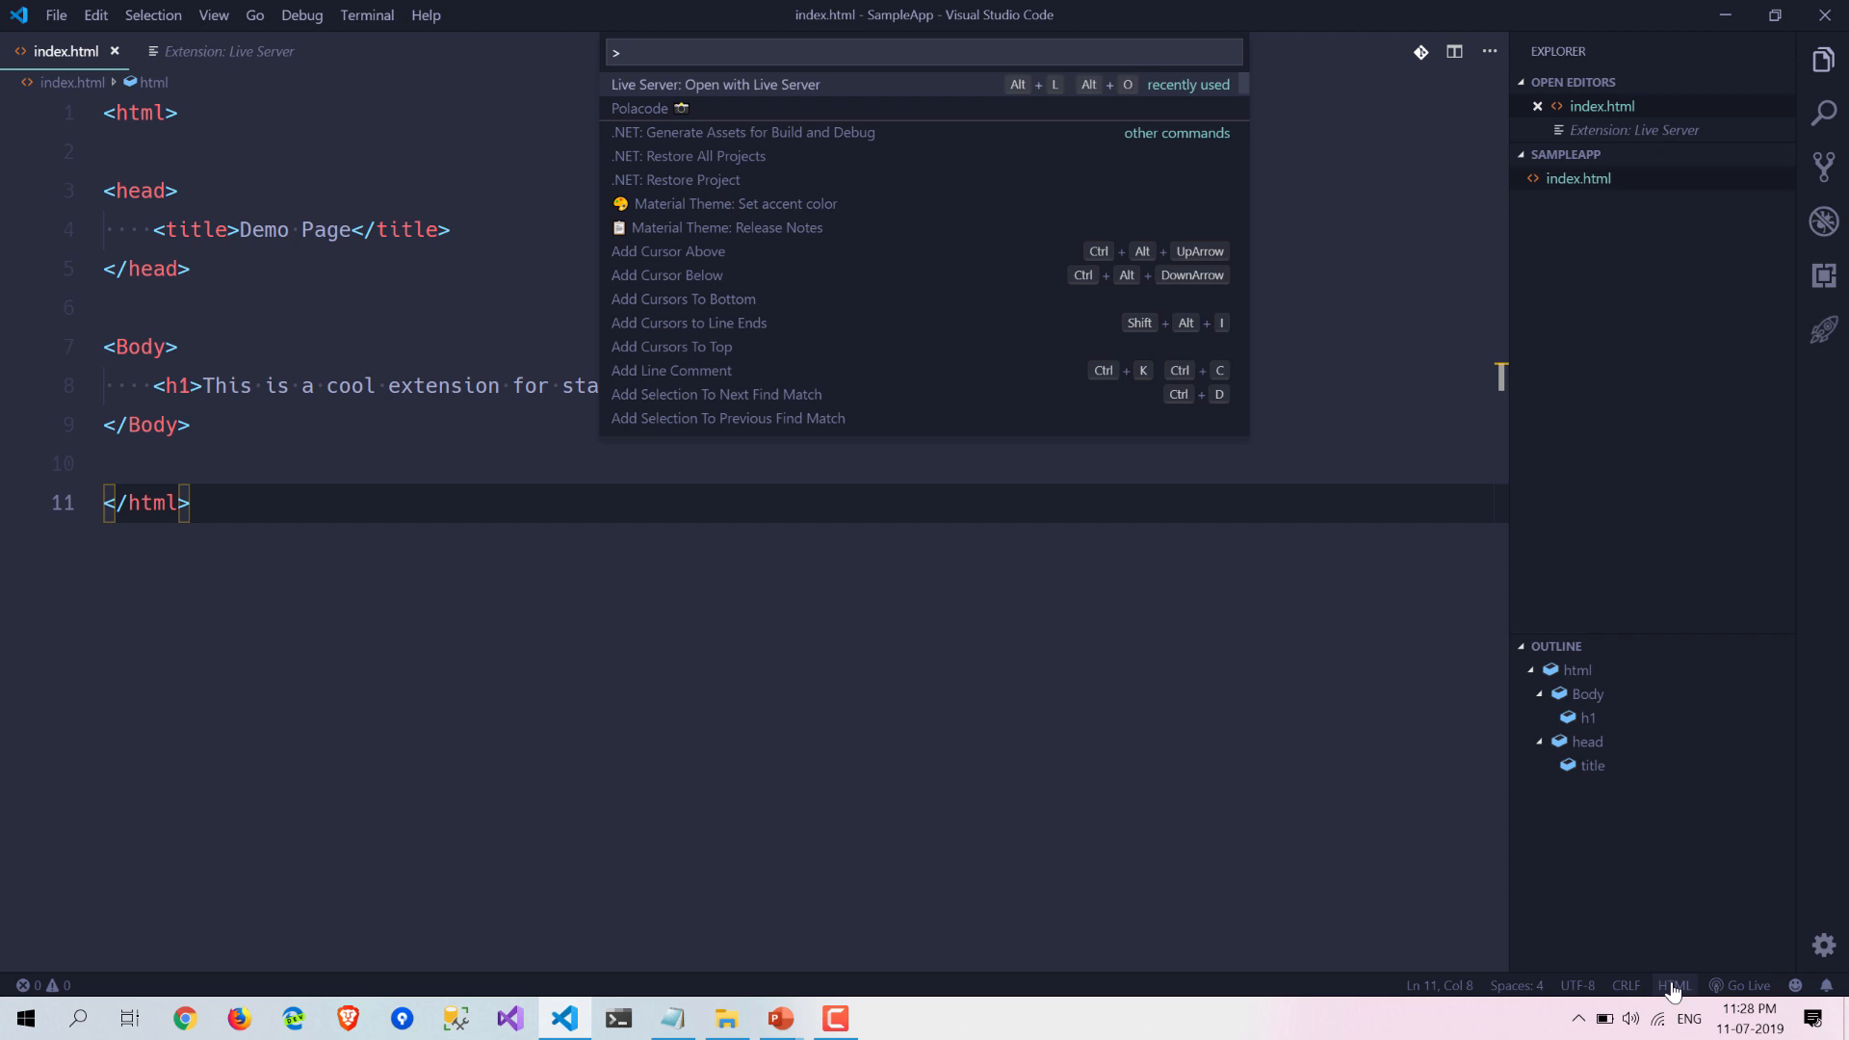
mouse_move(647, 107)
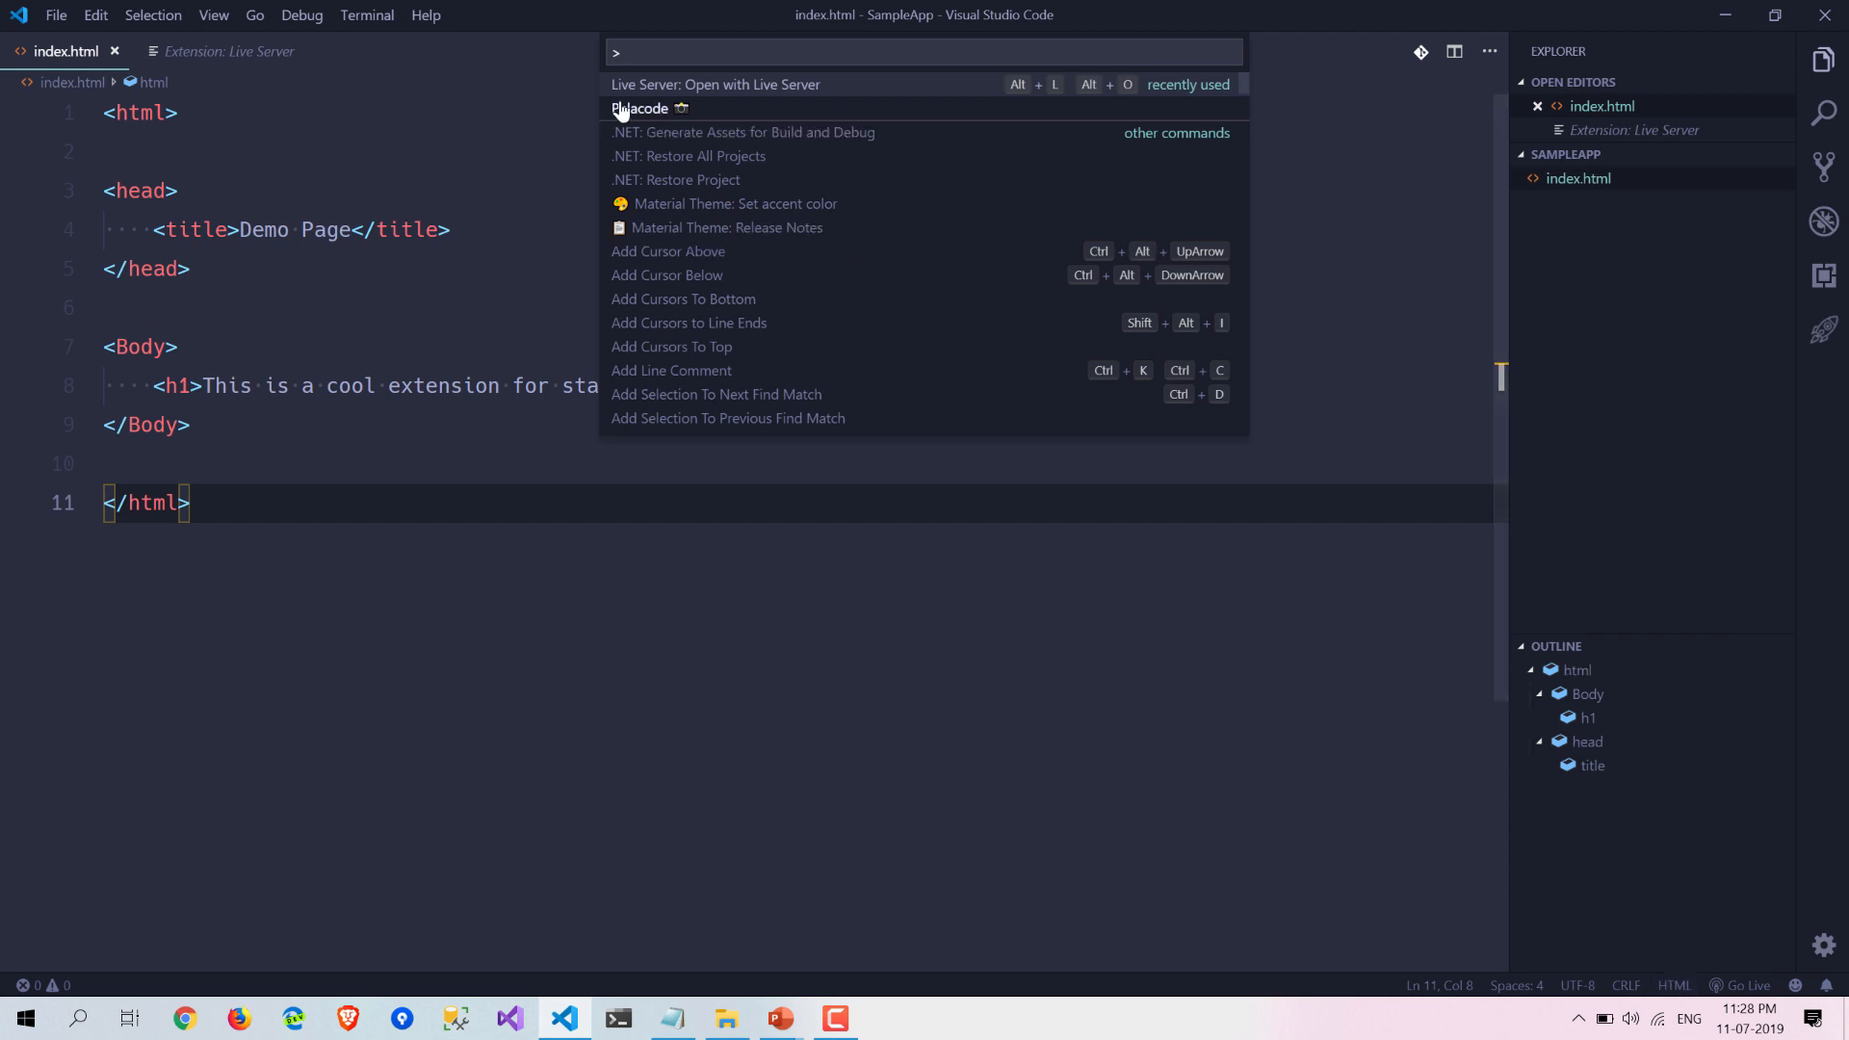
mouse_move(749, 99)
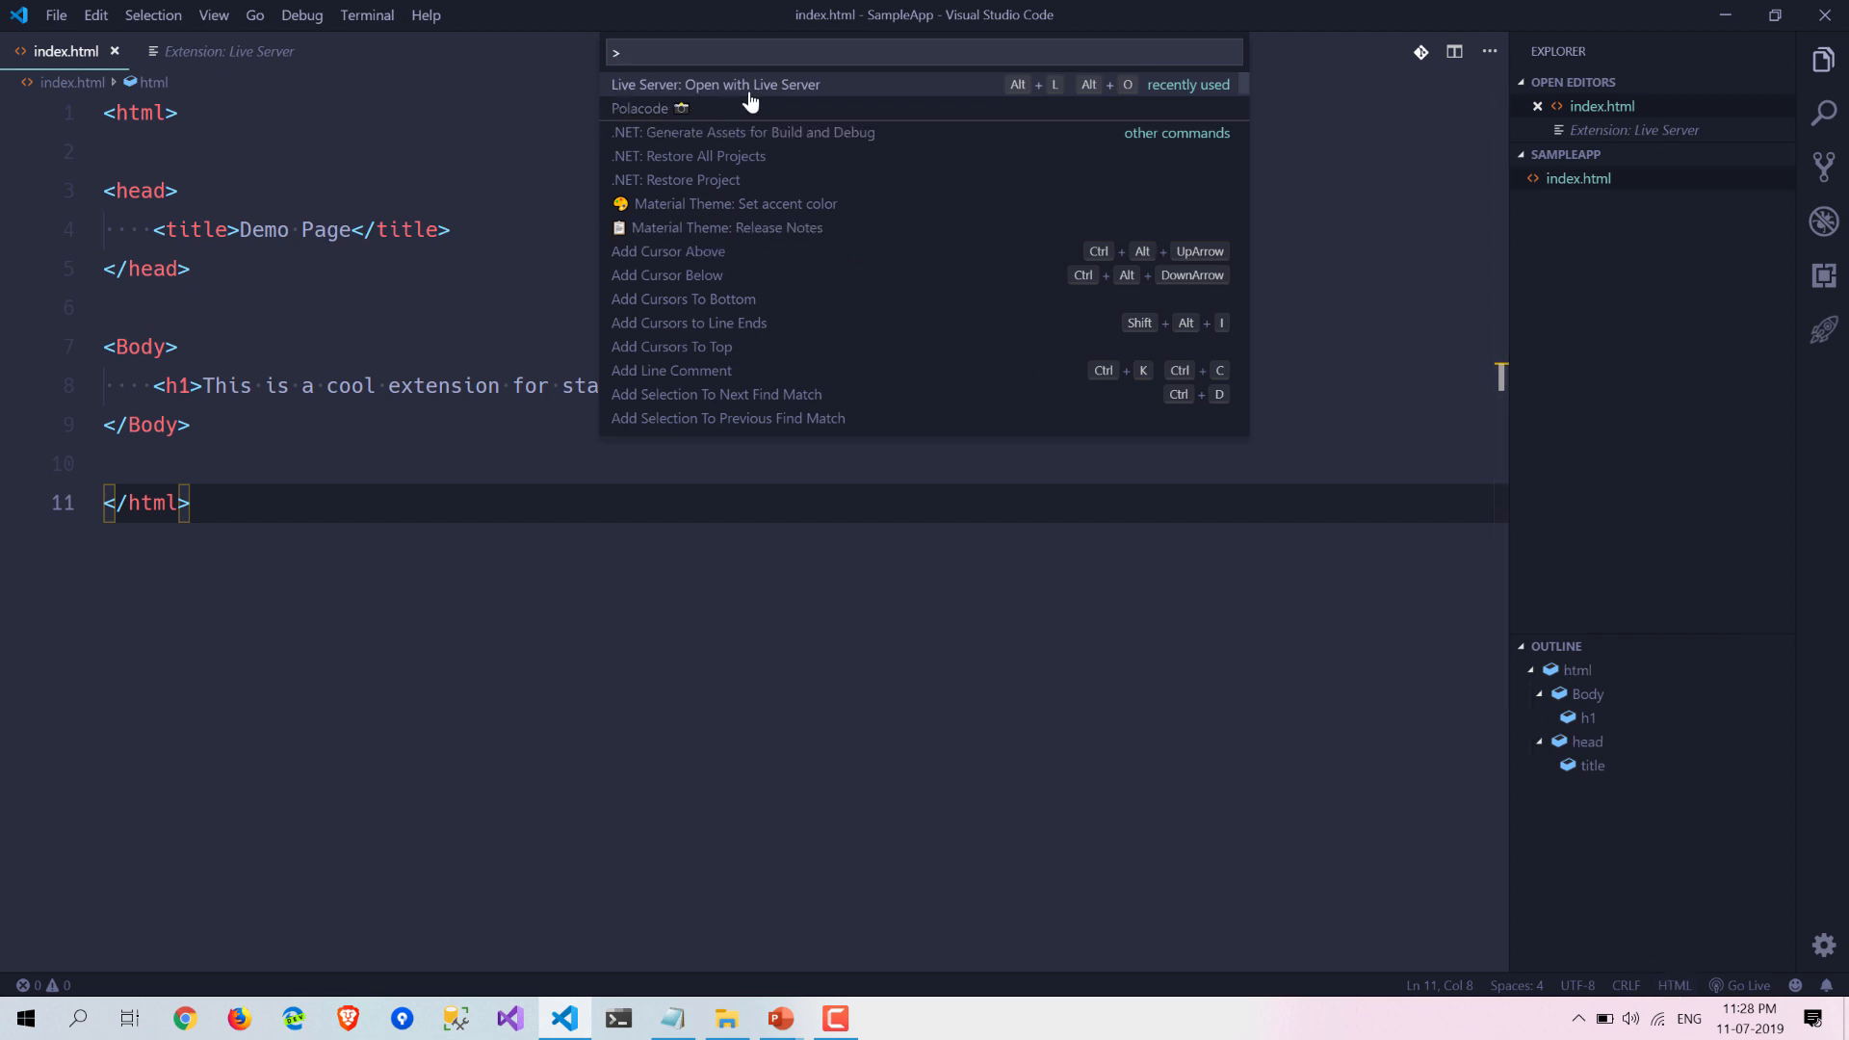
click(715, 84)
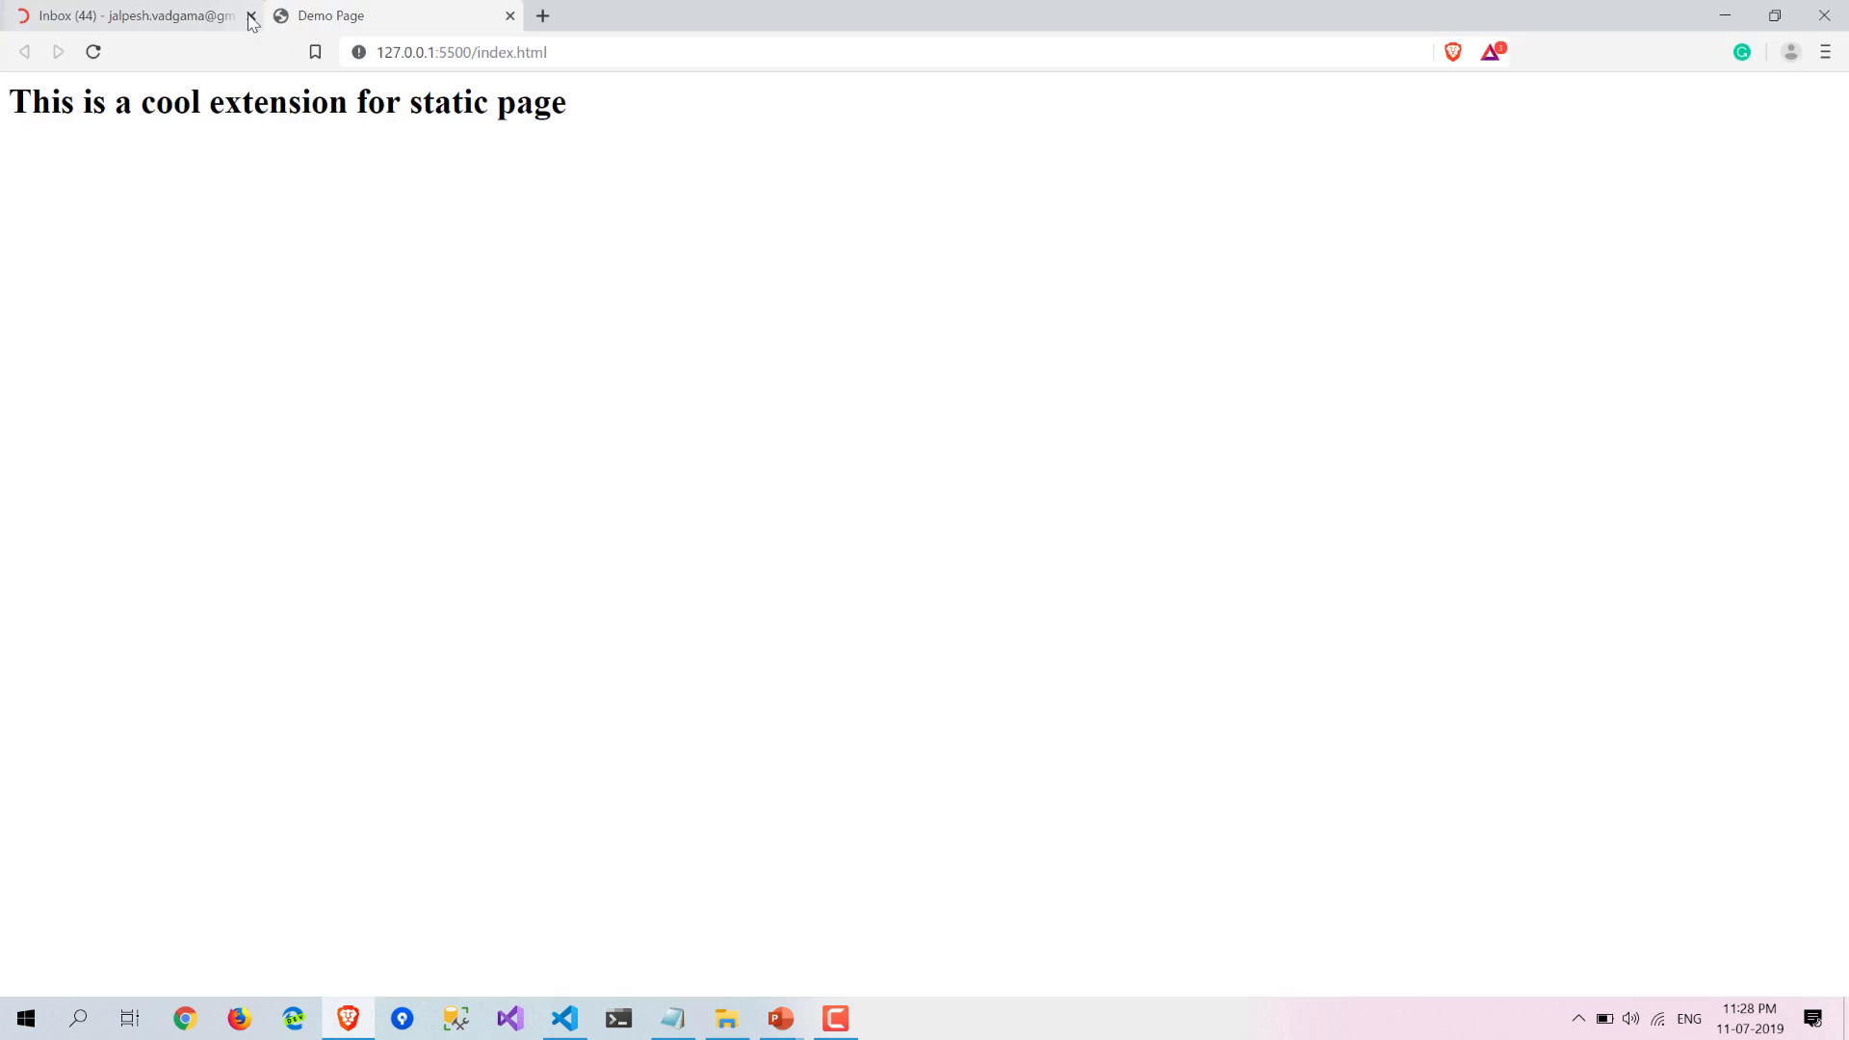
Close the extra Brave tab, keeping the 127.0.0.1:5500 Demo Page tab open.
click(250, 15)
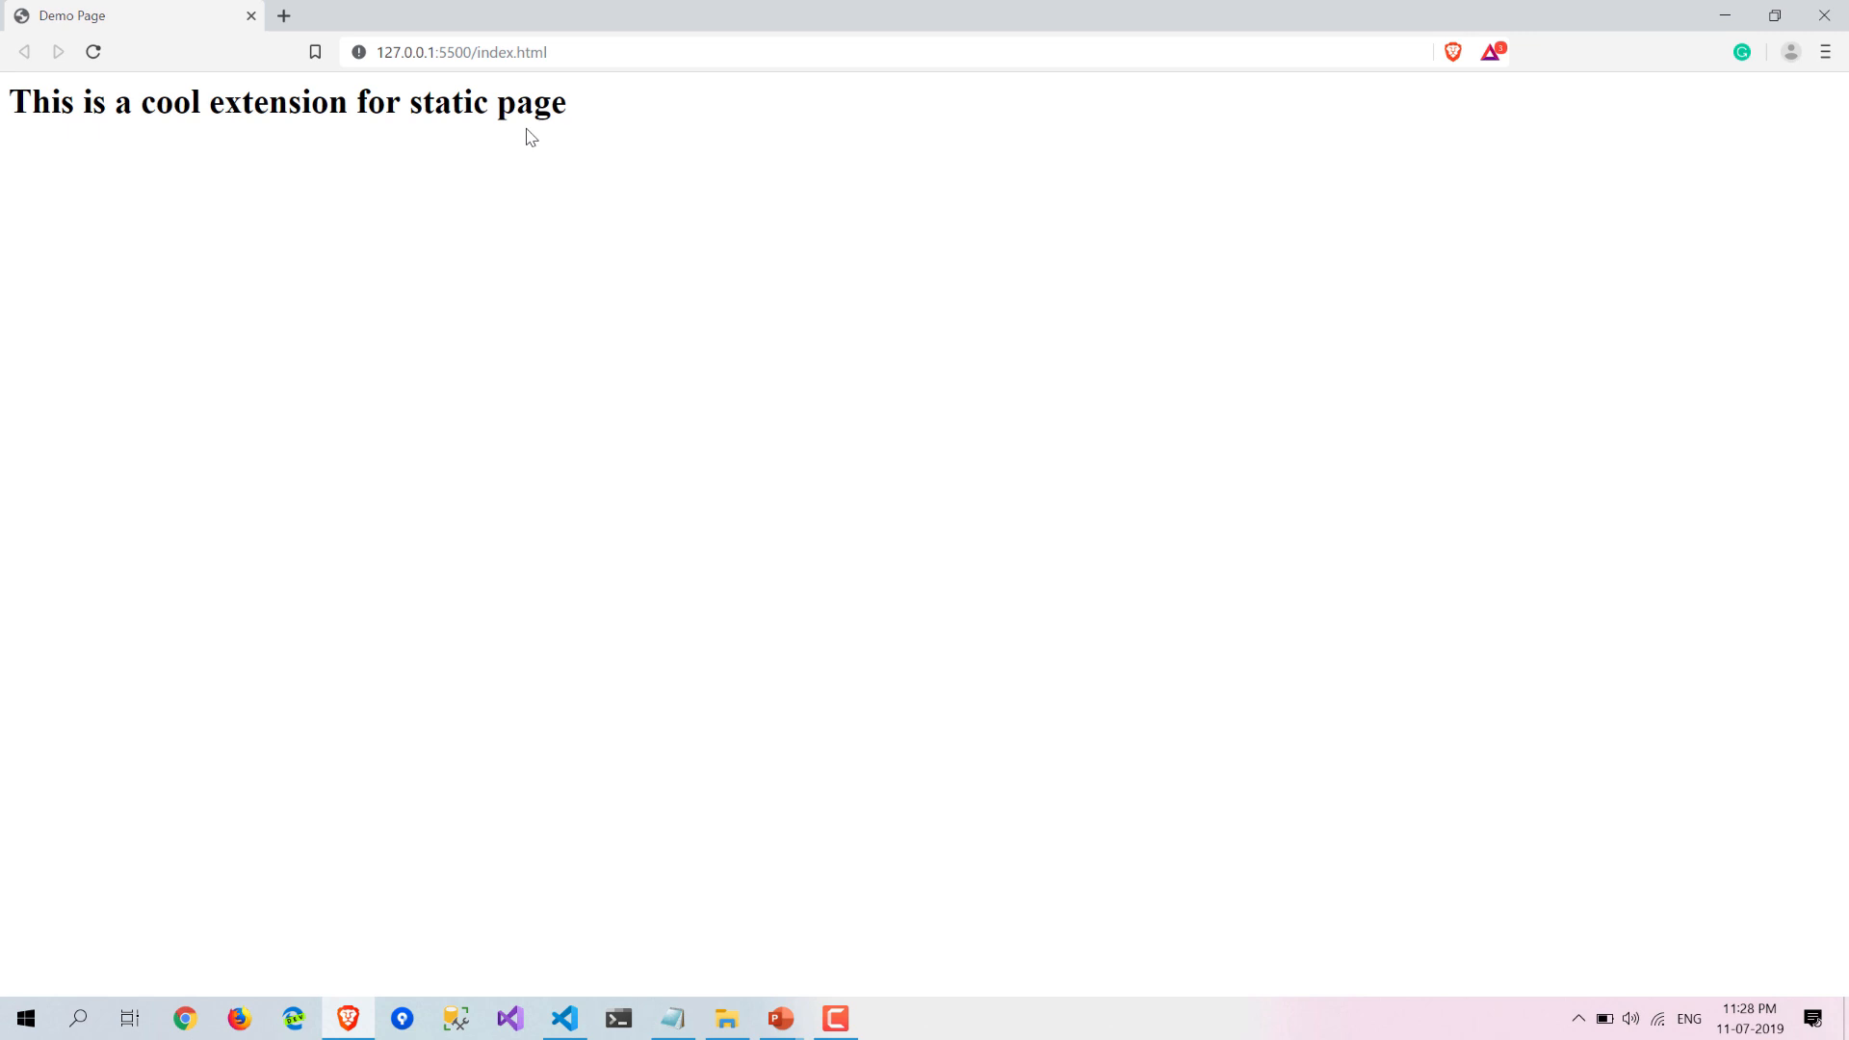
click(564, 1018)
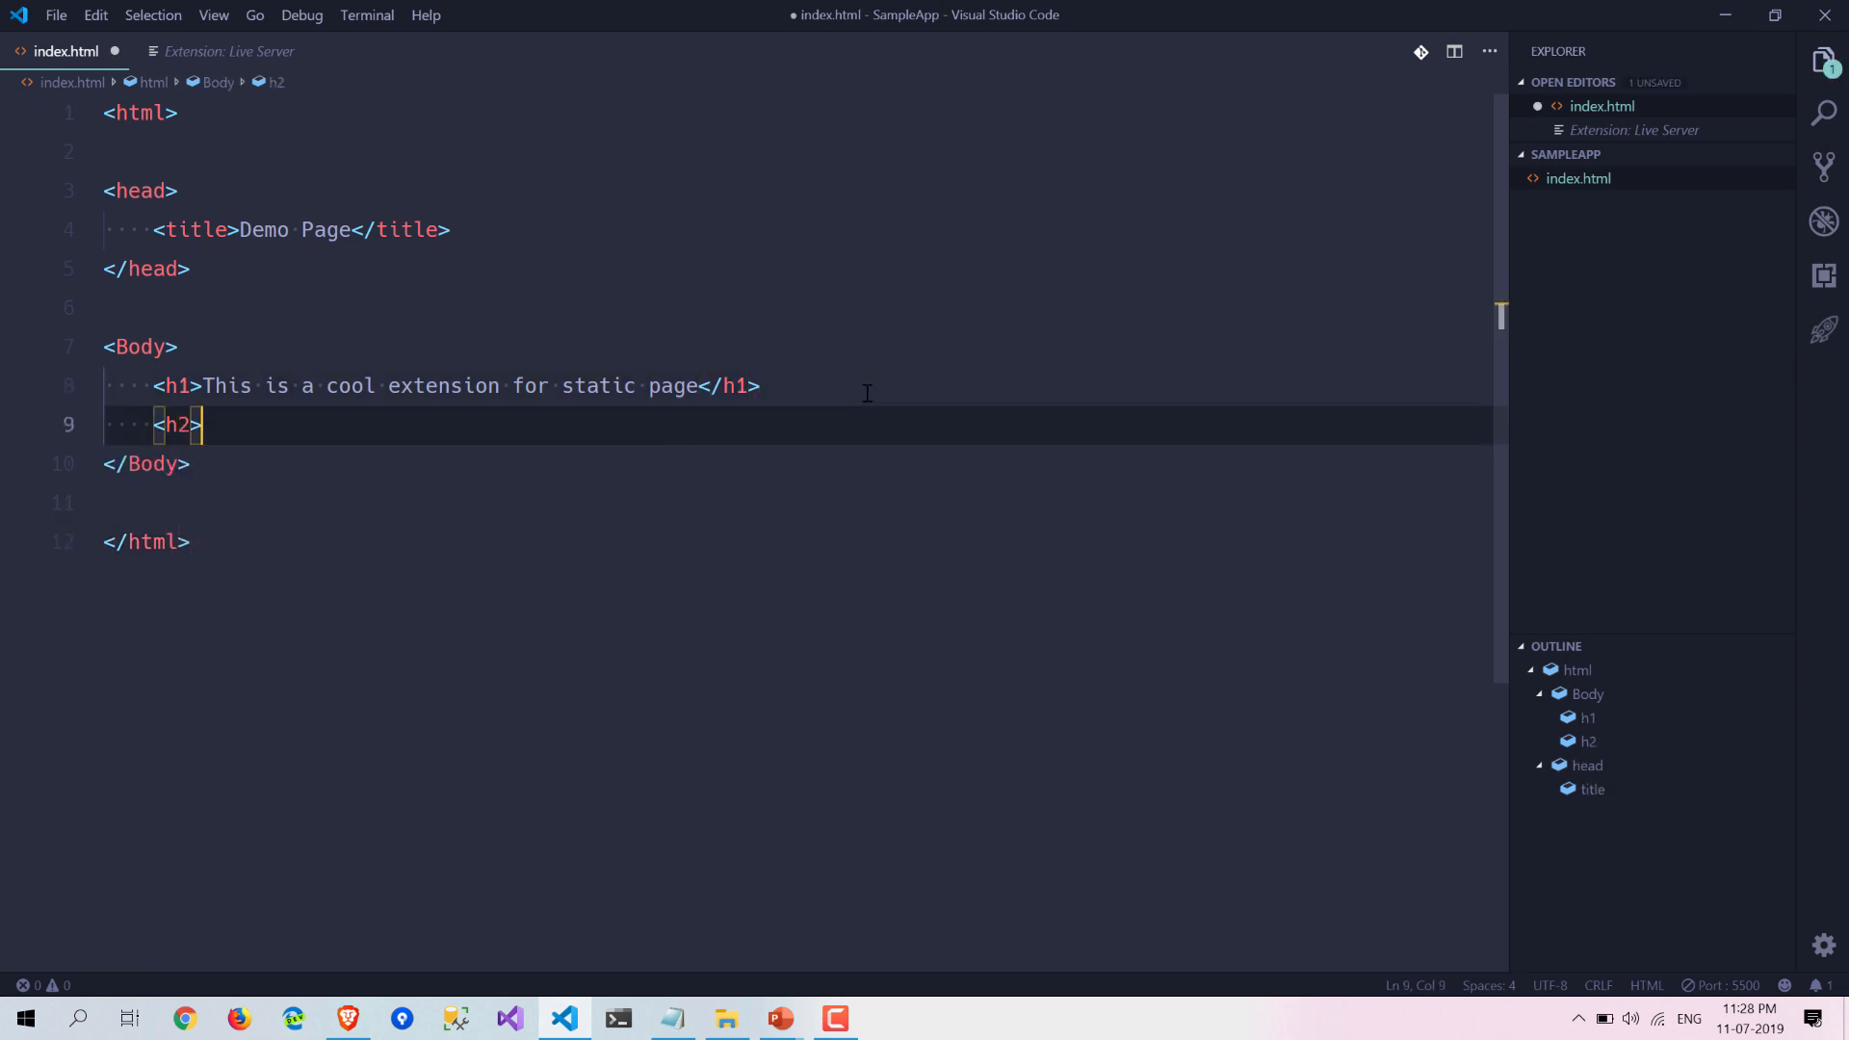
Add an h2 reading 'It's make our life very easy' below the h1.
text(>)
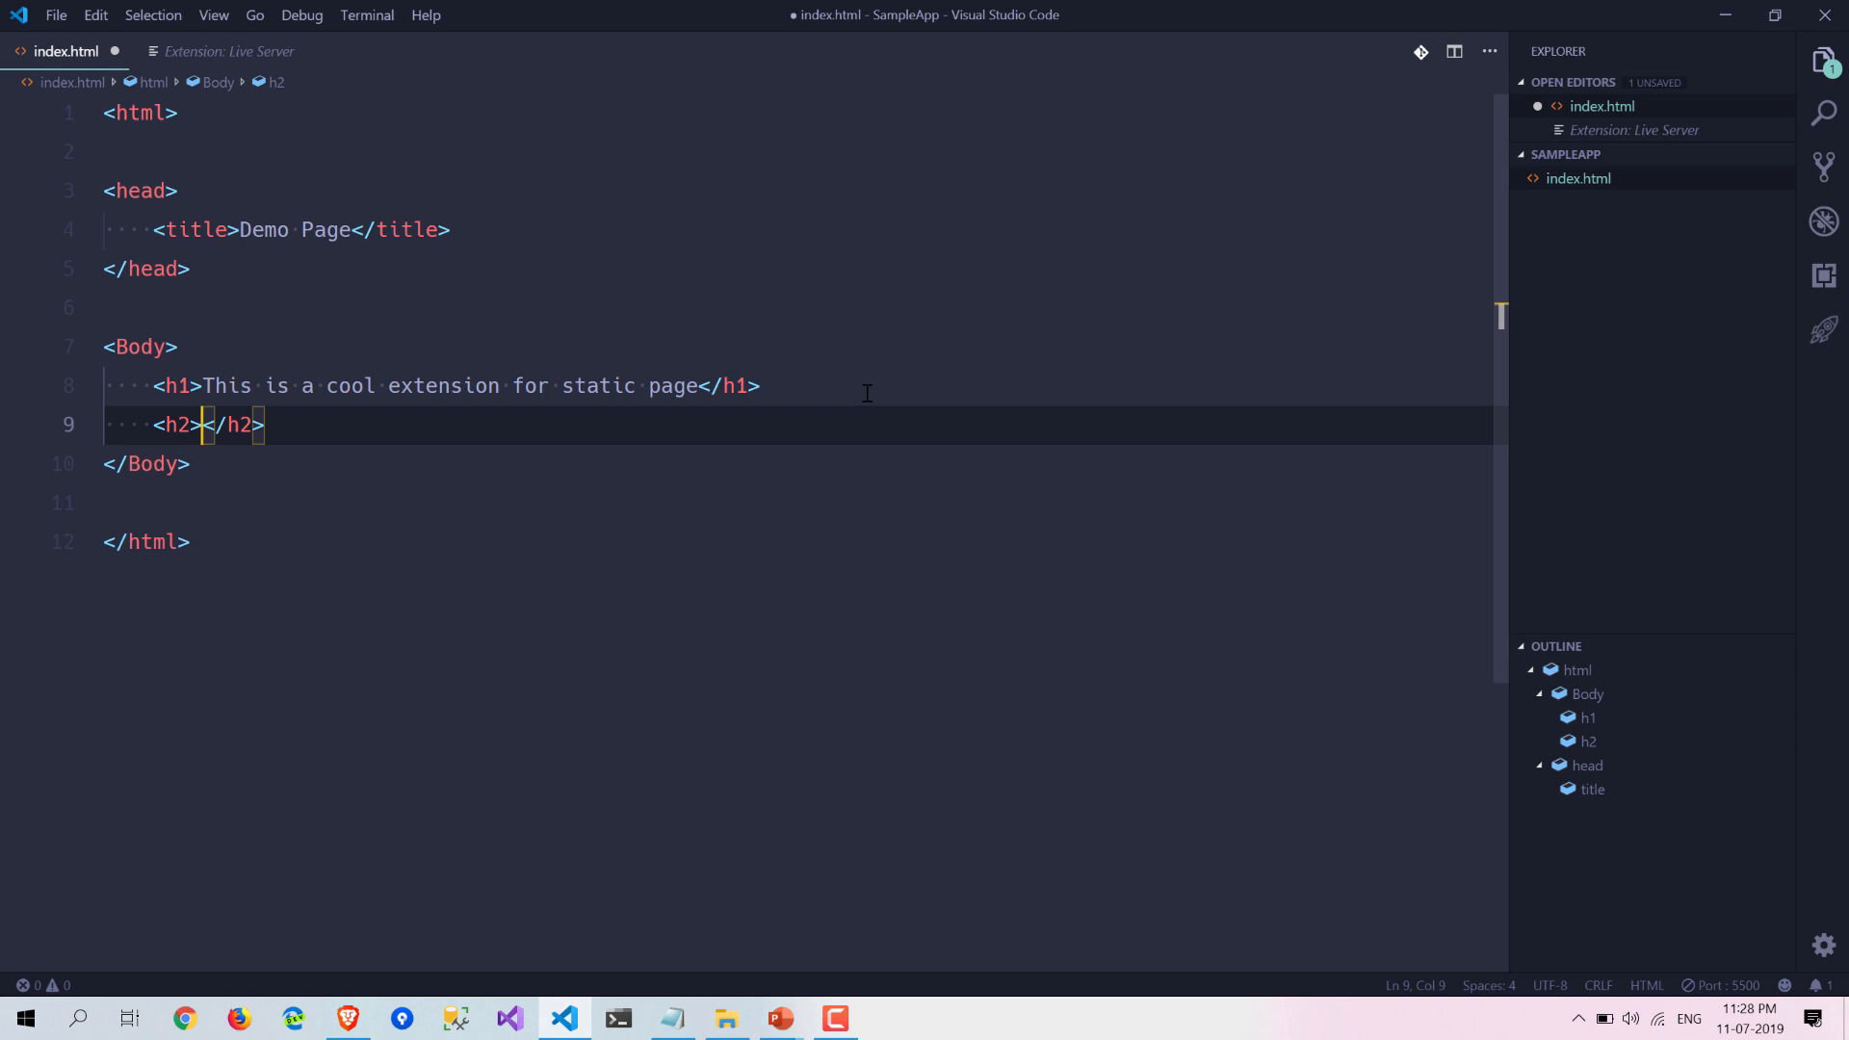
text(It)
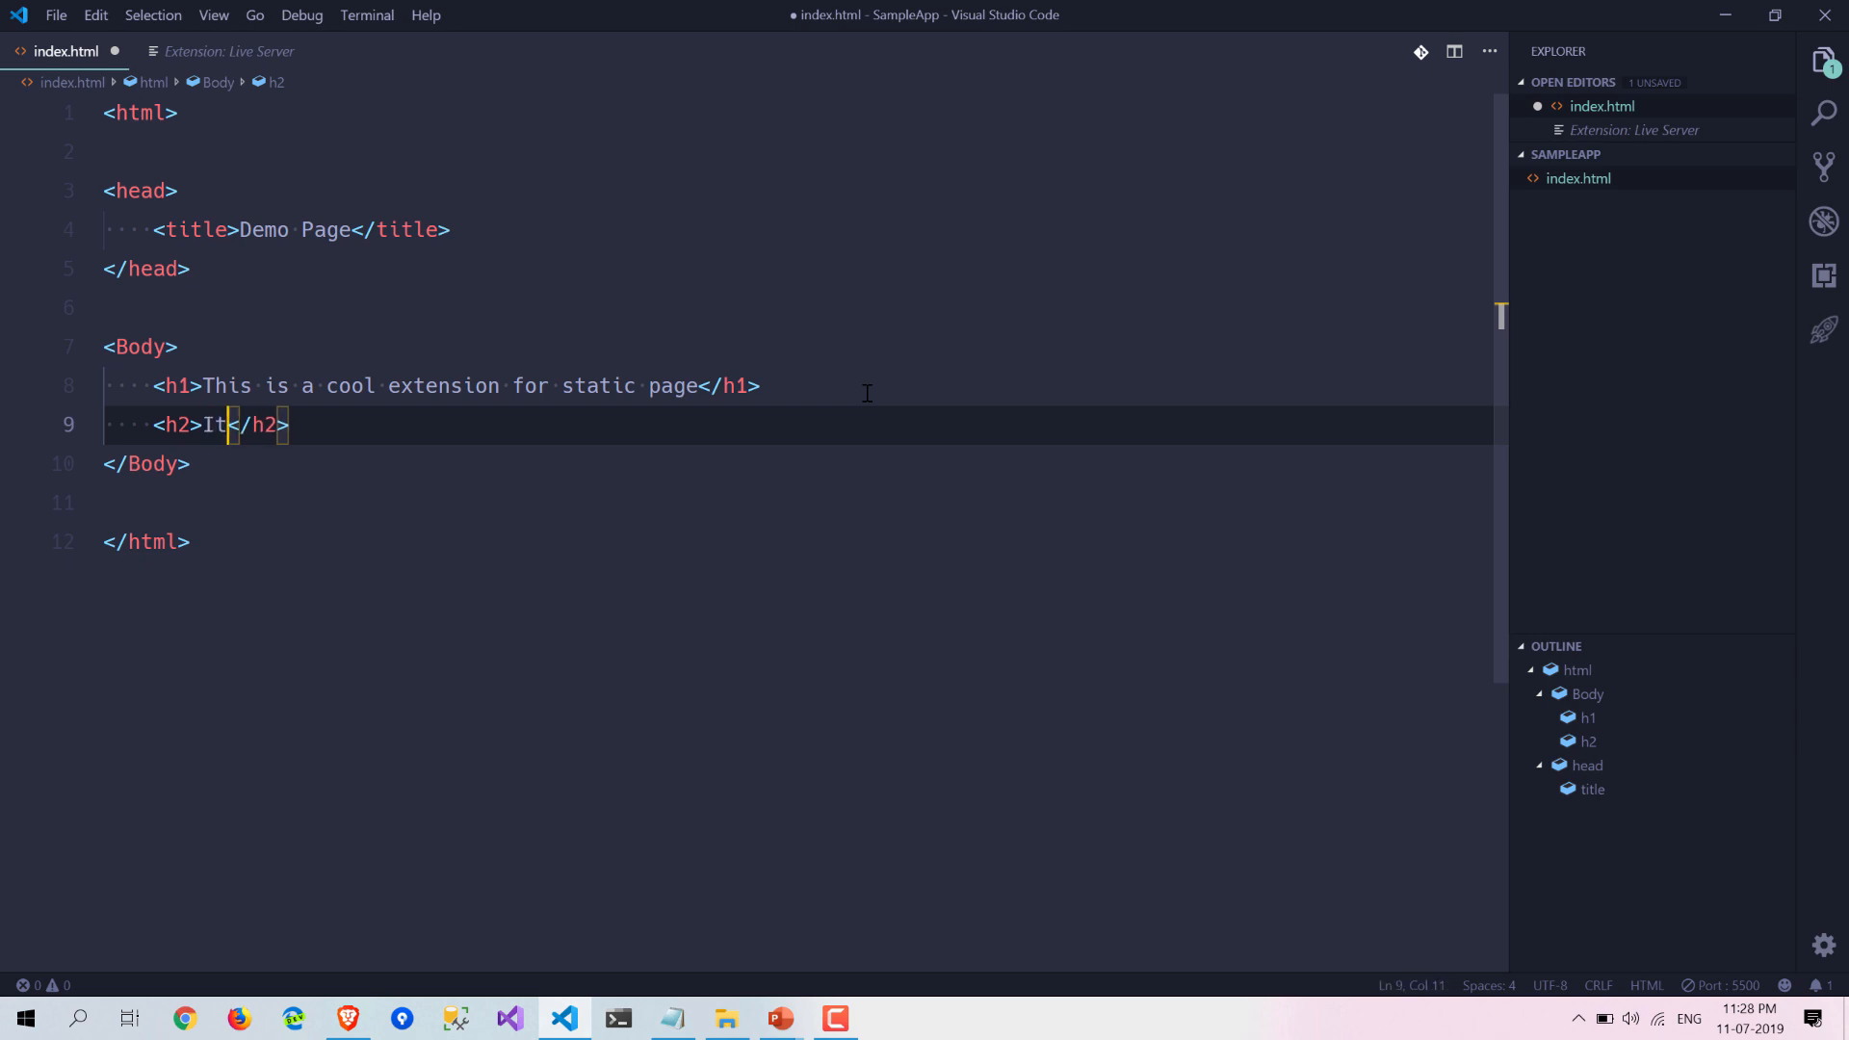
text('s make)
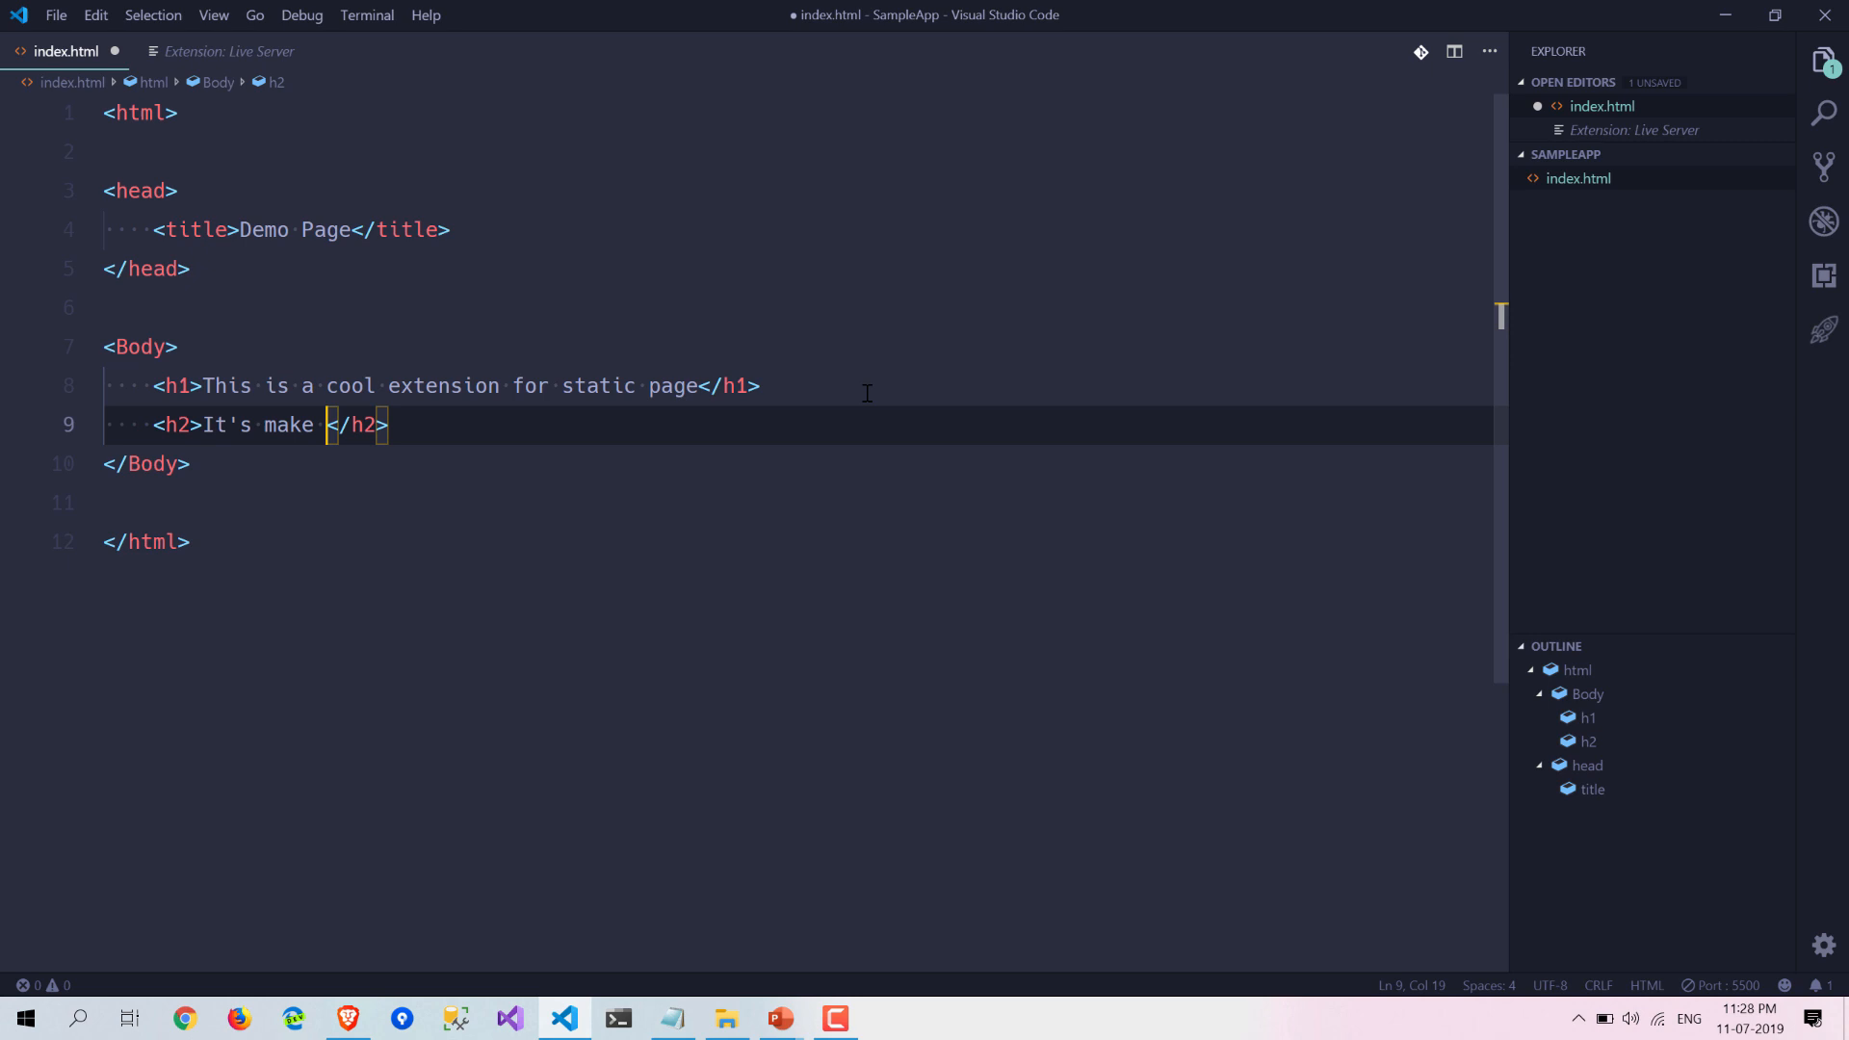
text(our life very)
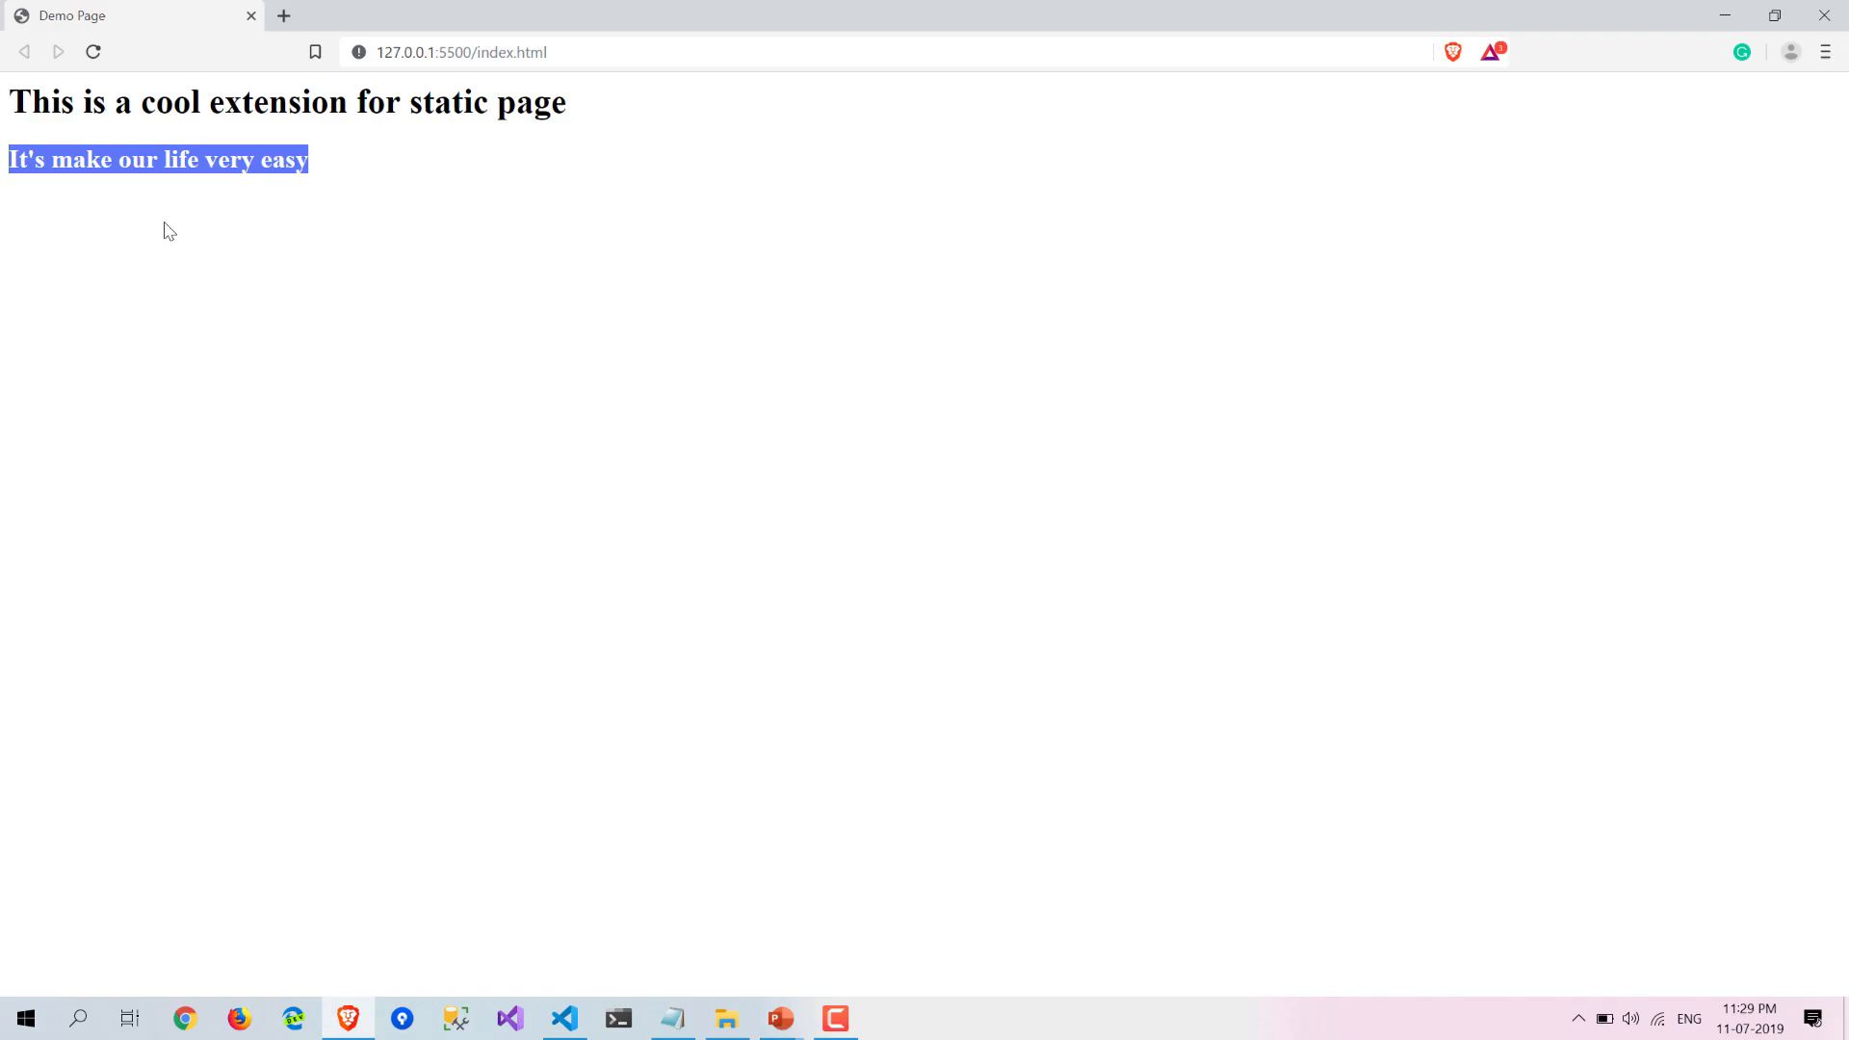
Add a style block with h1 { background-color: blue; color: white; }.
click(565, 1018)
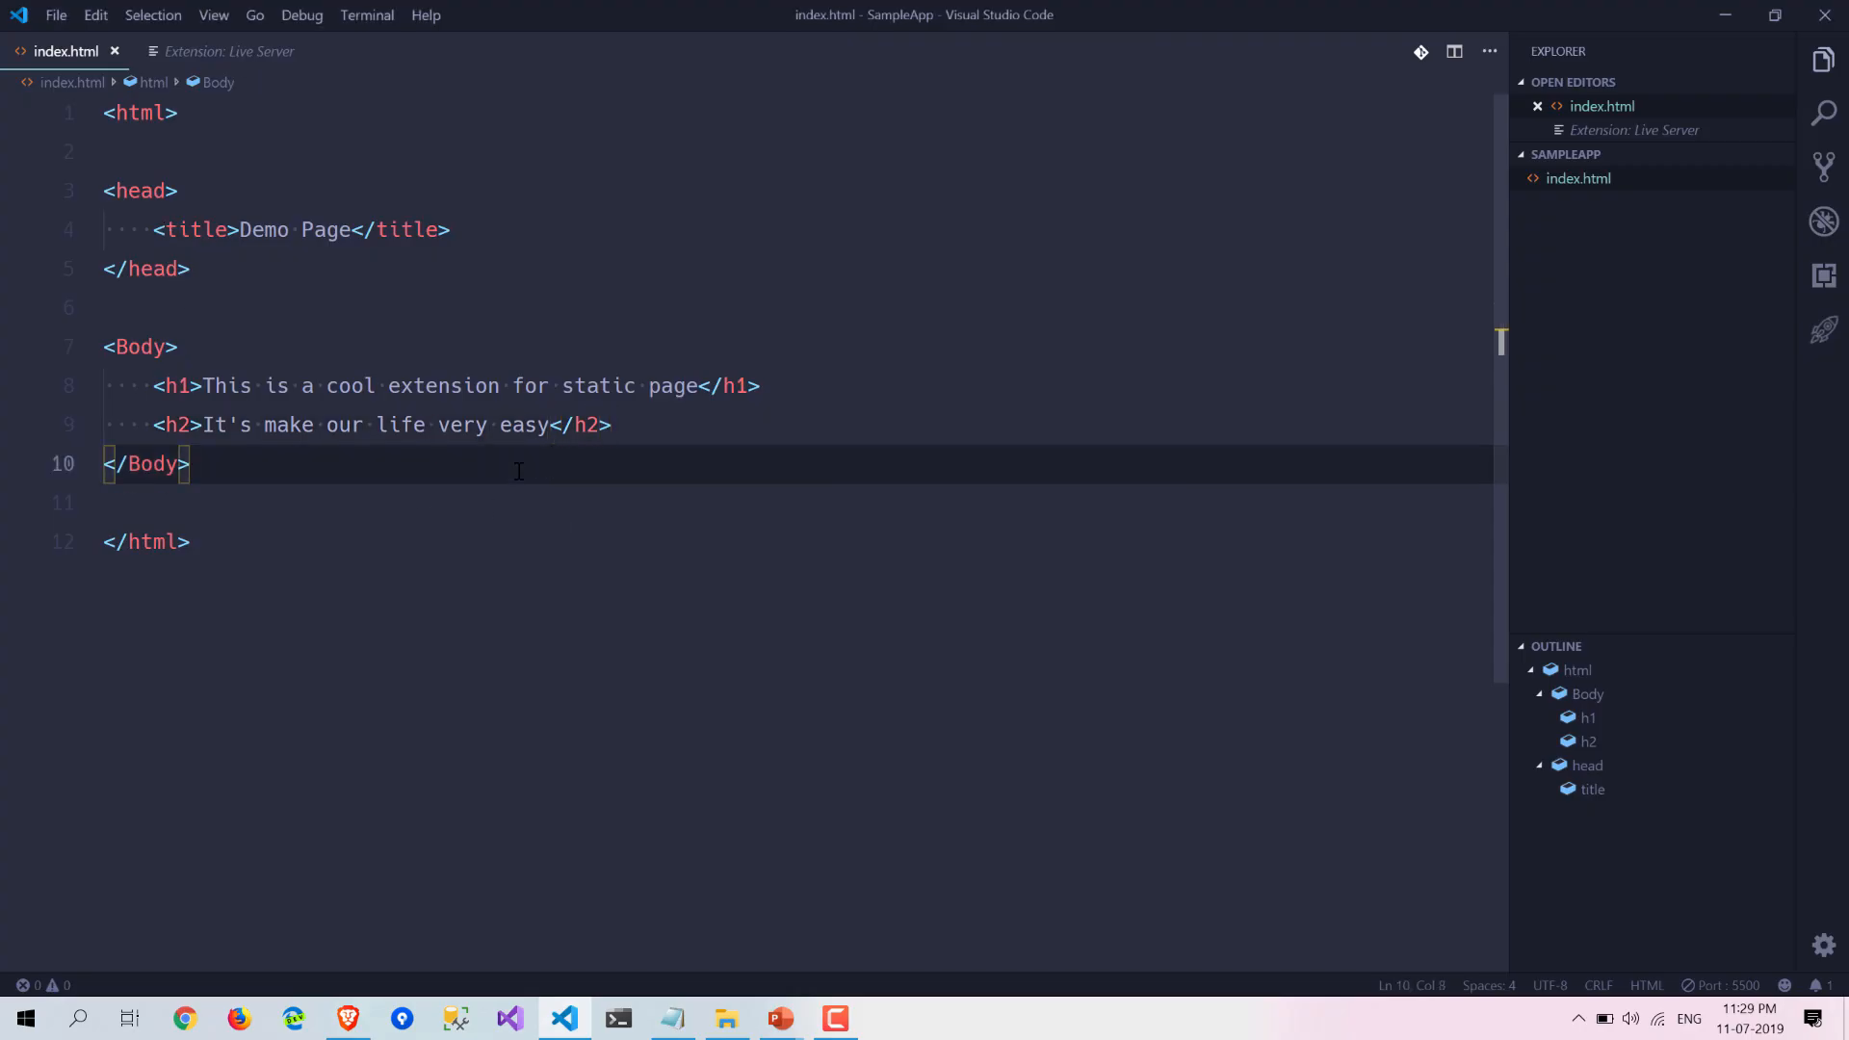
text(<Sty)
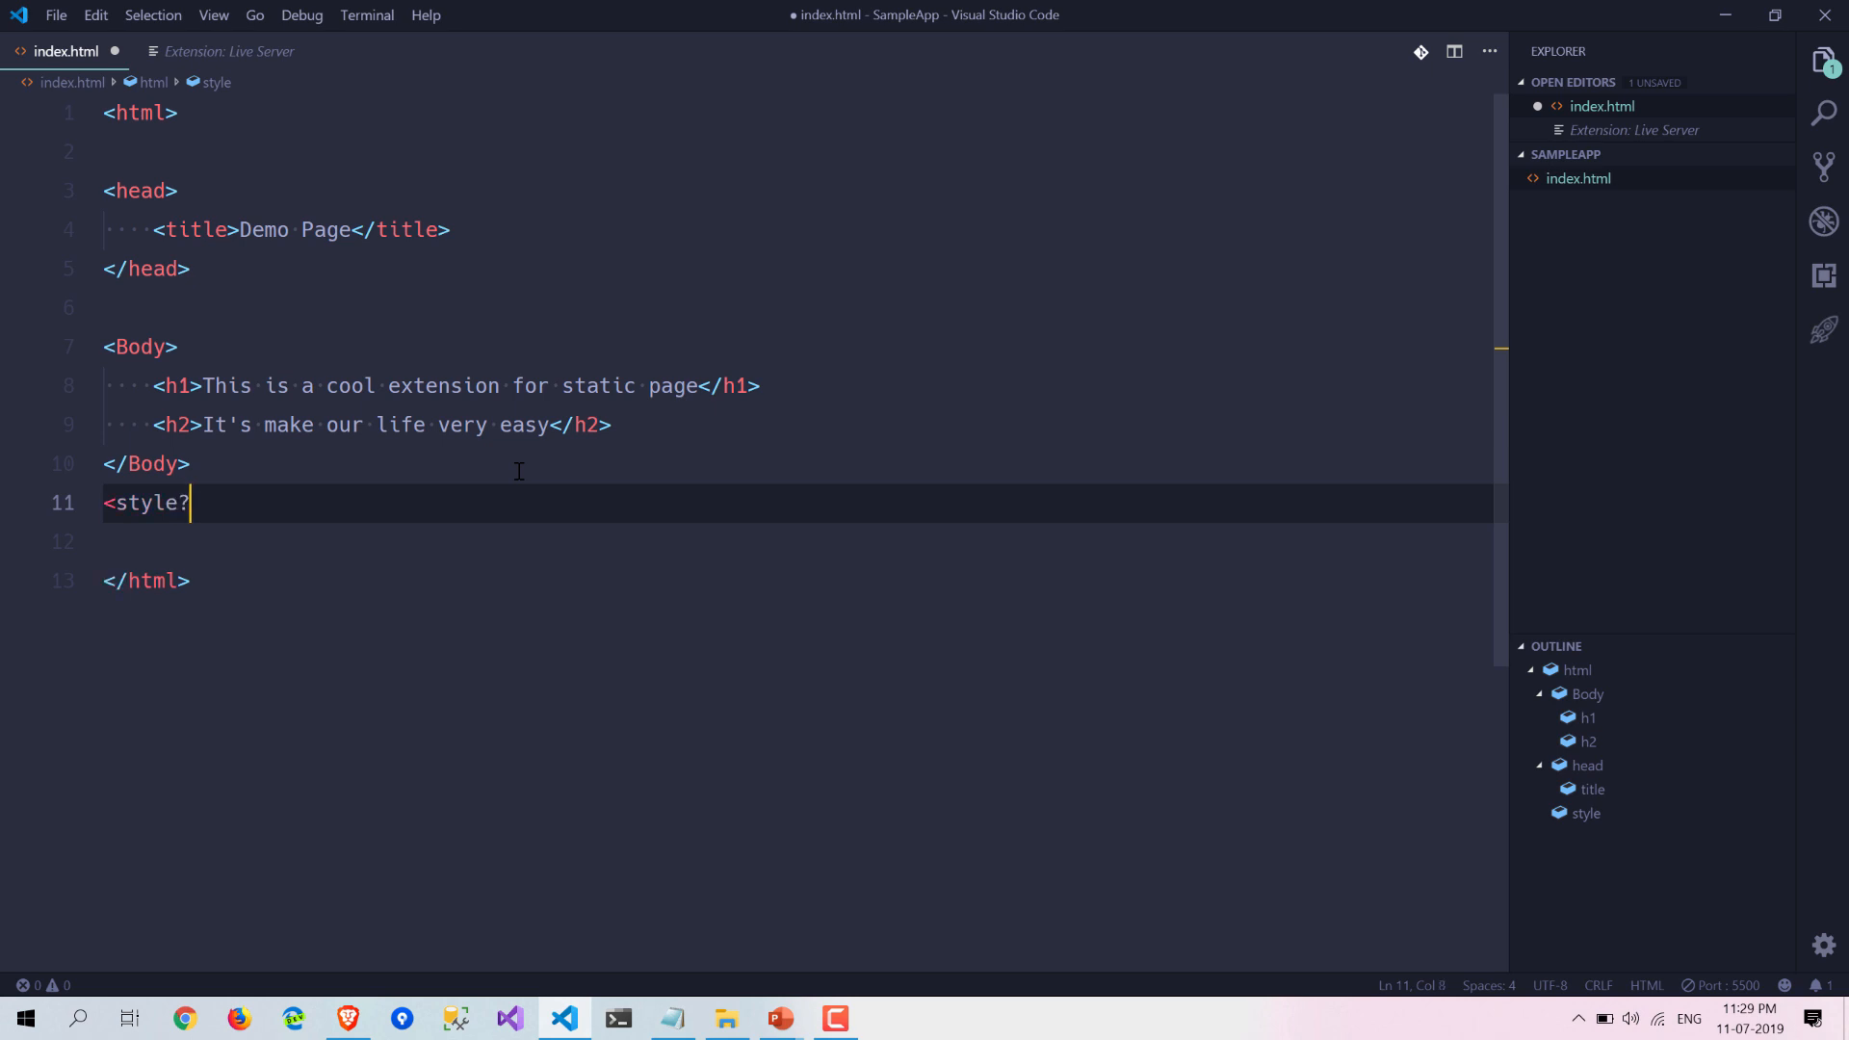
text(>)
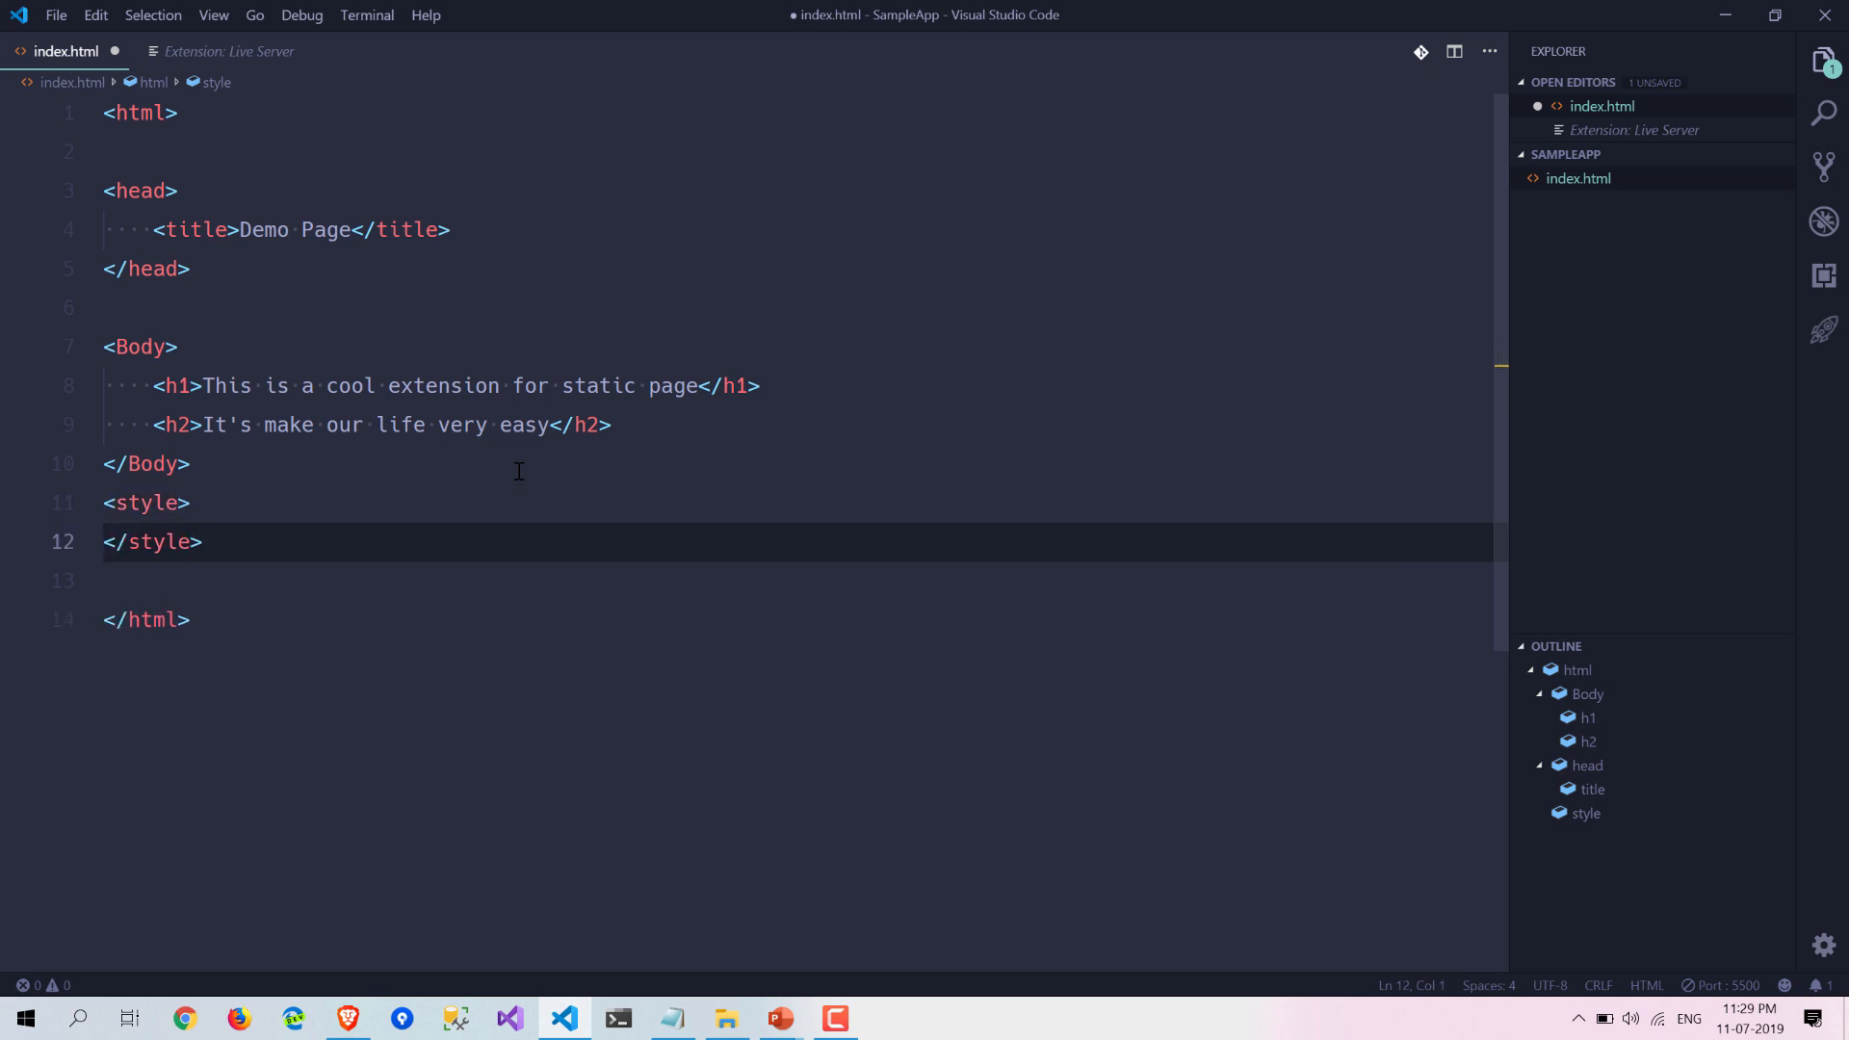
click(401, 503)
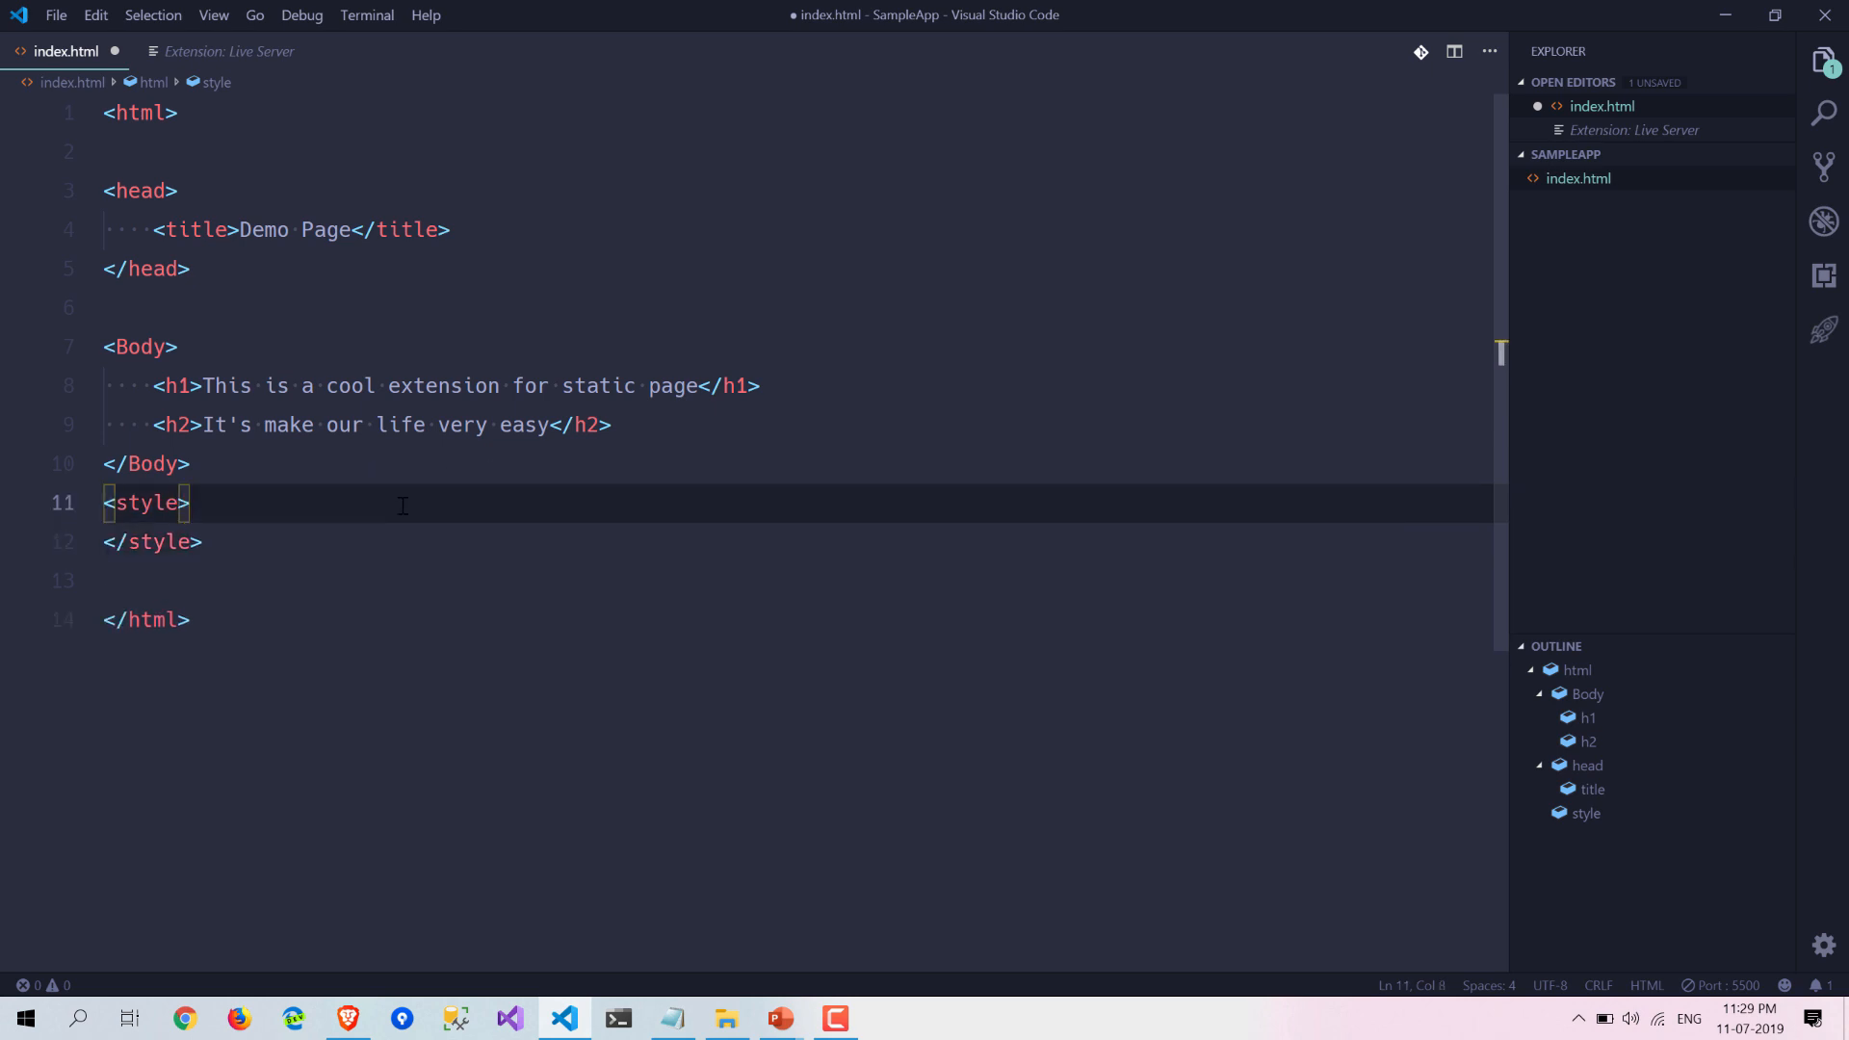
text(h1 {)
text(back)
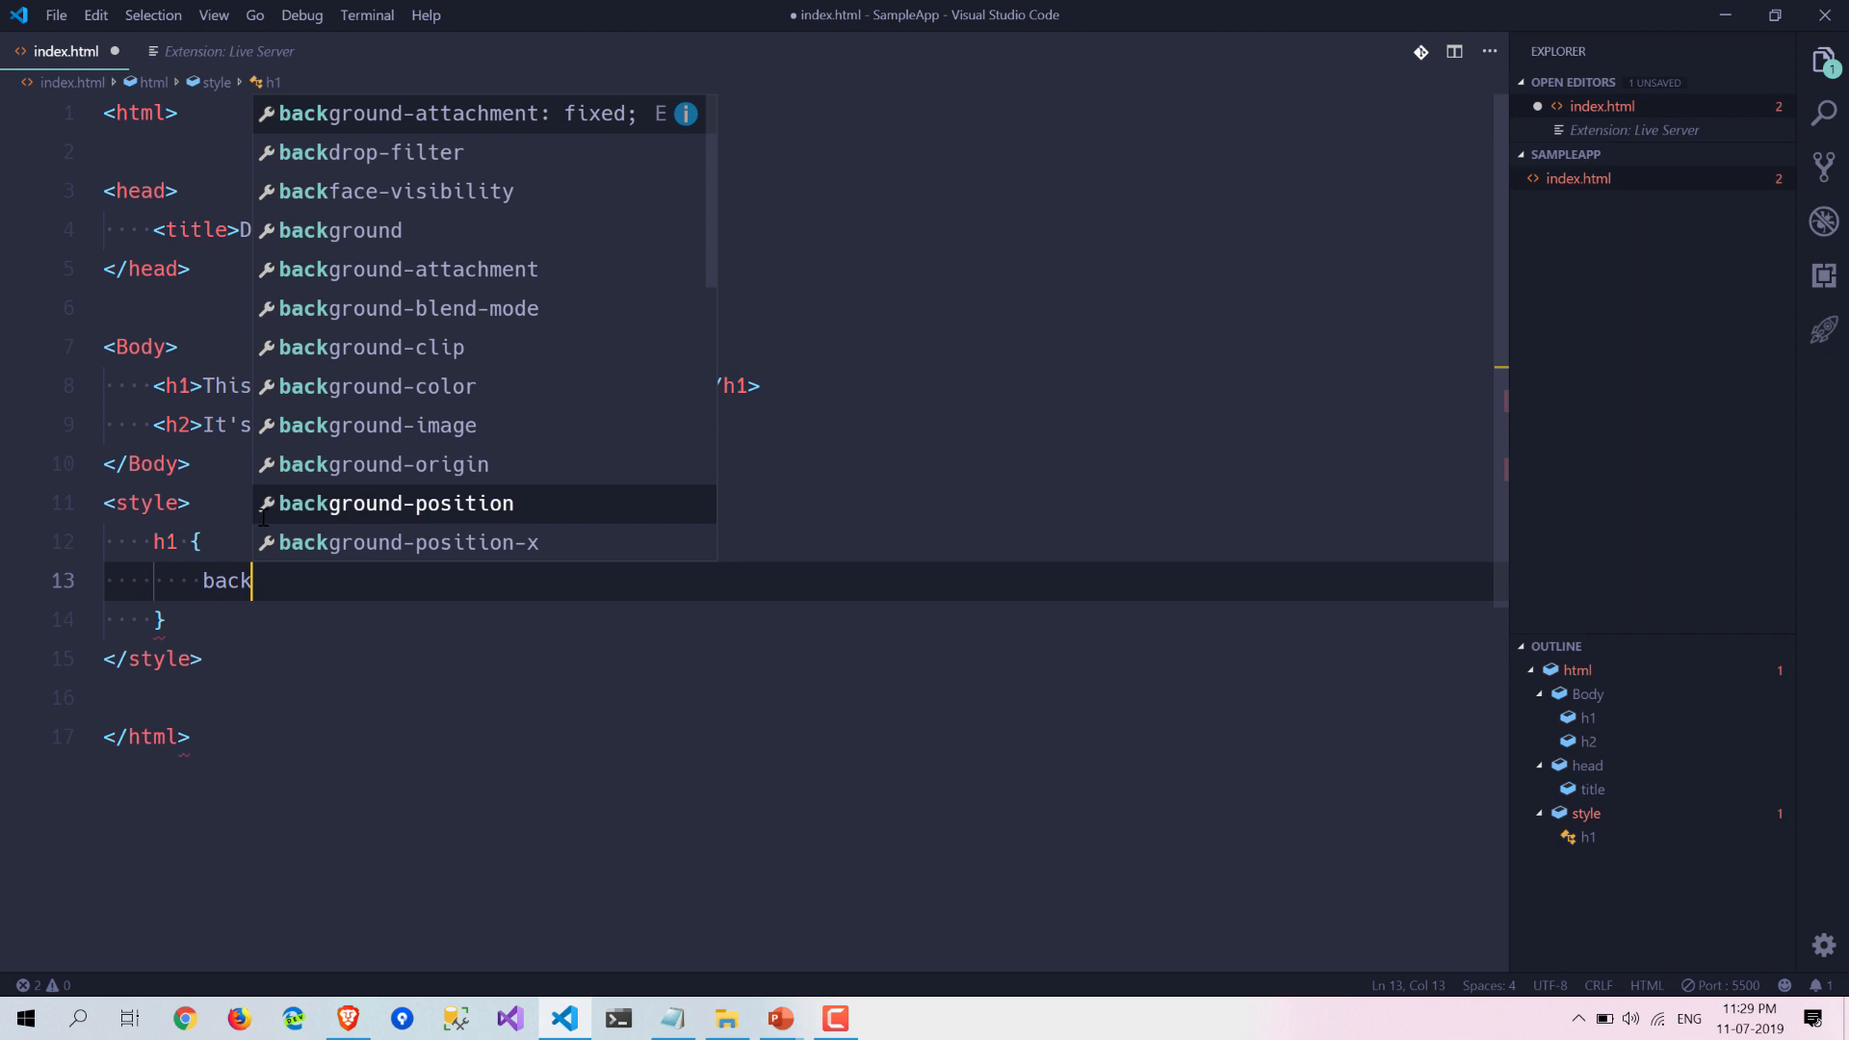
text(ground-color:)
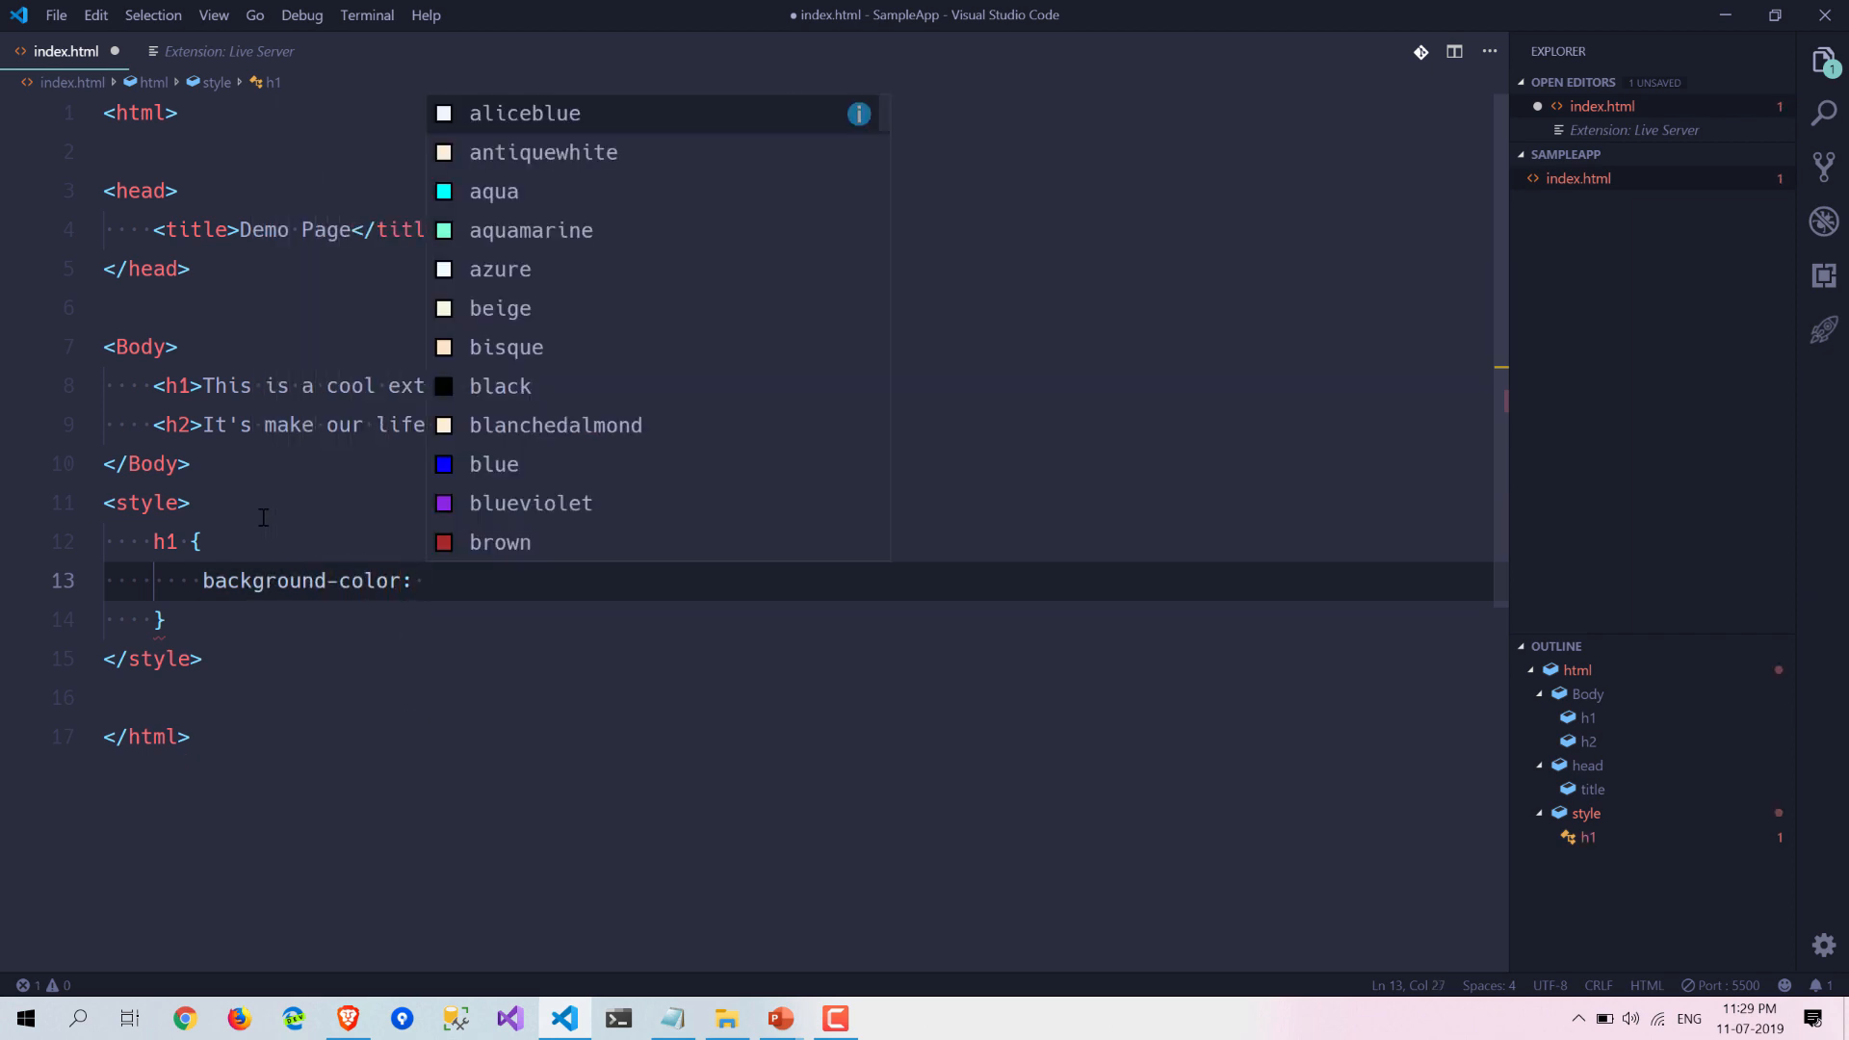
text(blue;)
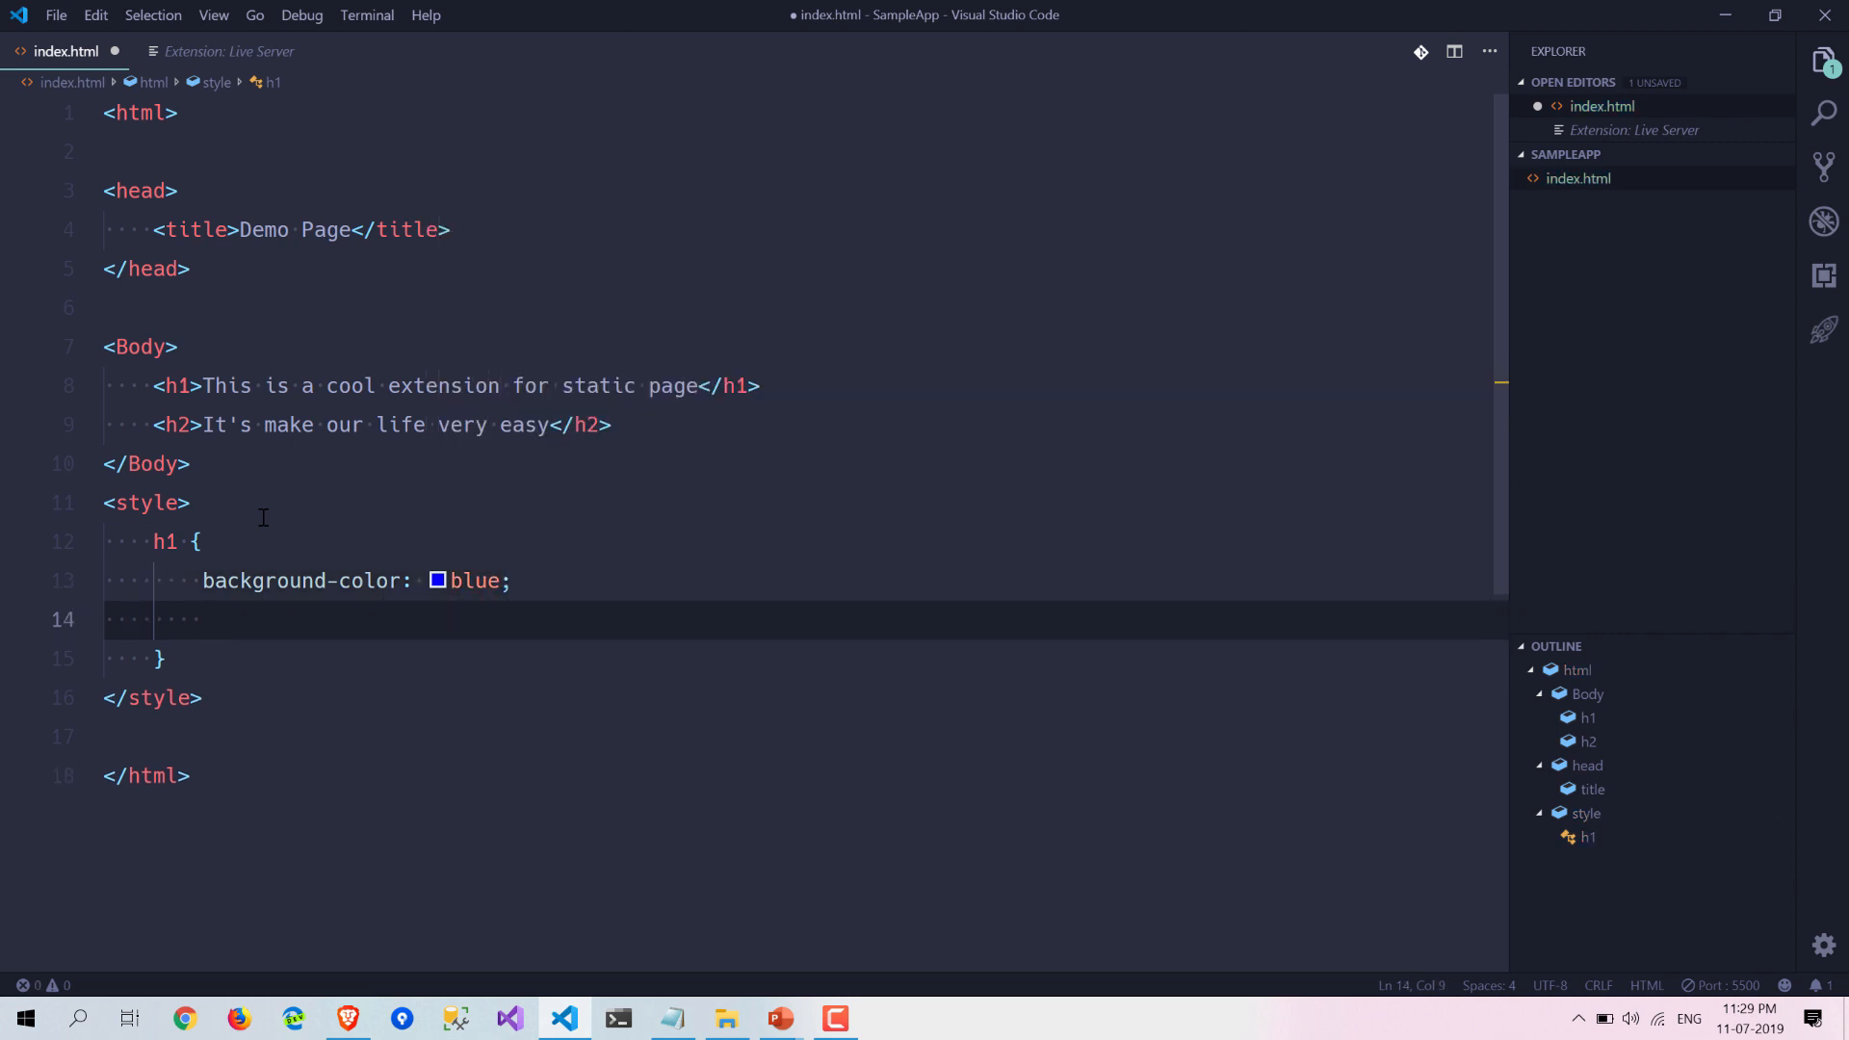
text(color)
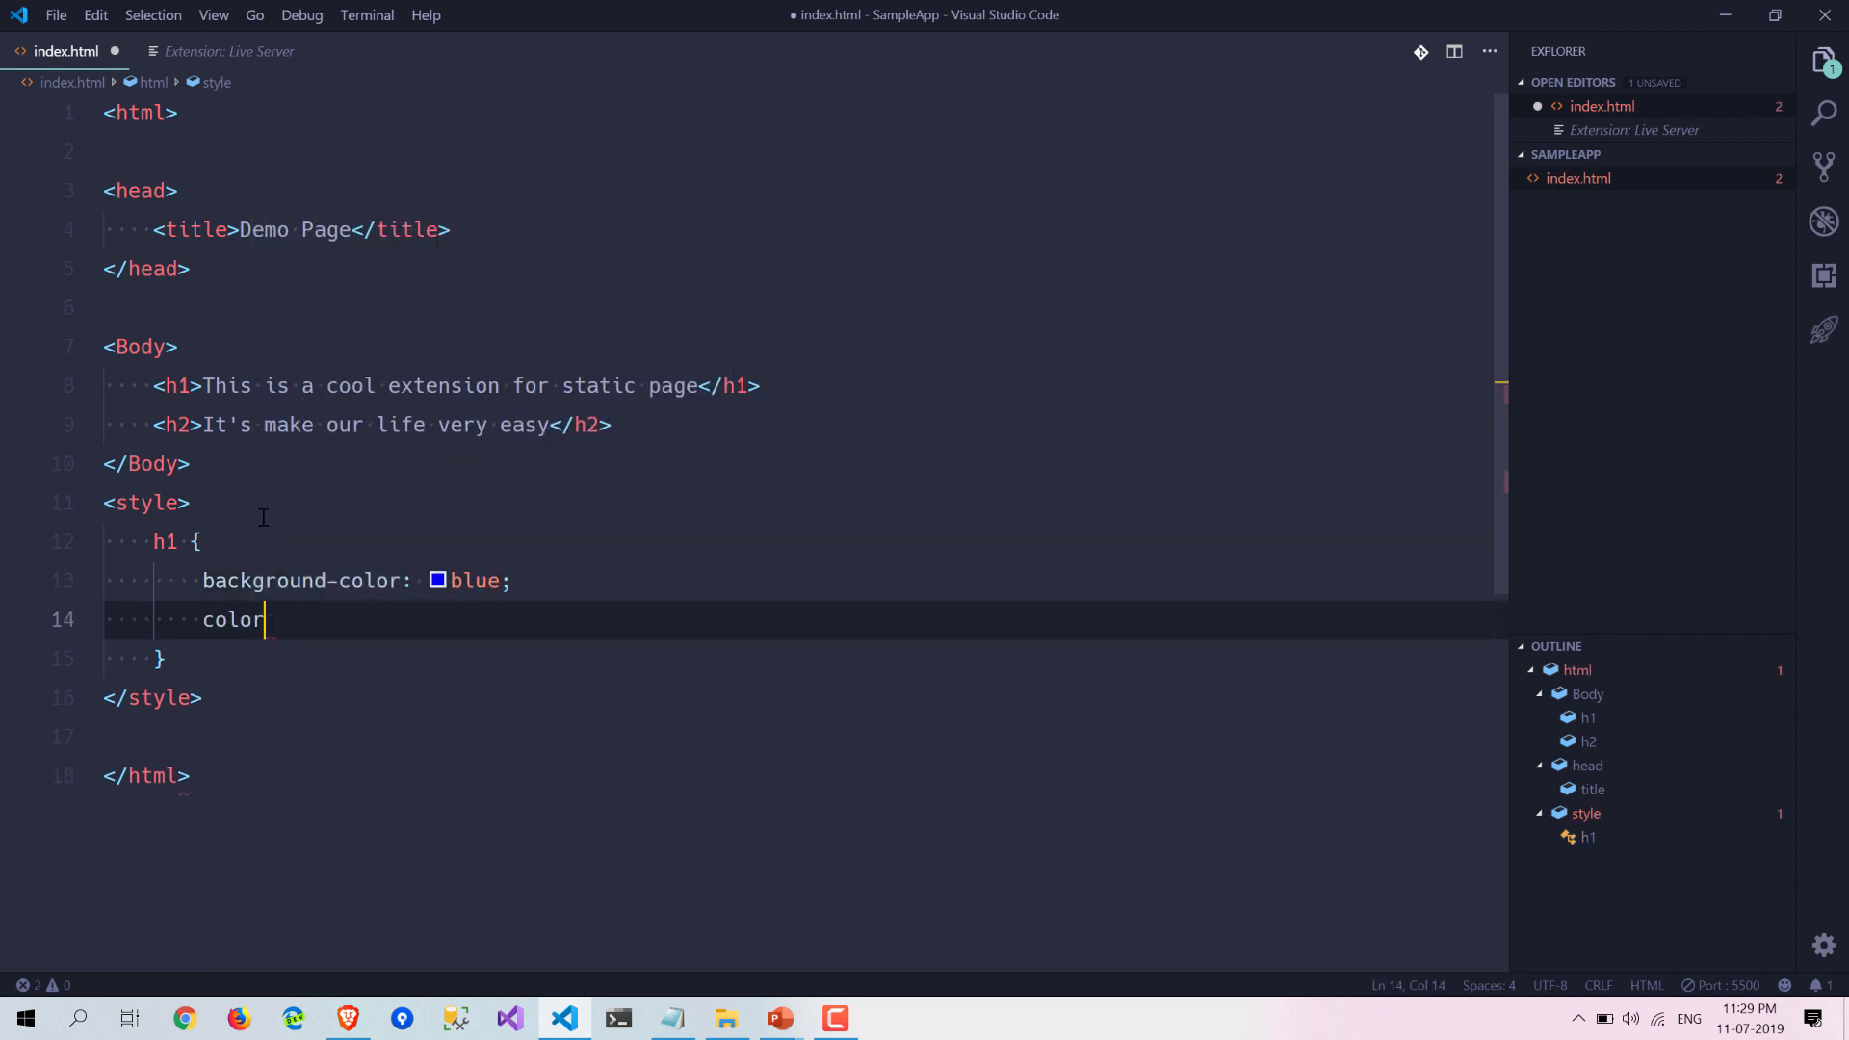
text(: white;)
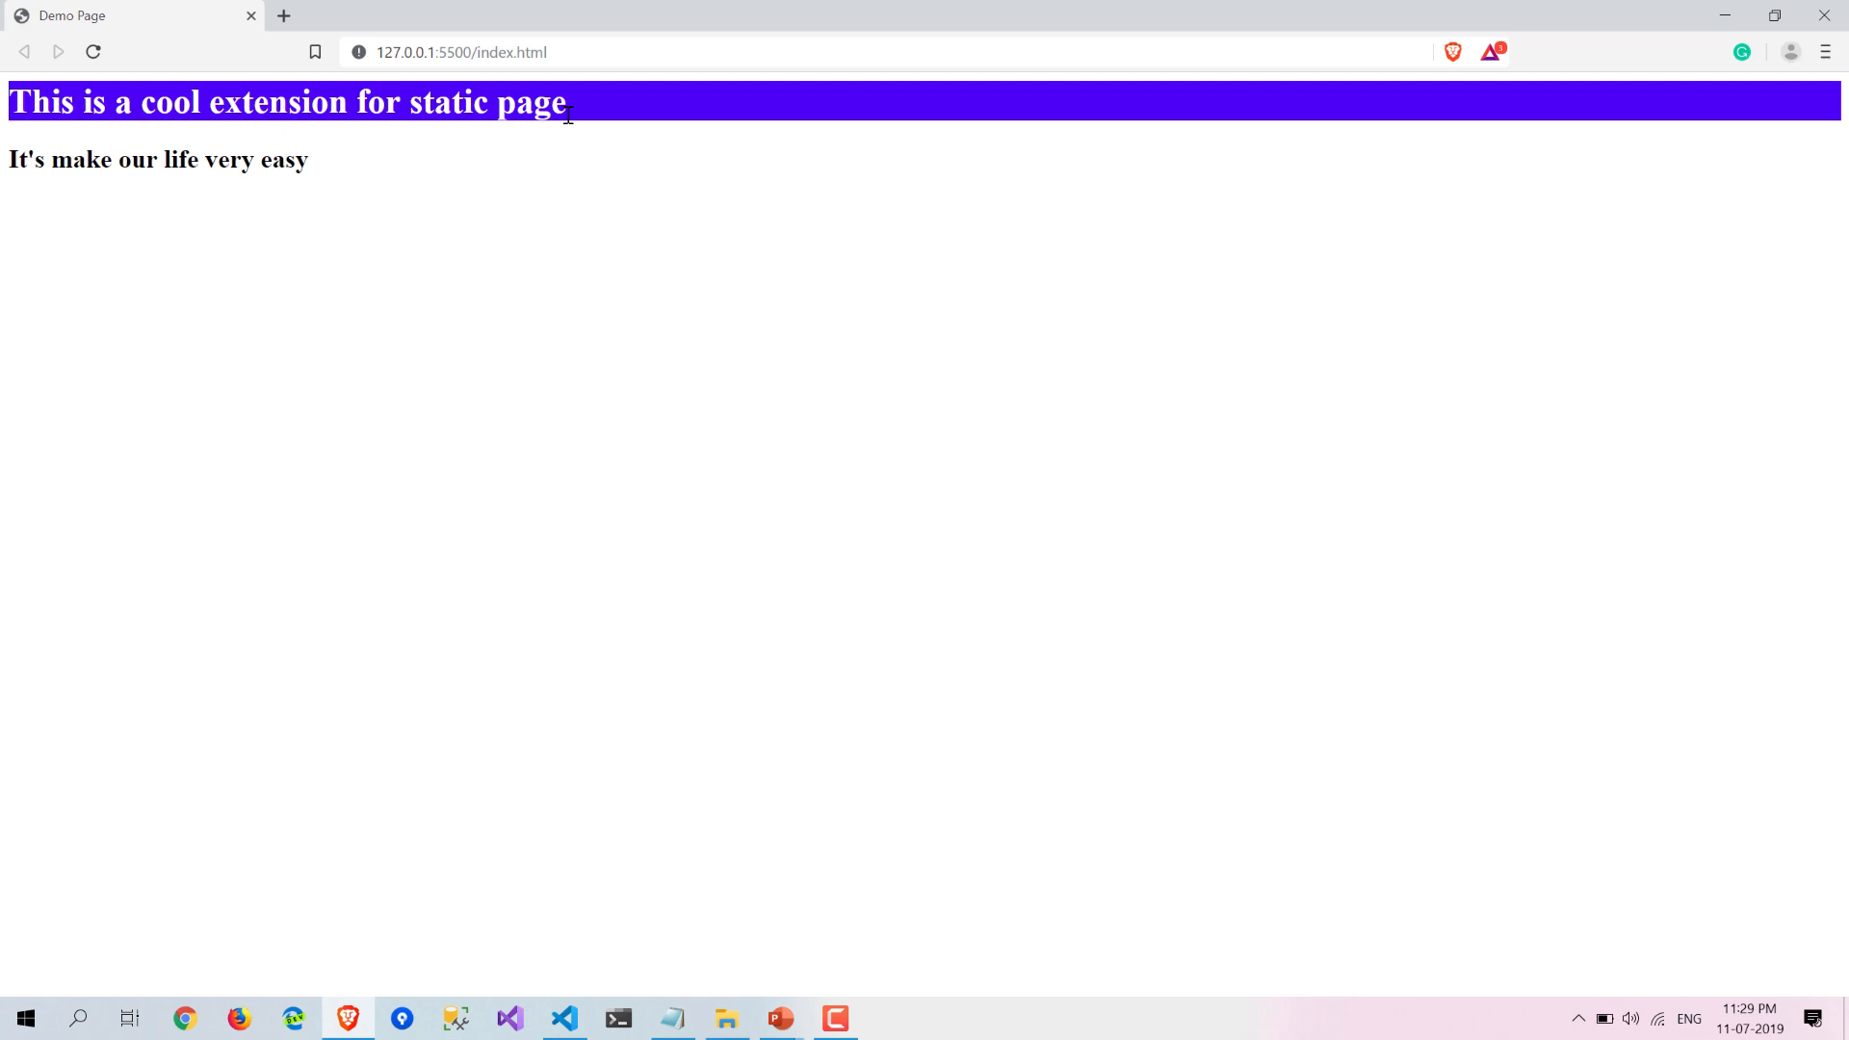
click(563, 1018)
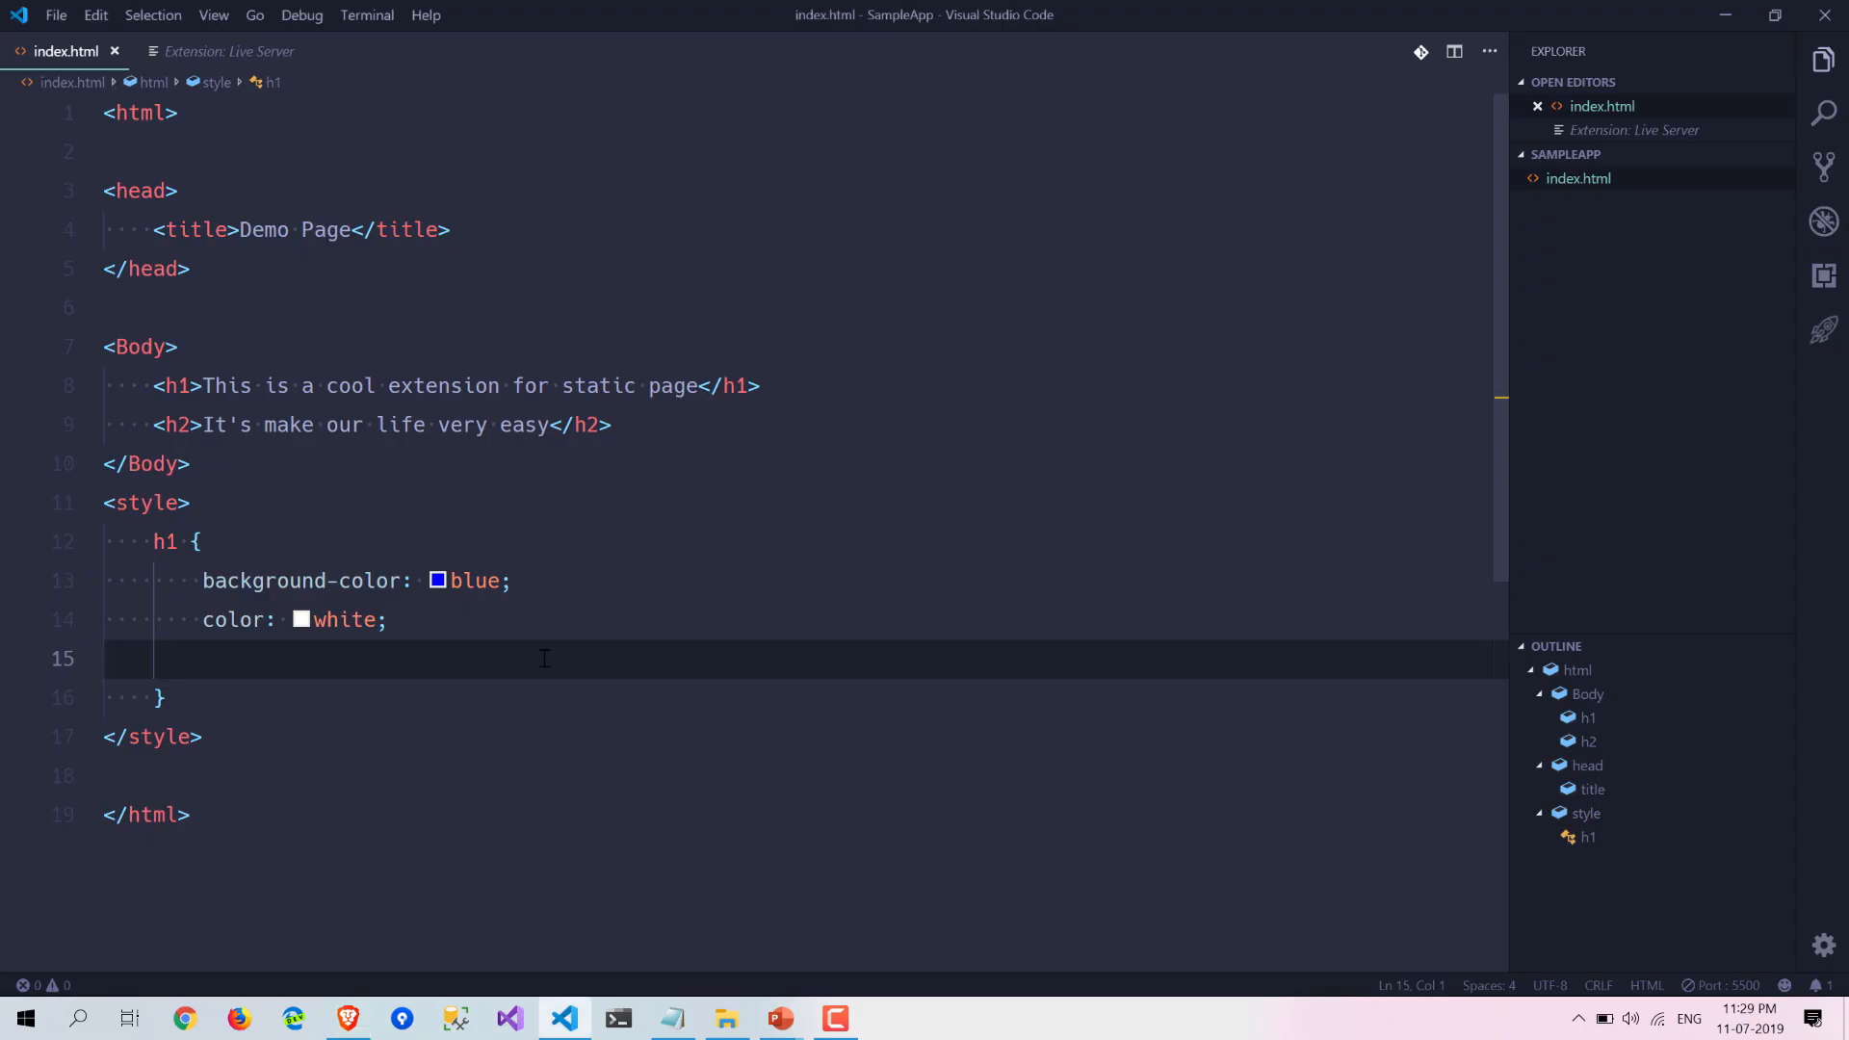
Add an h2 rule with a misspelled green background and white text color.
key(Backspace)
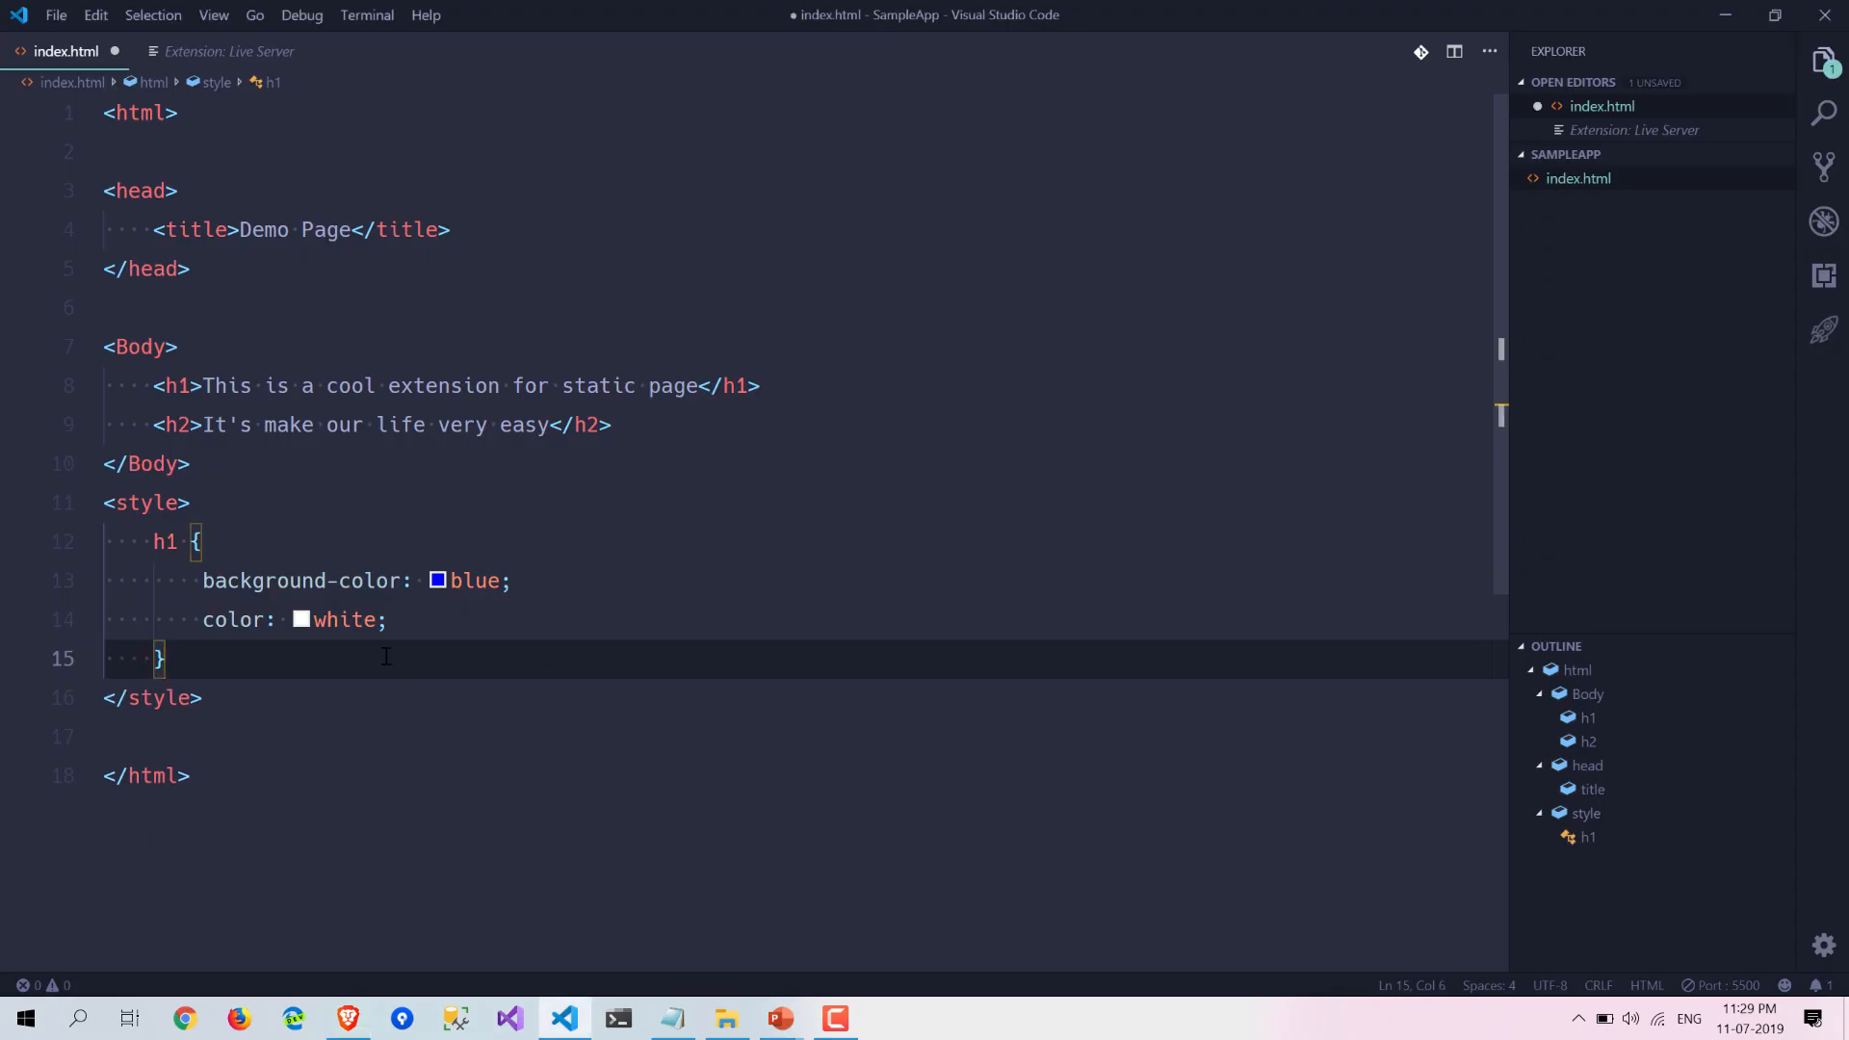
text(h2 {)
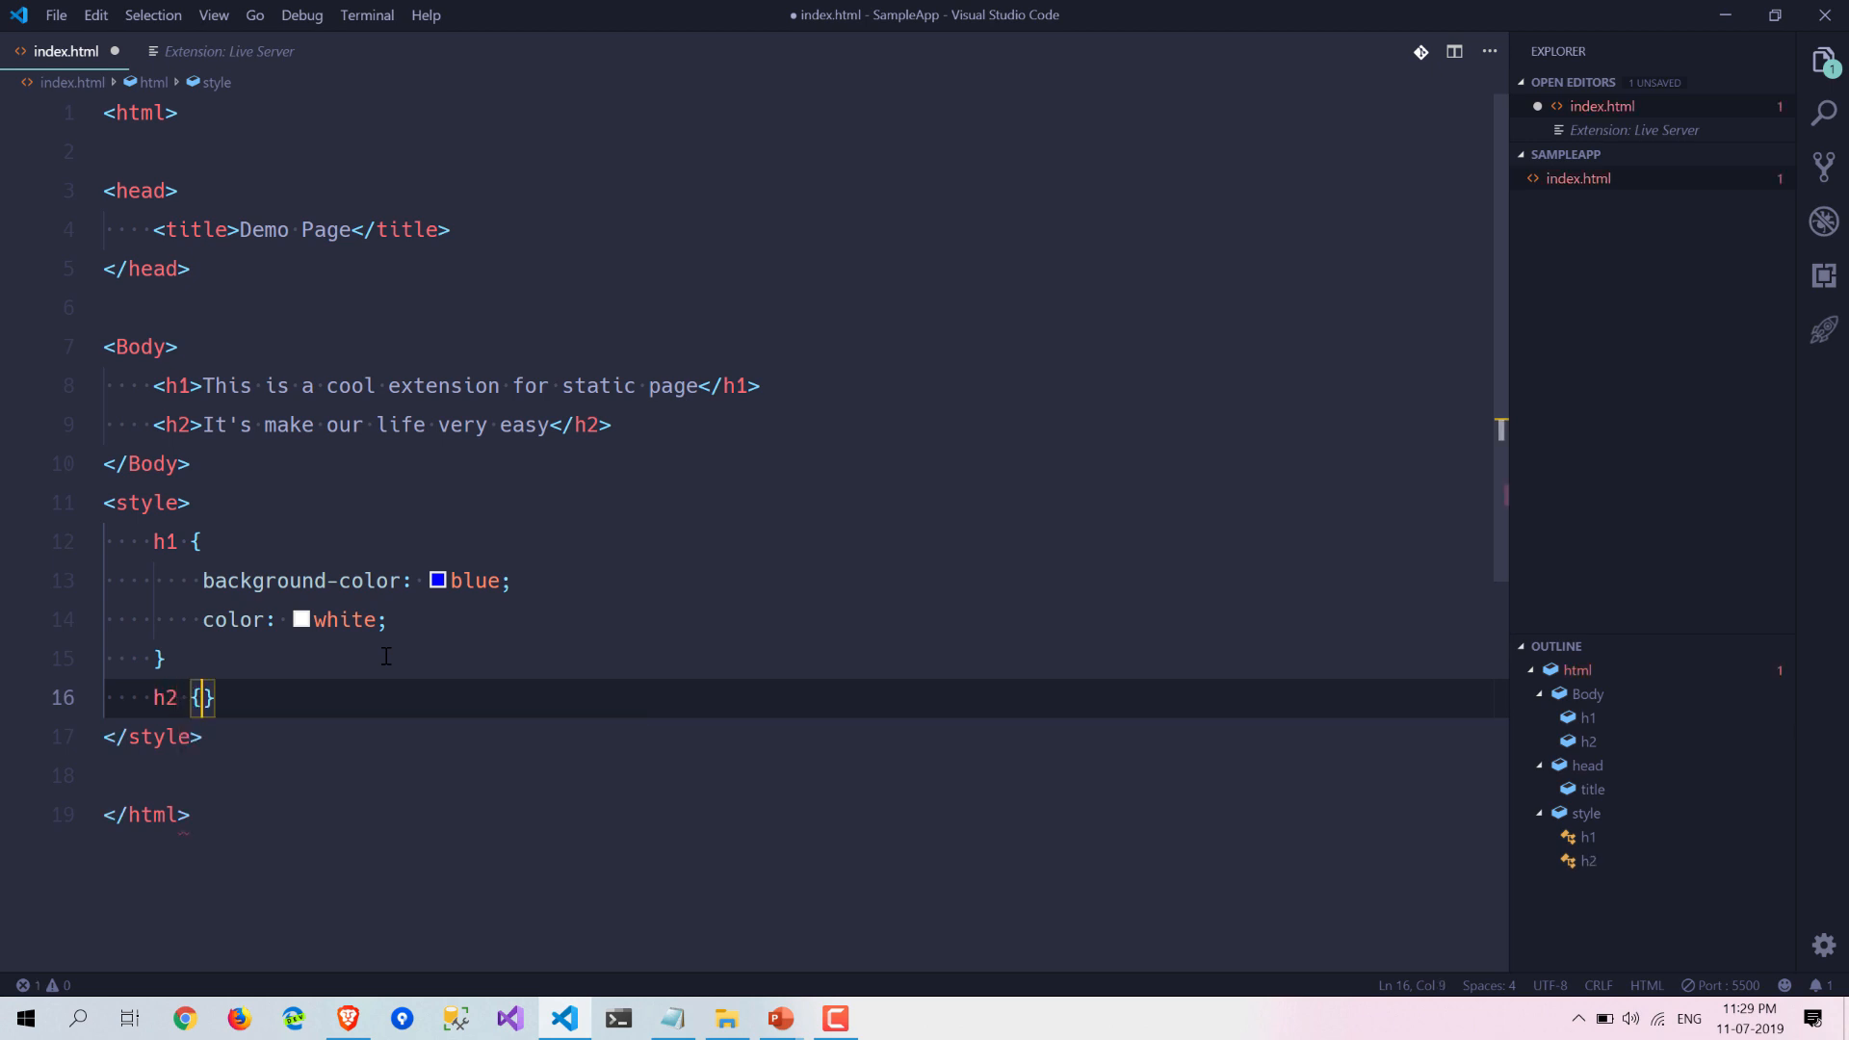
text(bac)
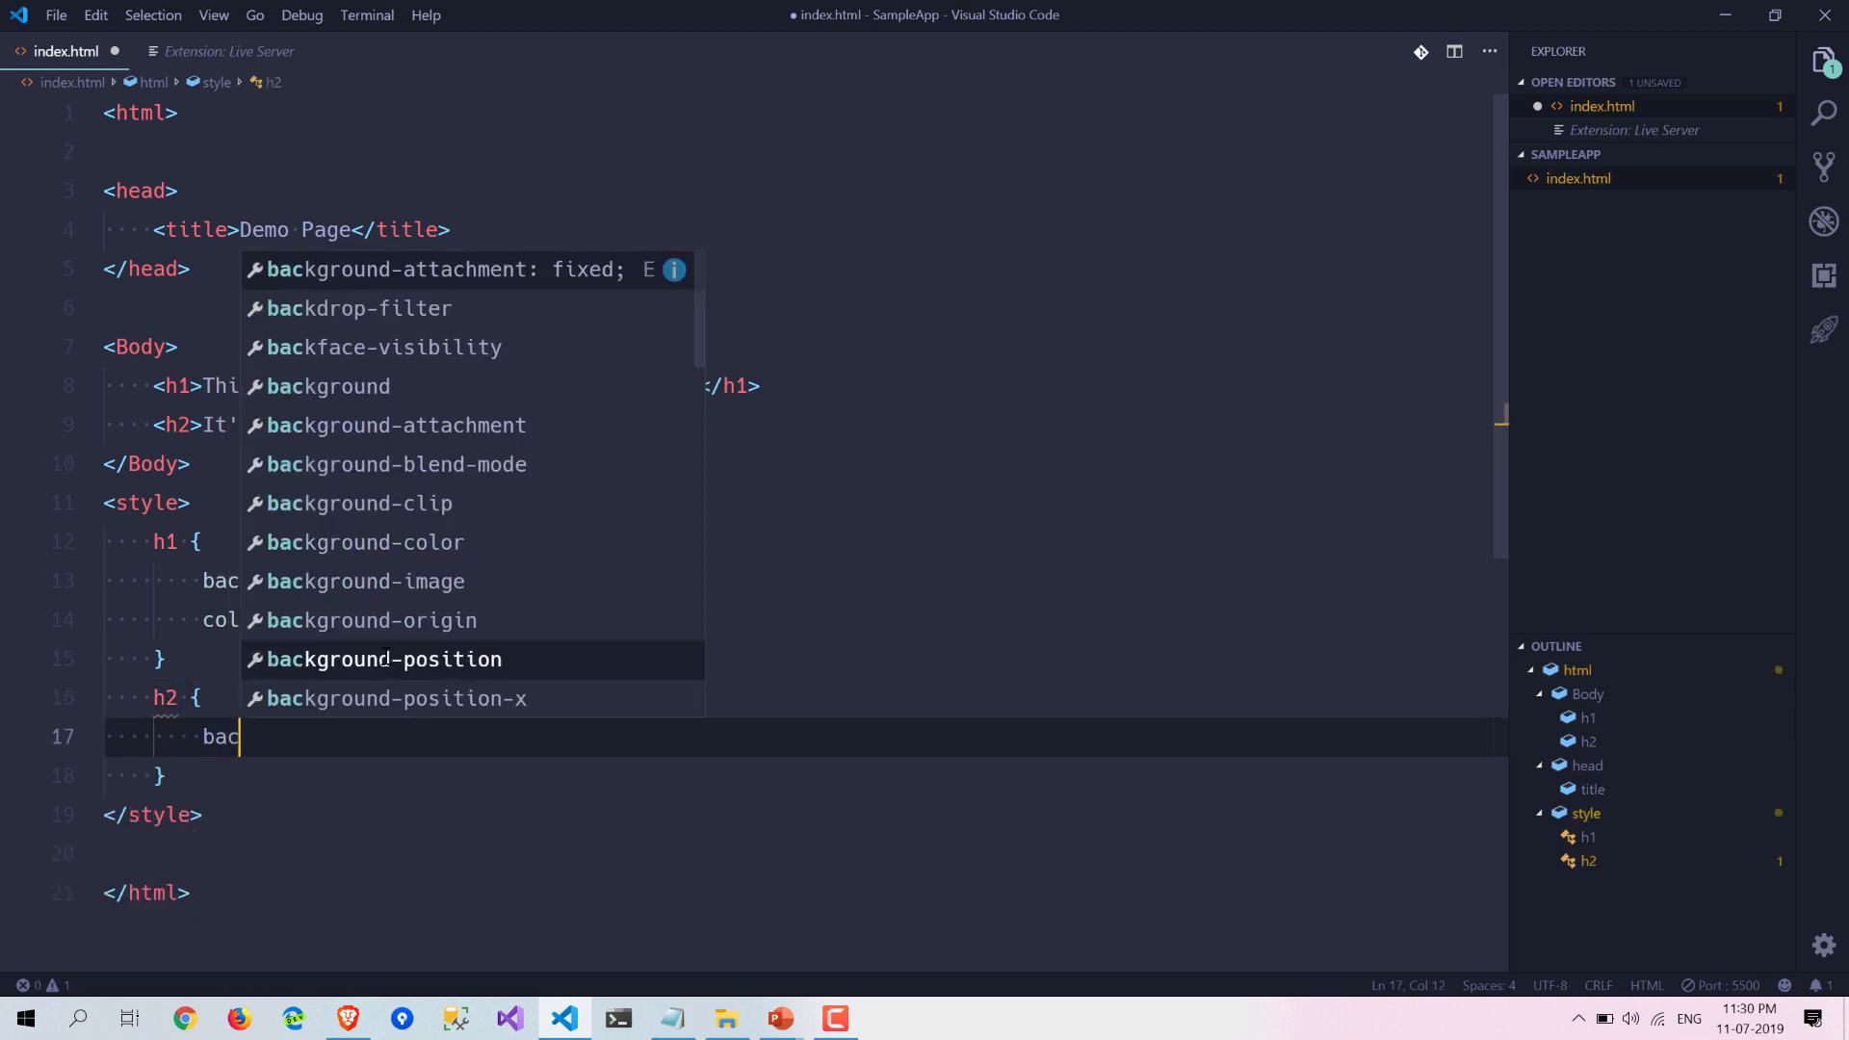
text(kgroun-col)
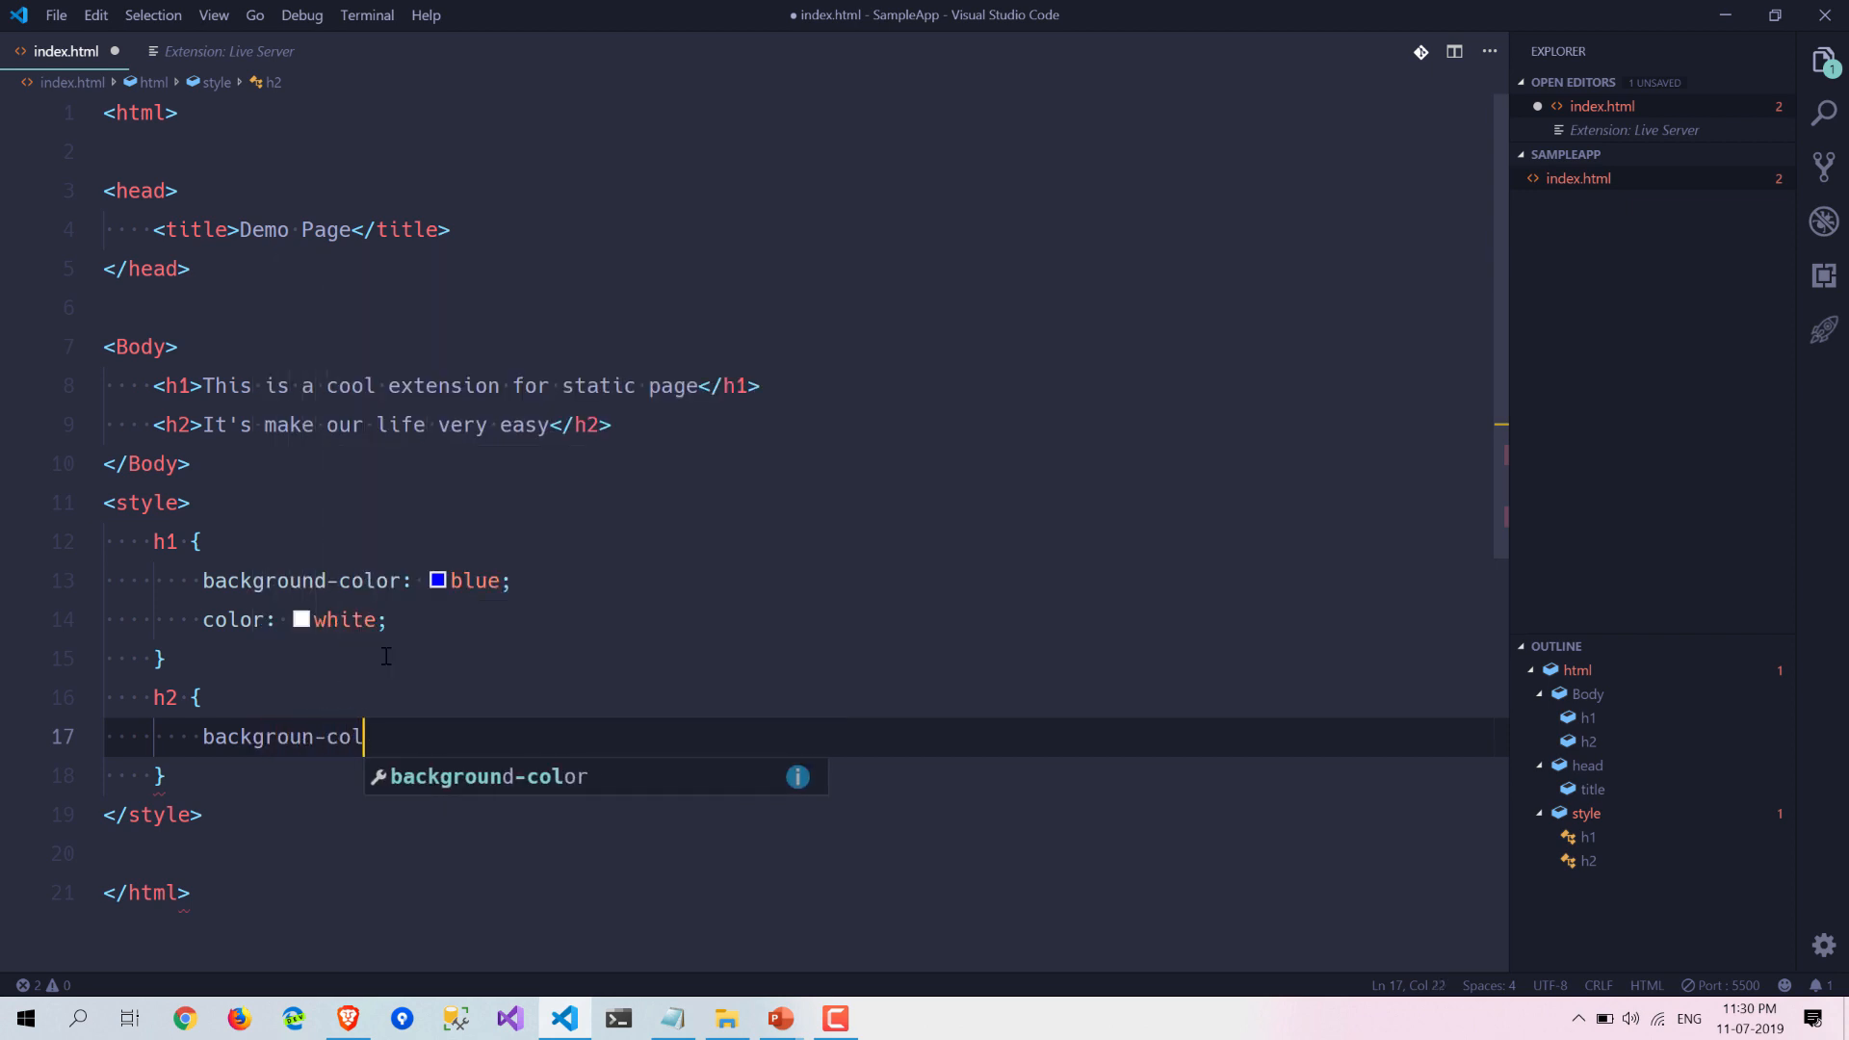
text(or:)
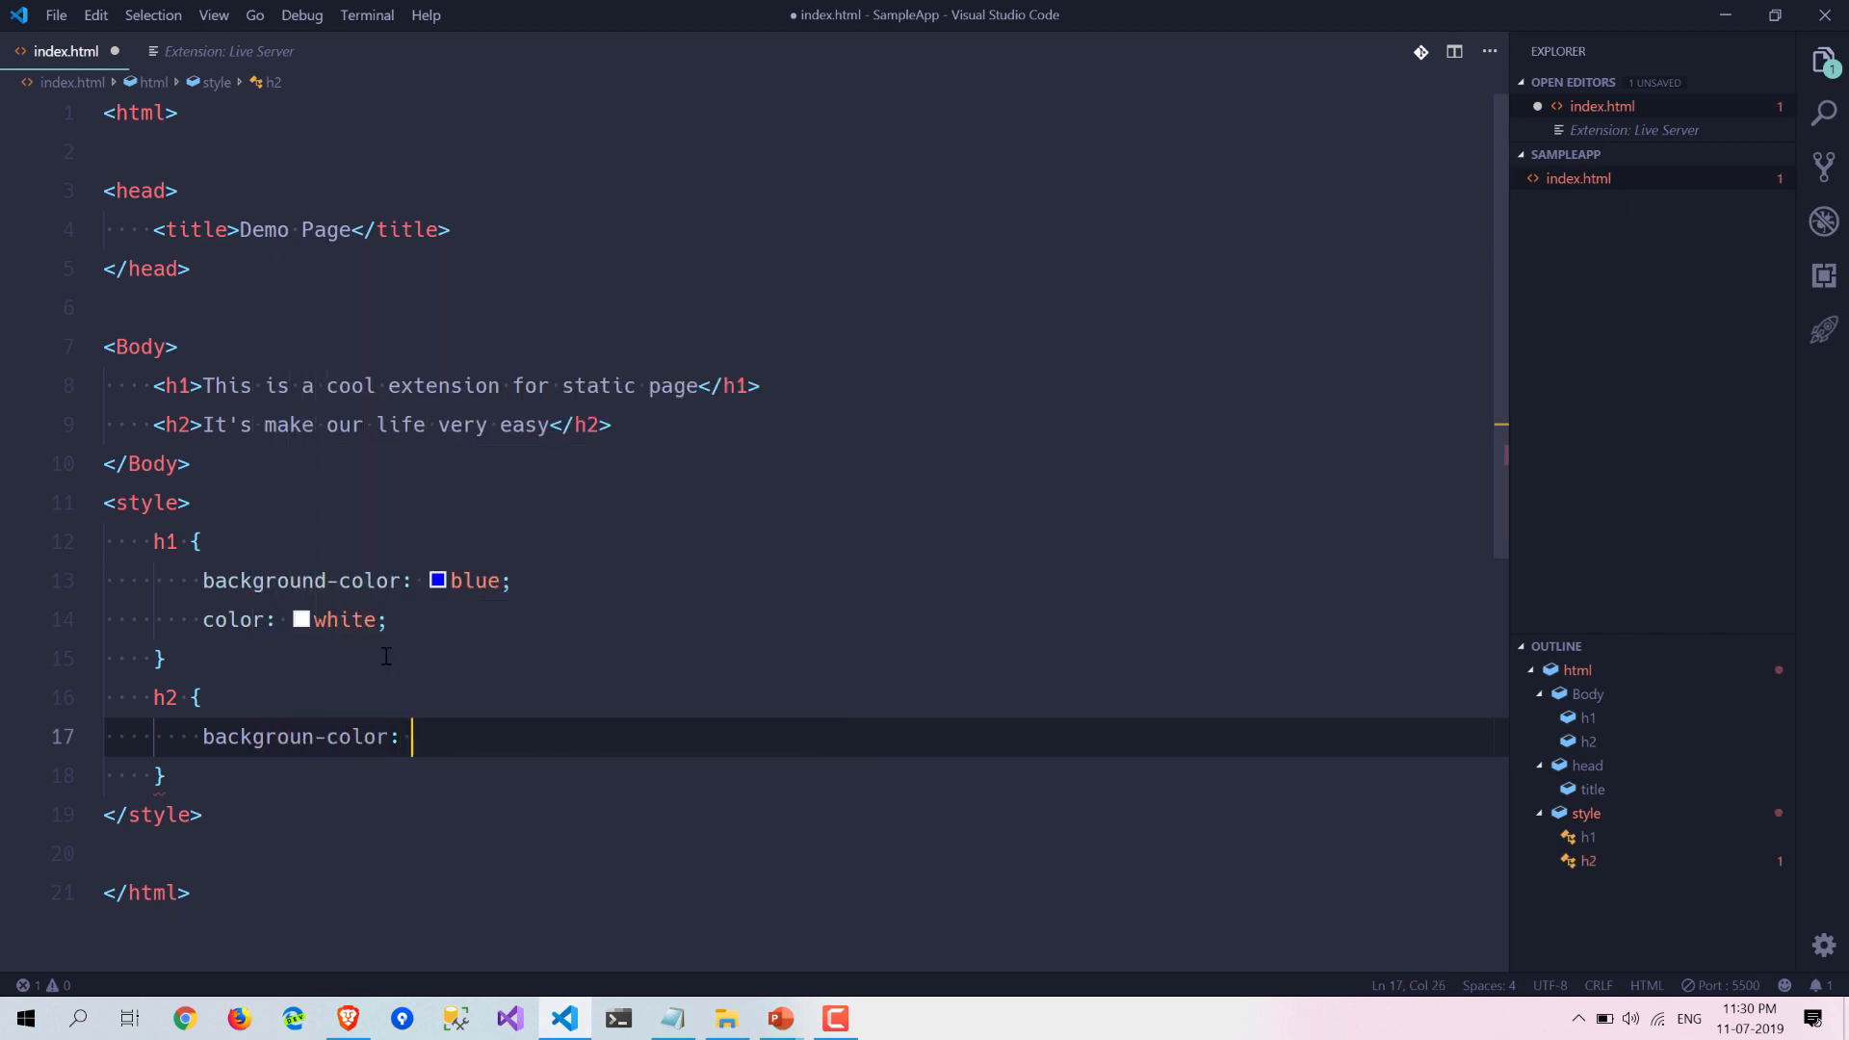
text(green;)
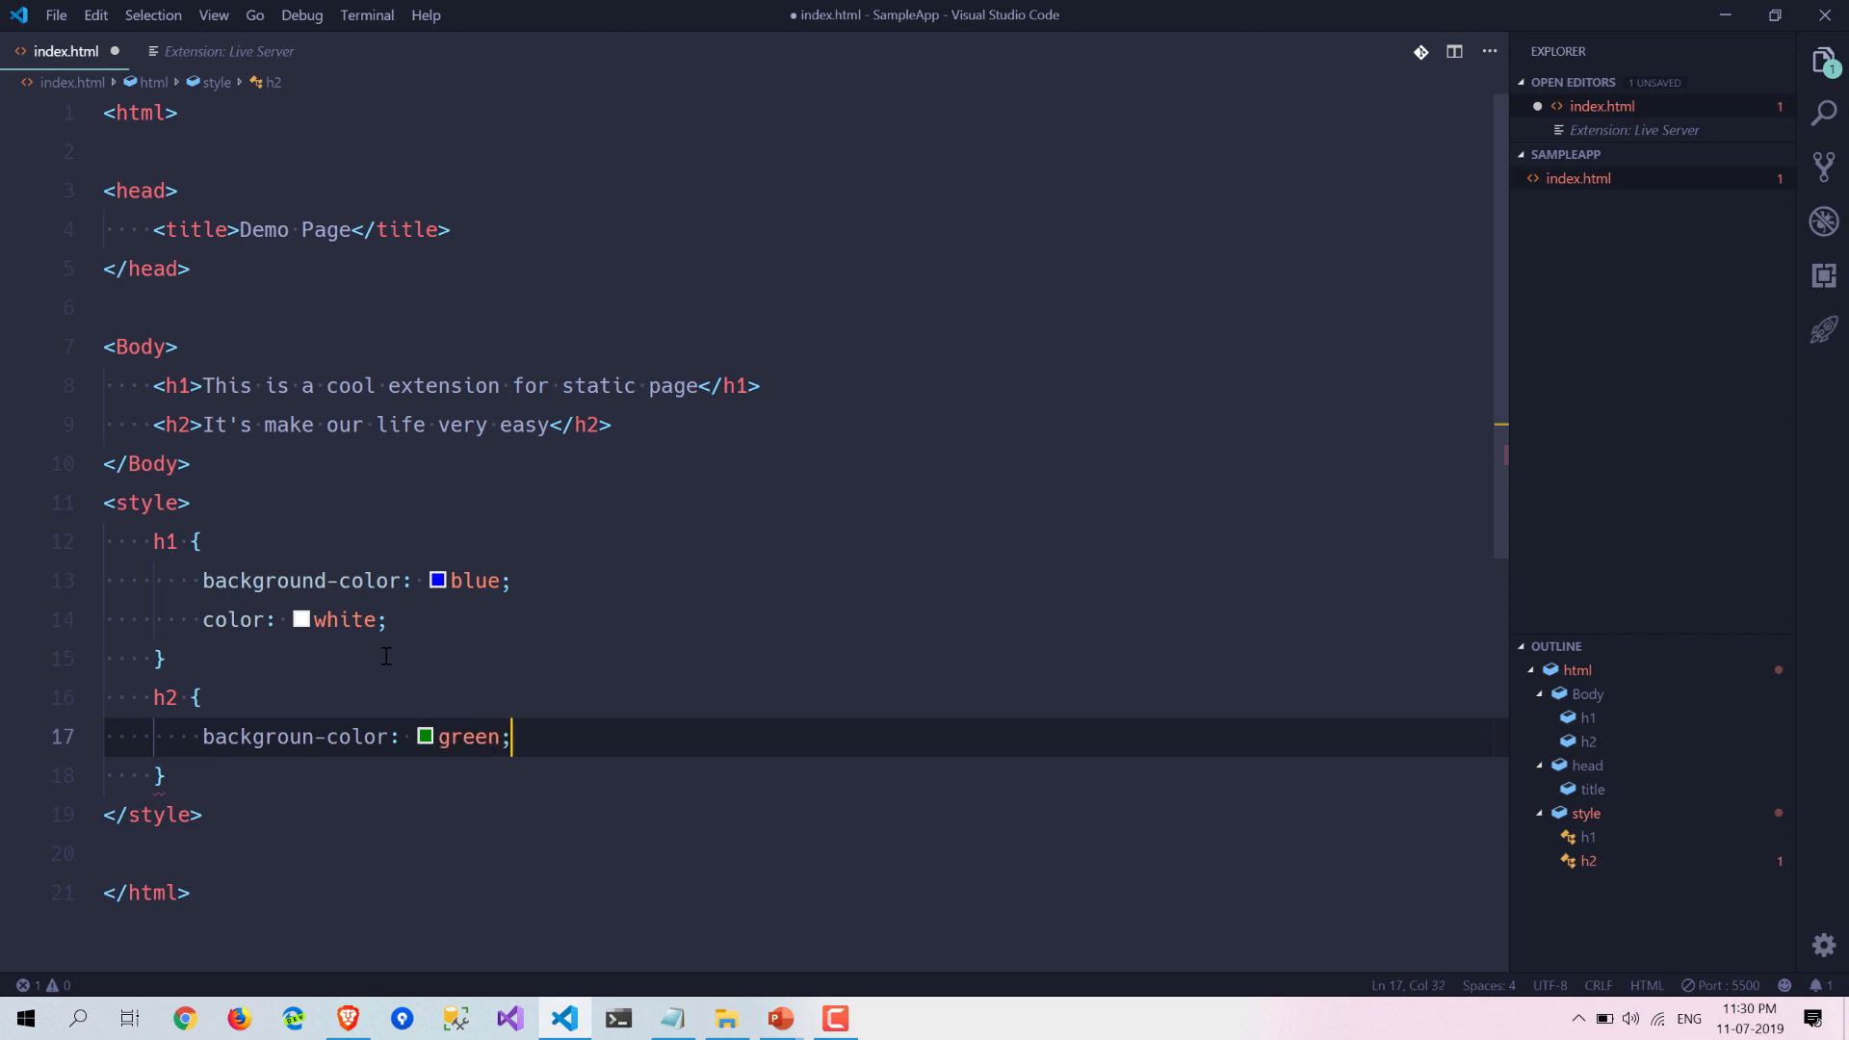
text(color:)
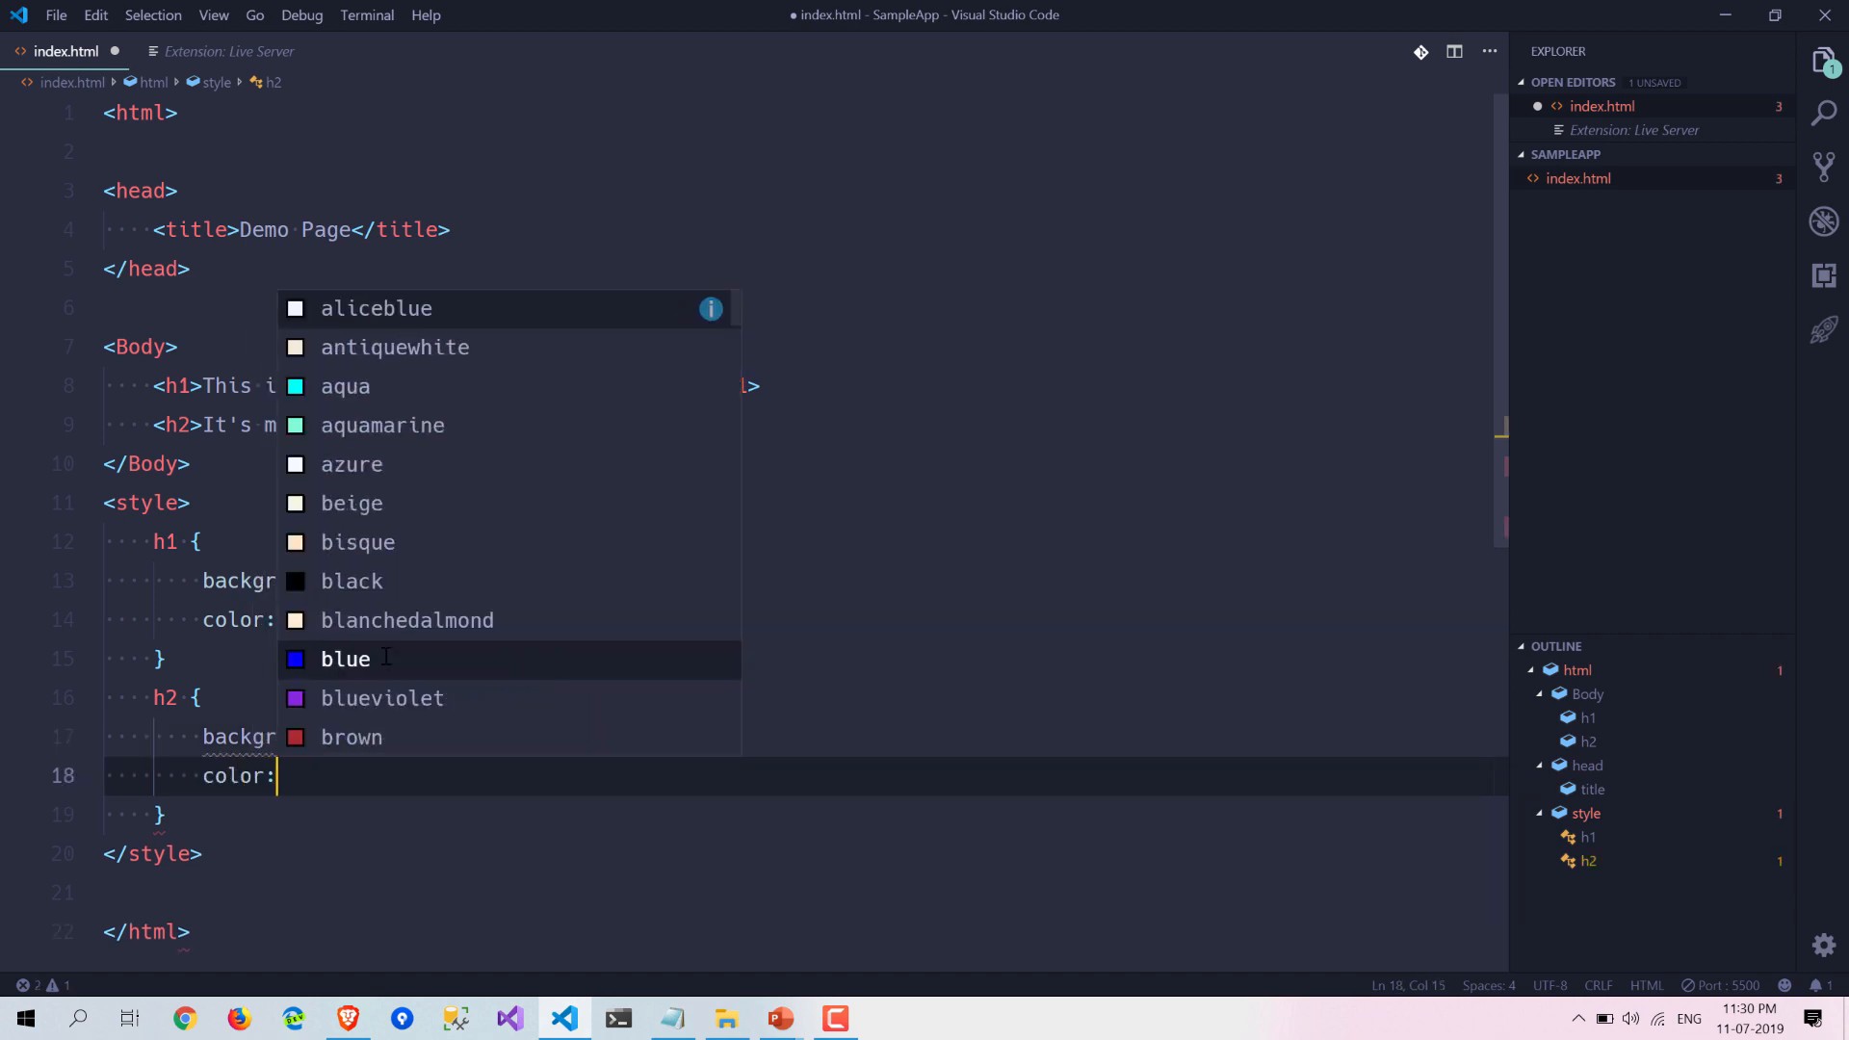
text(white;)
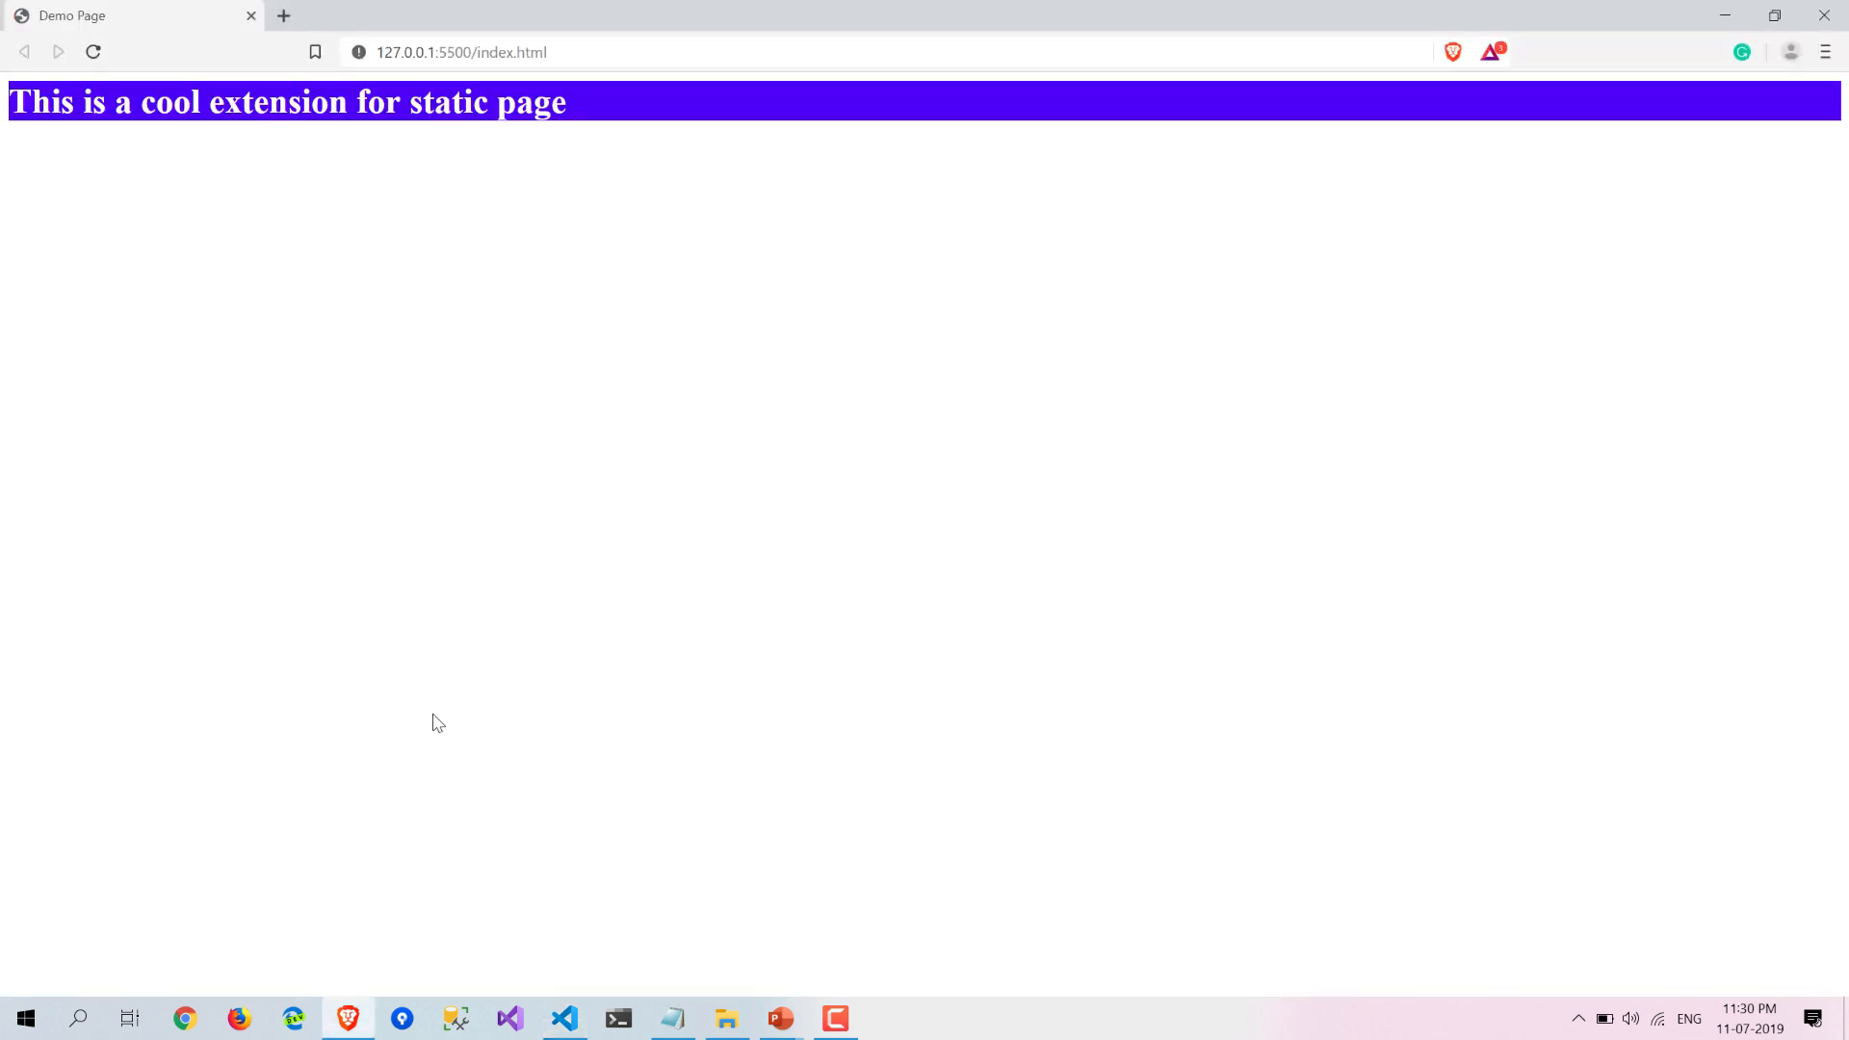
Fix the h2 property name to background-color so the green band appears.
click(563, 1018)
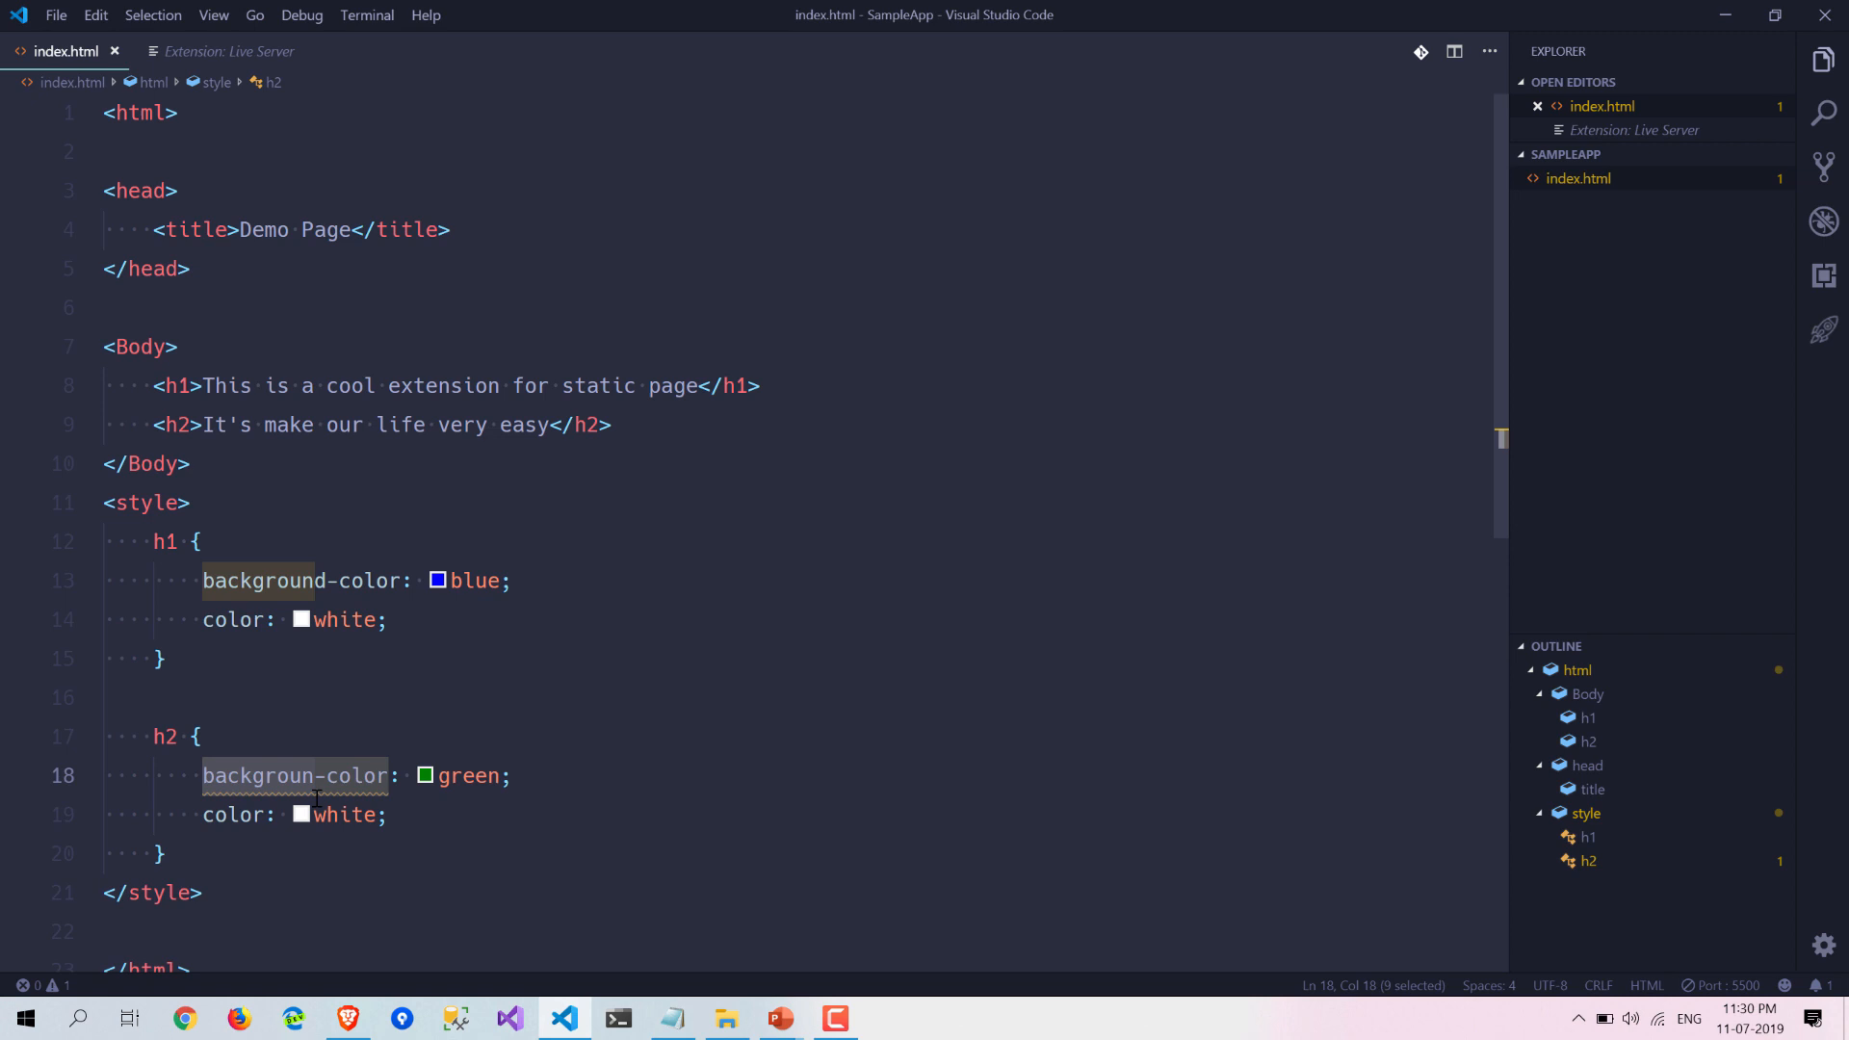
text(d)
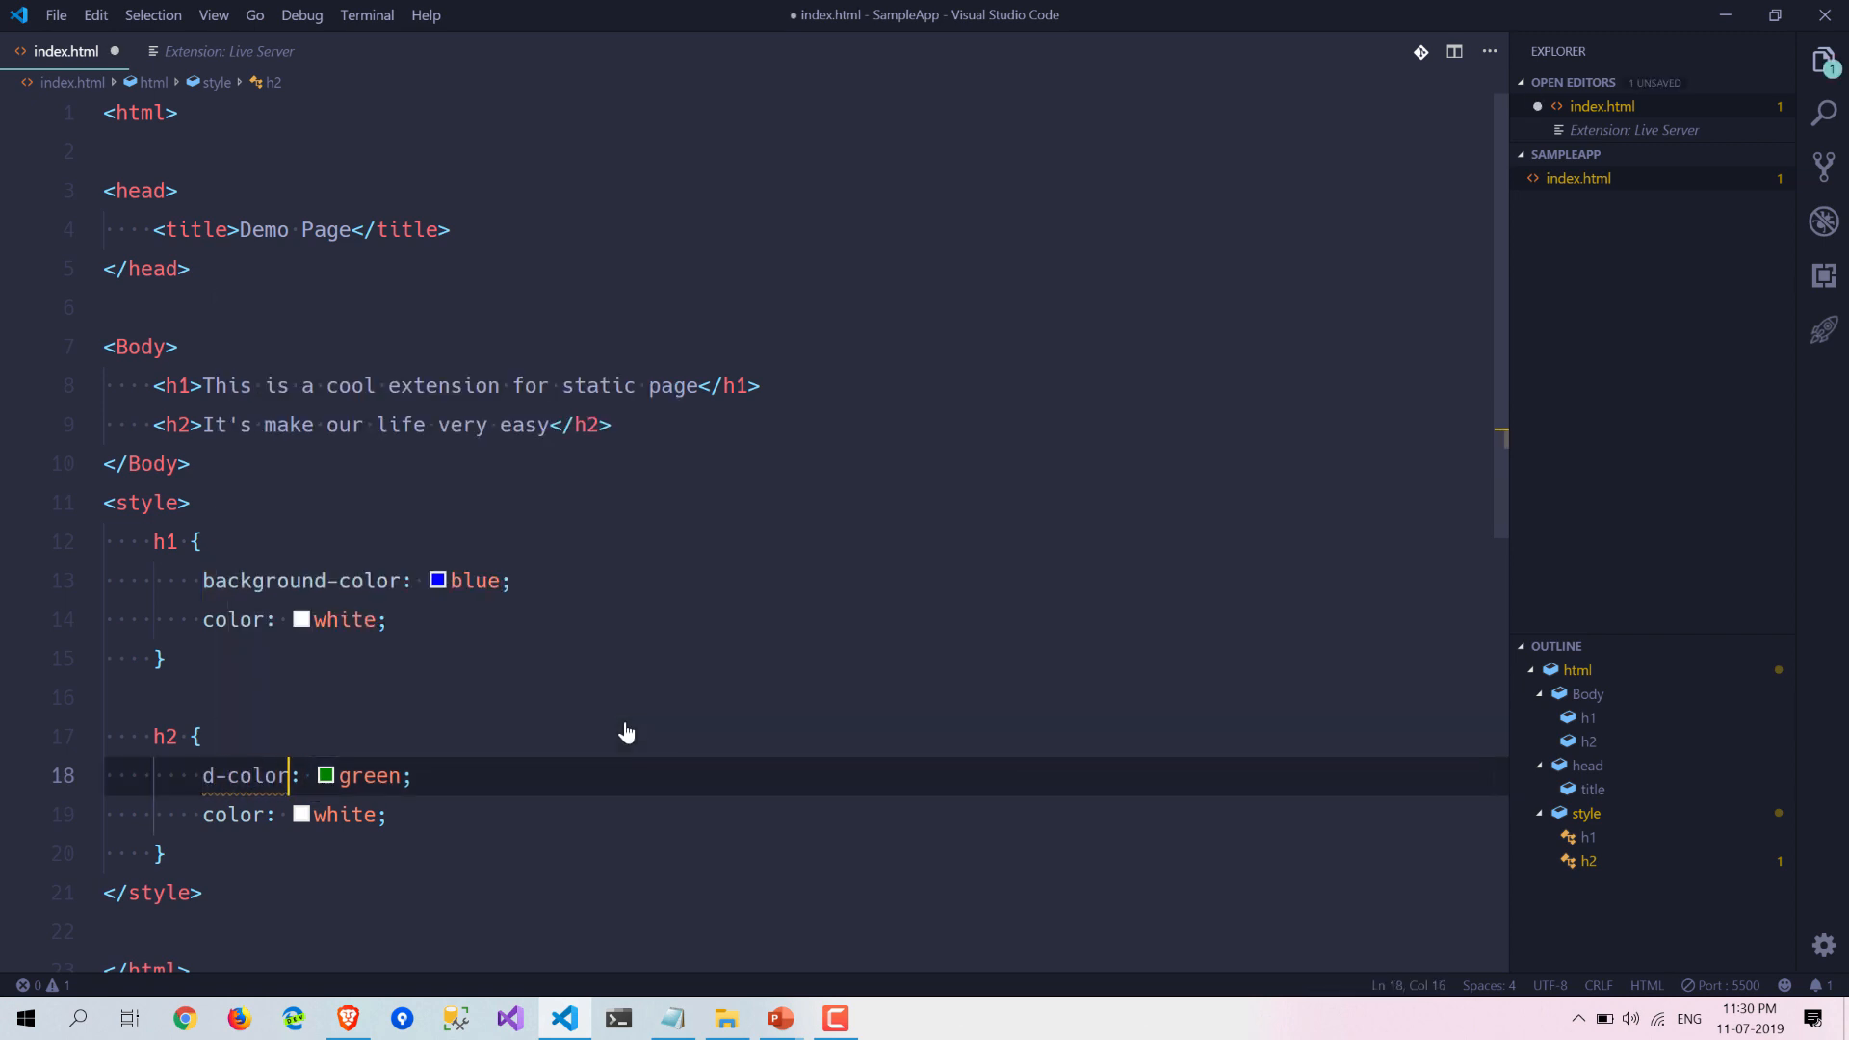
text(backg)
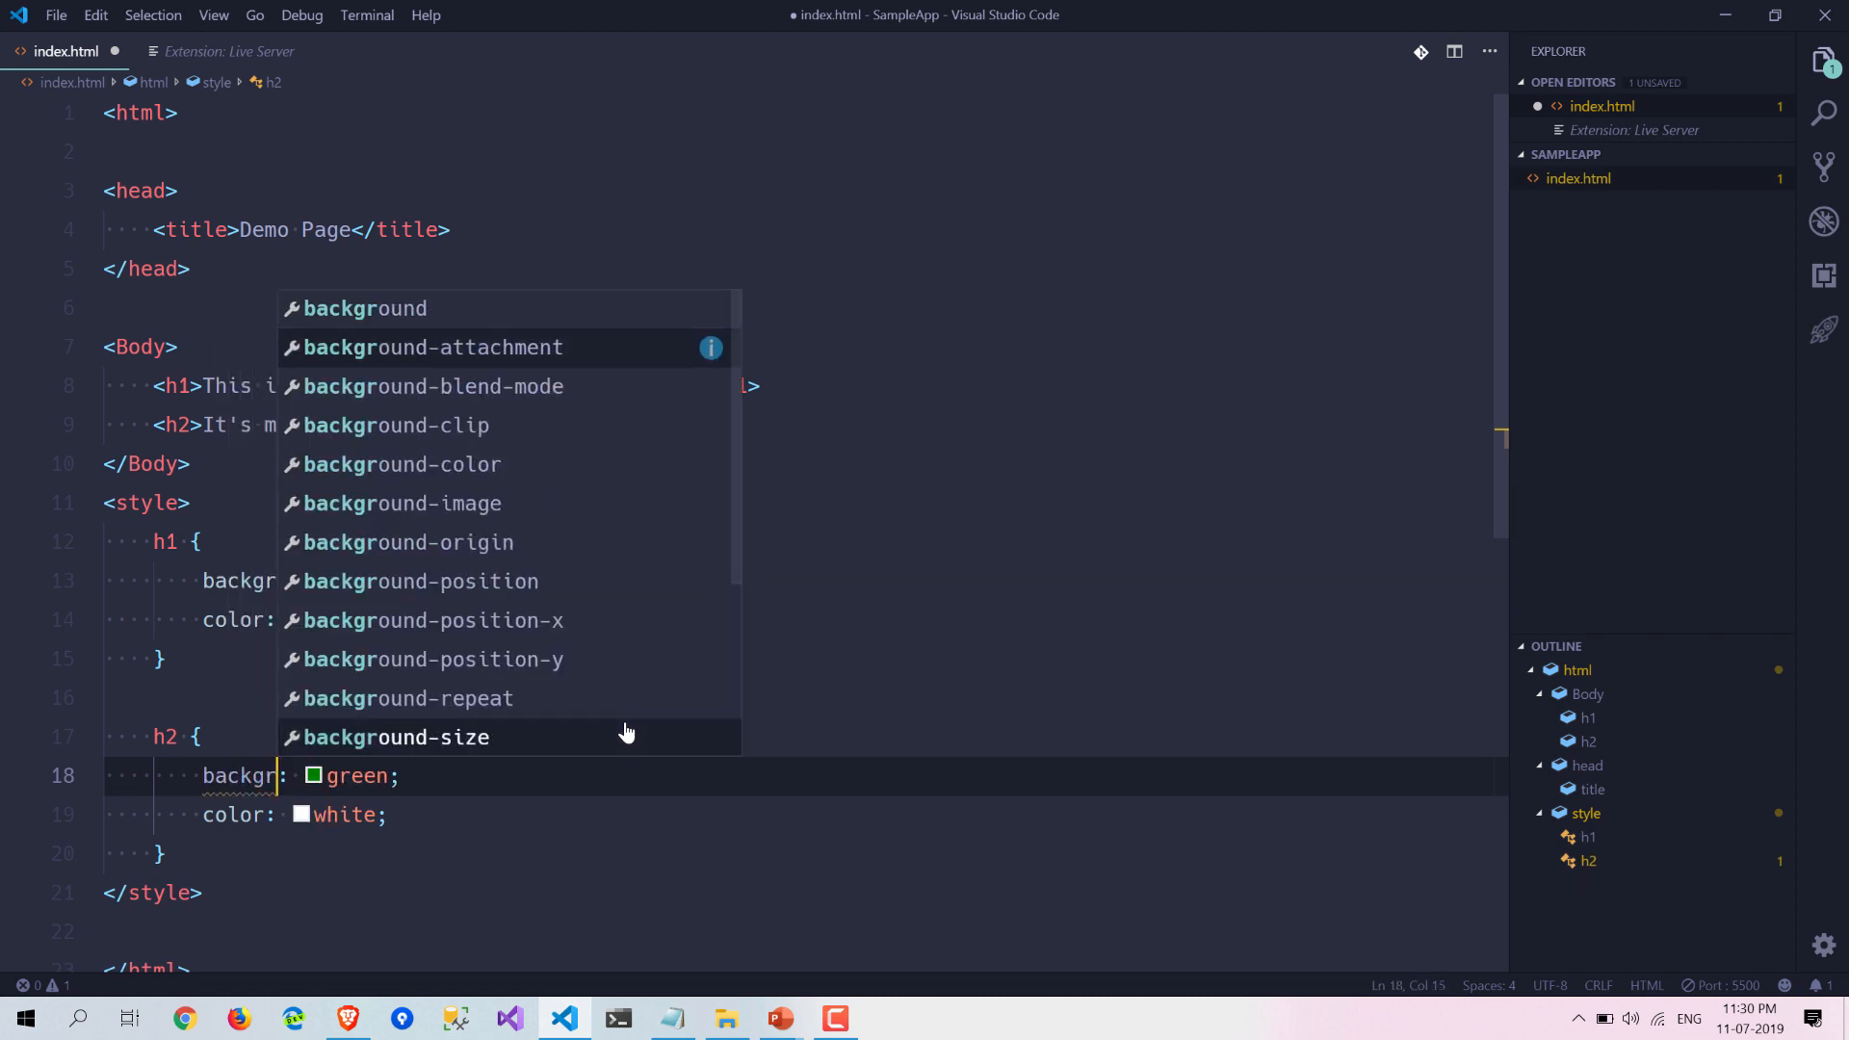
click(347, 1018)
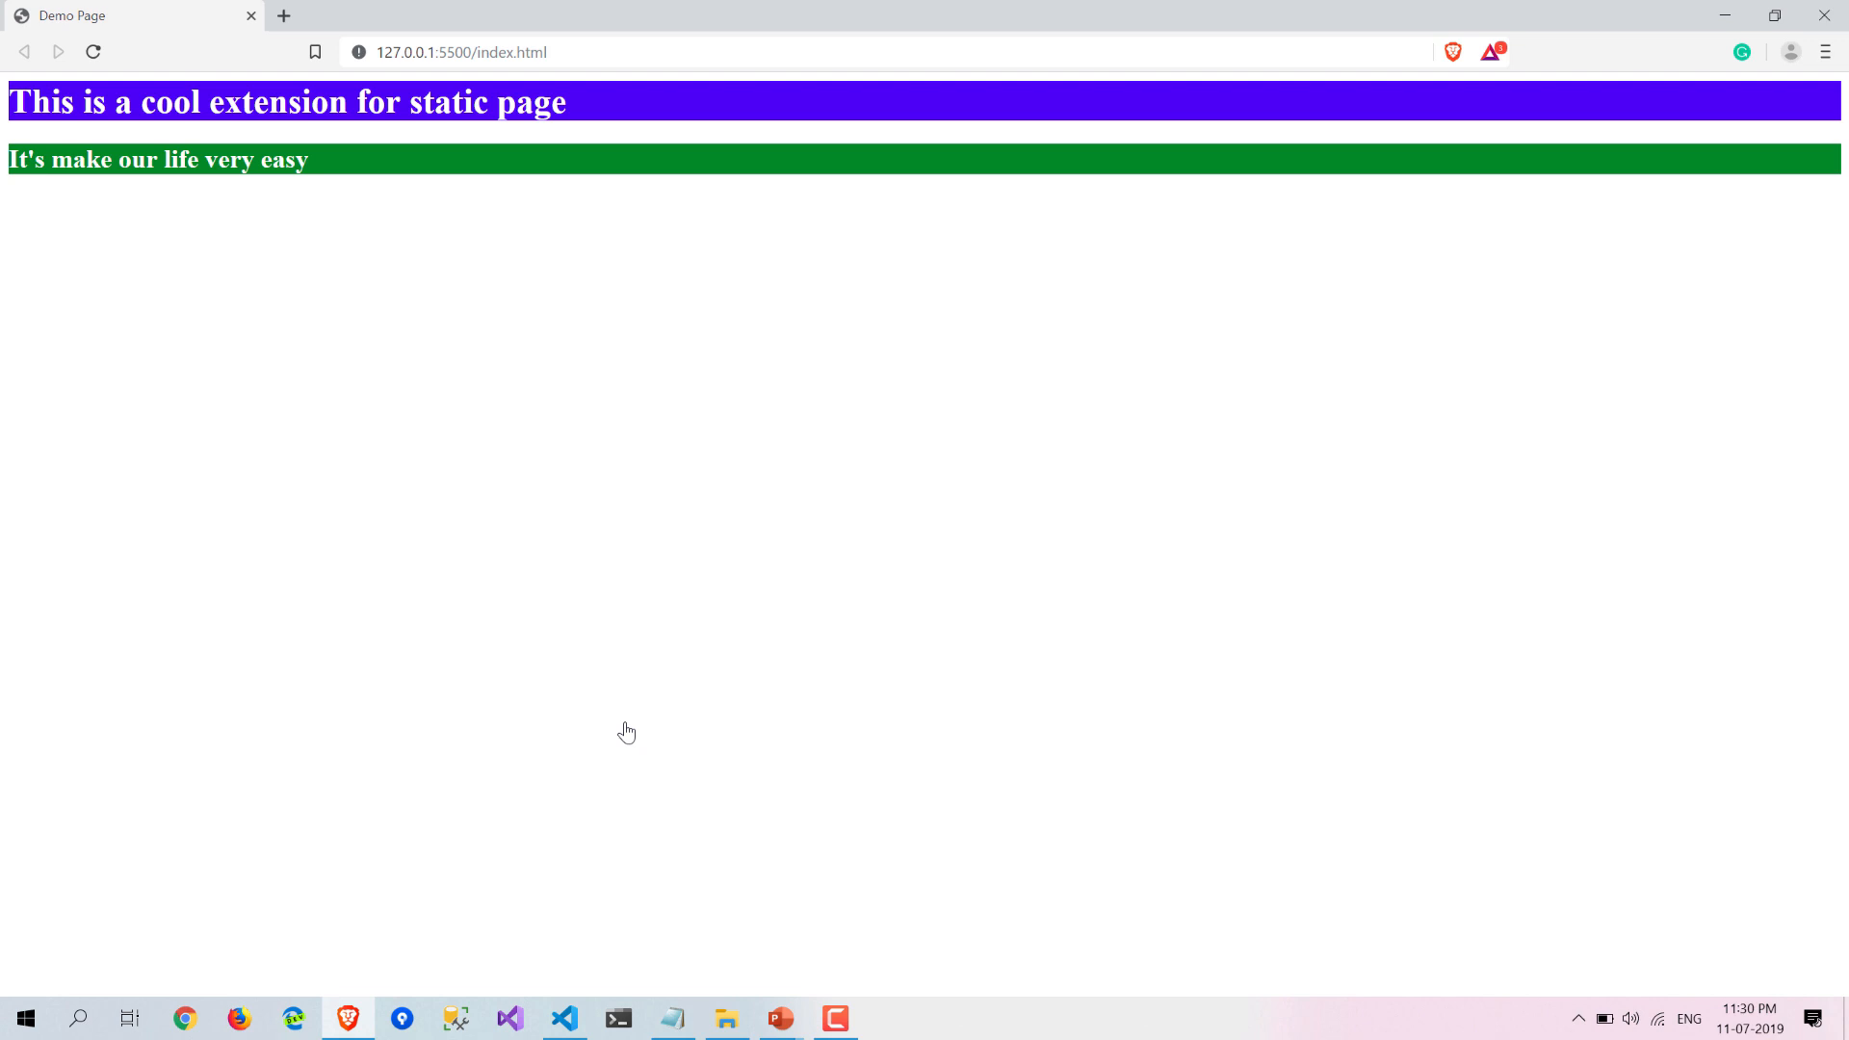
mouse_move(589, 860)
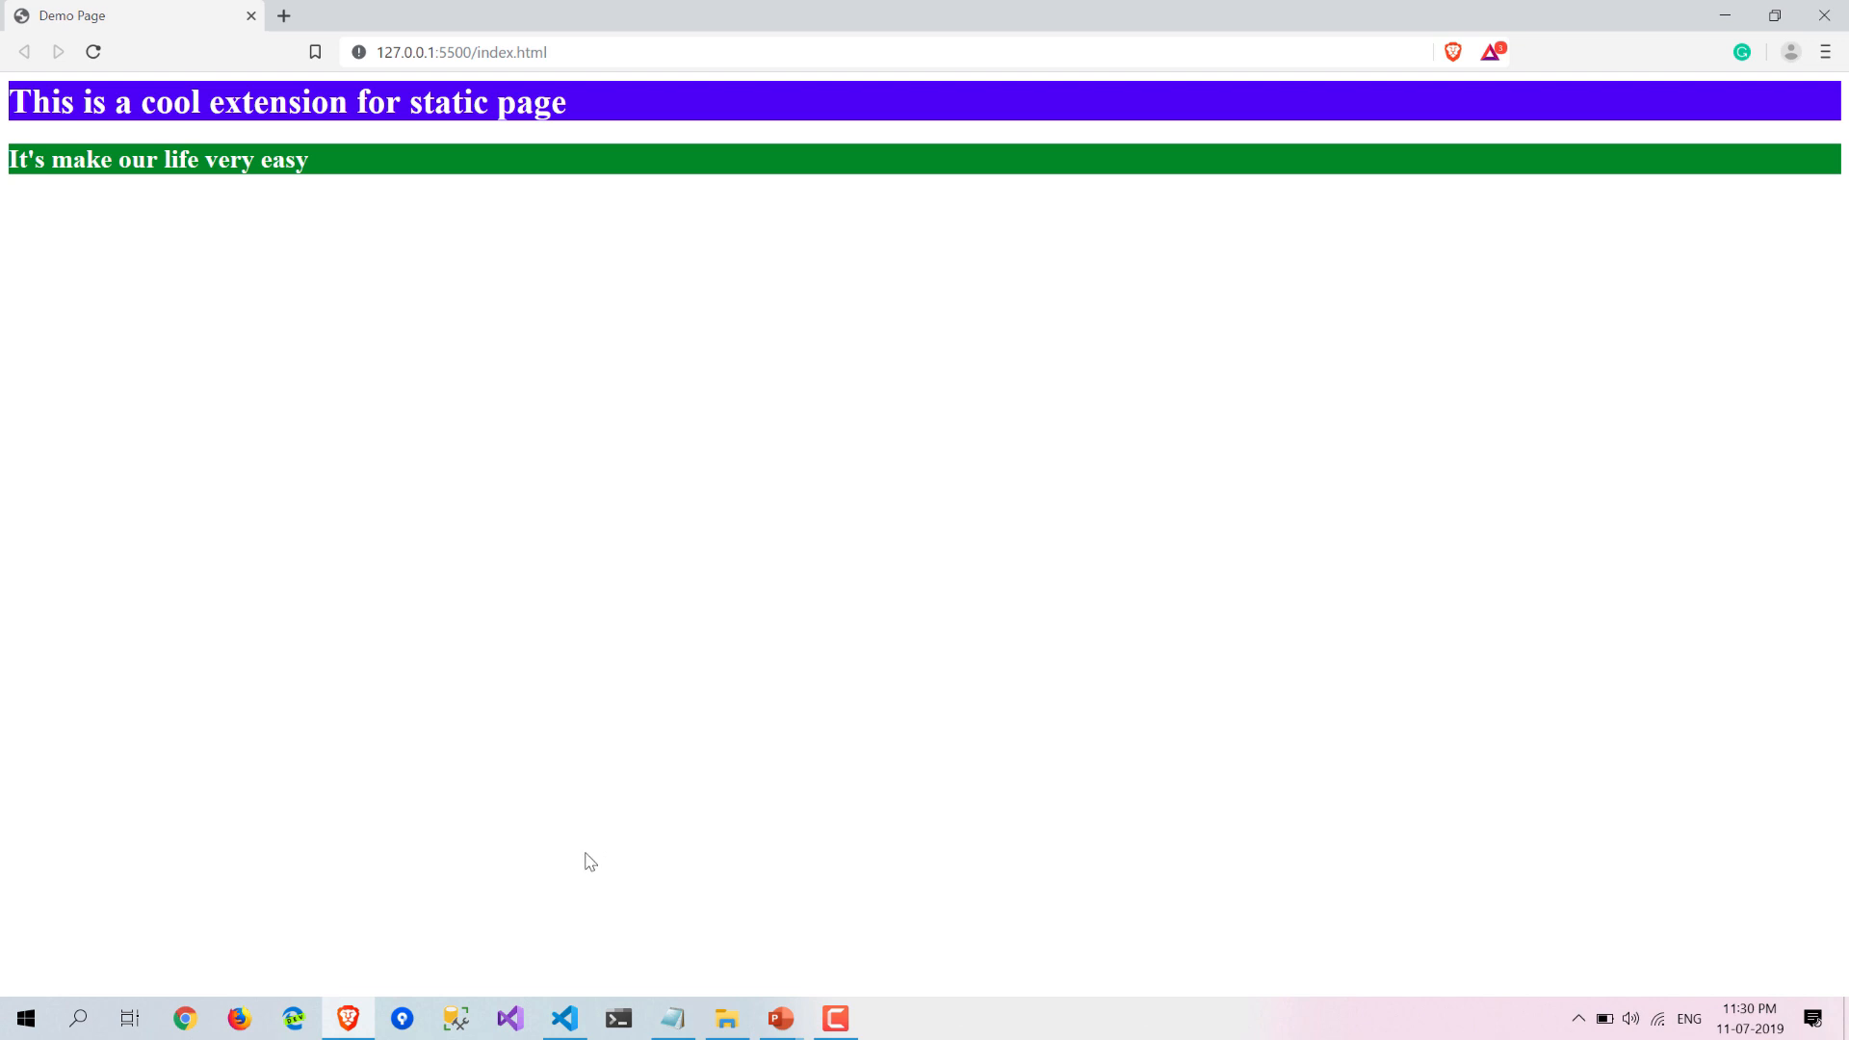
mouse_move(579, 894)
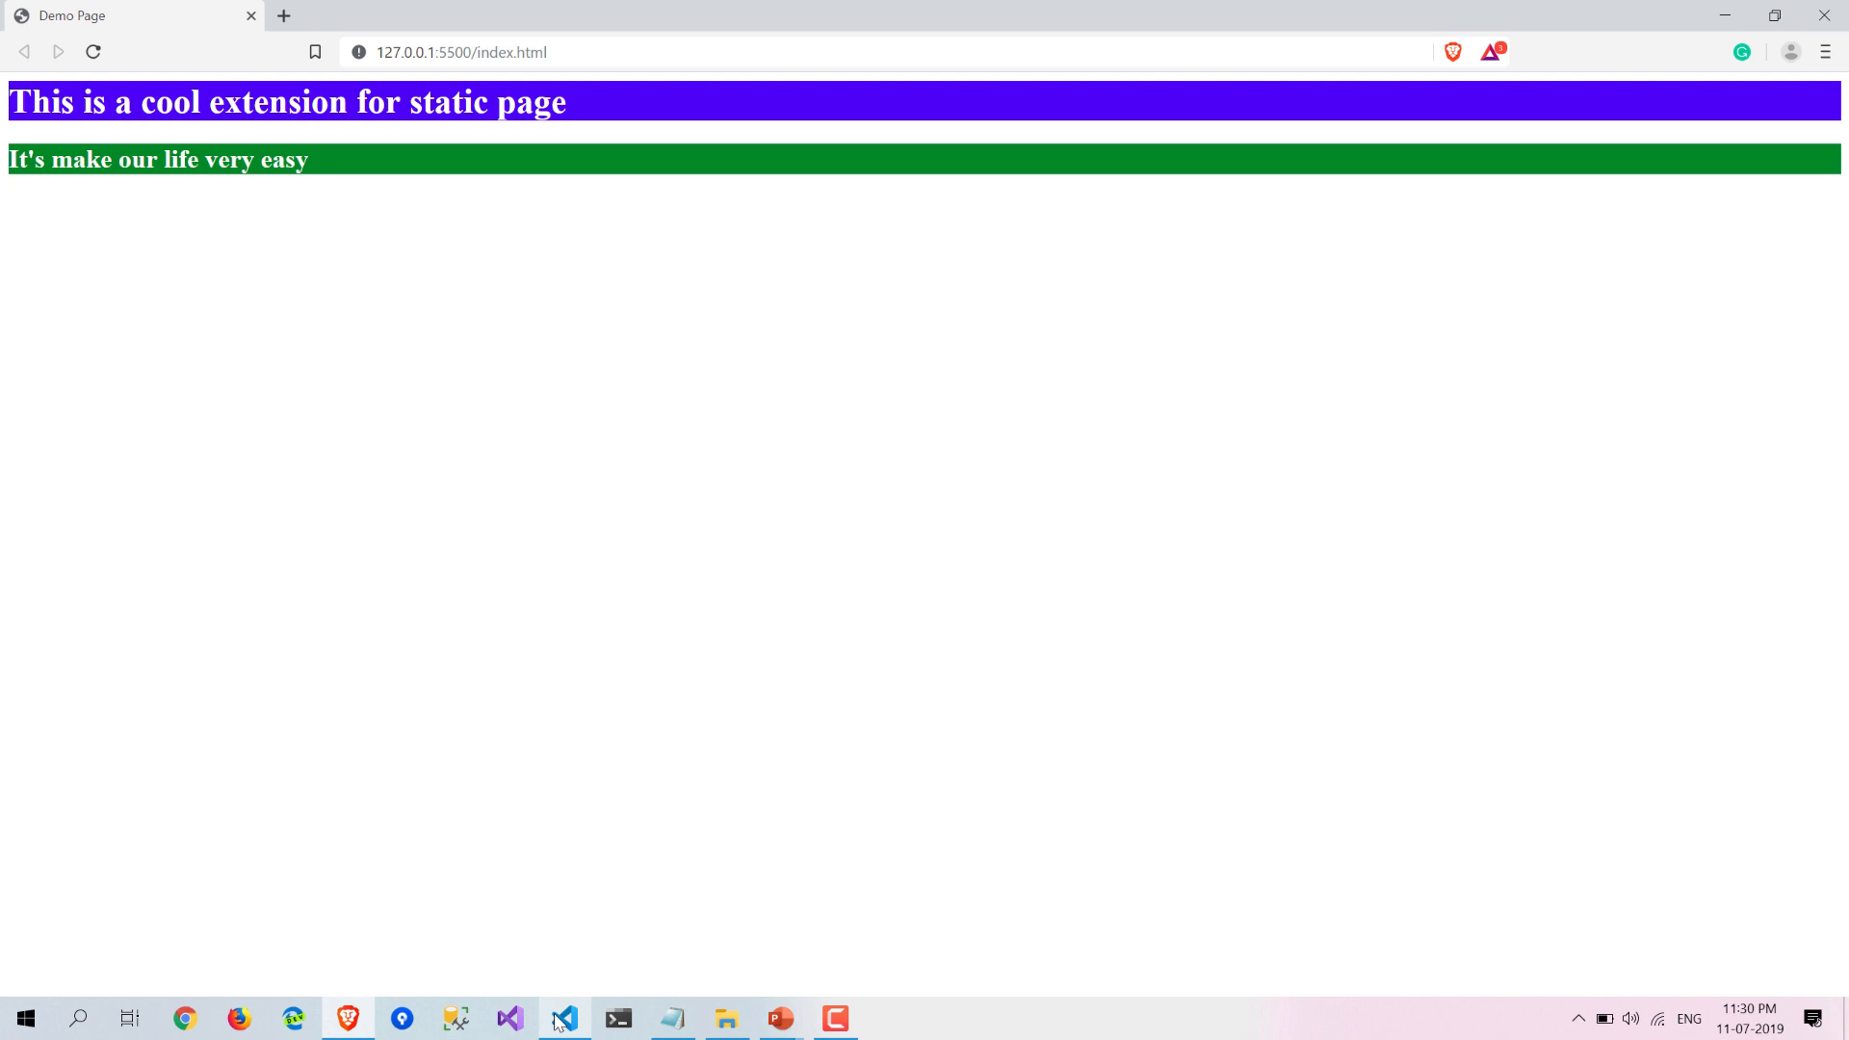
mouse_move(562, 1018)
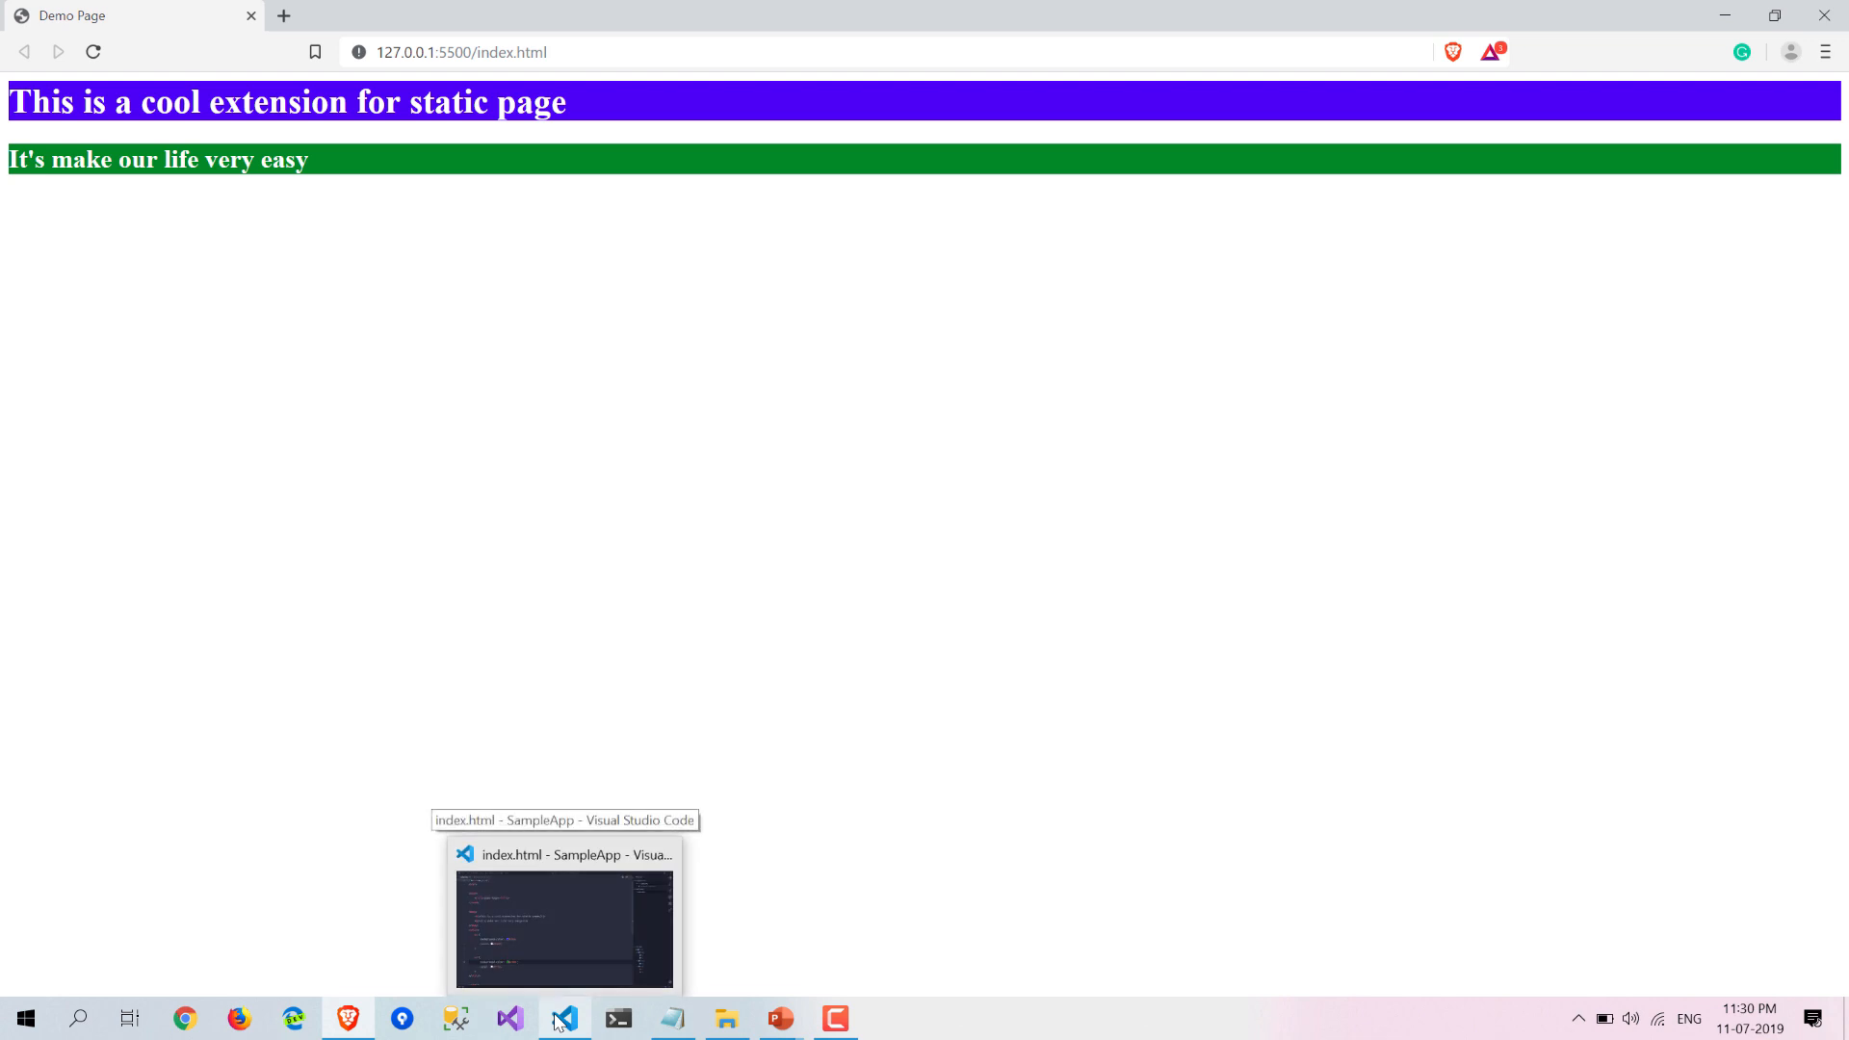
Switch from the Brave preview back to Visual Studio Code.
click(563, 1018)
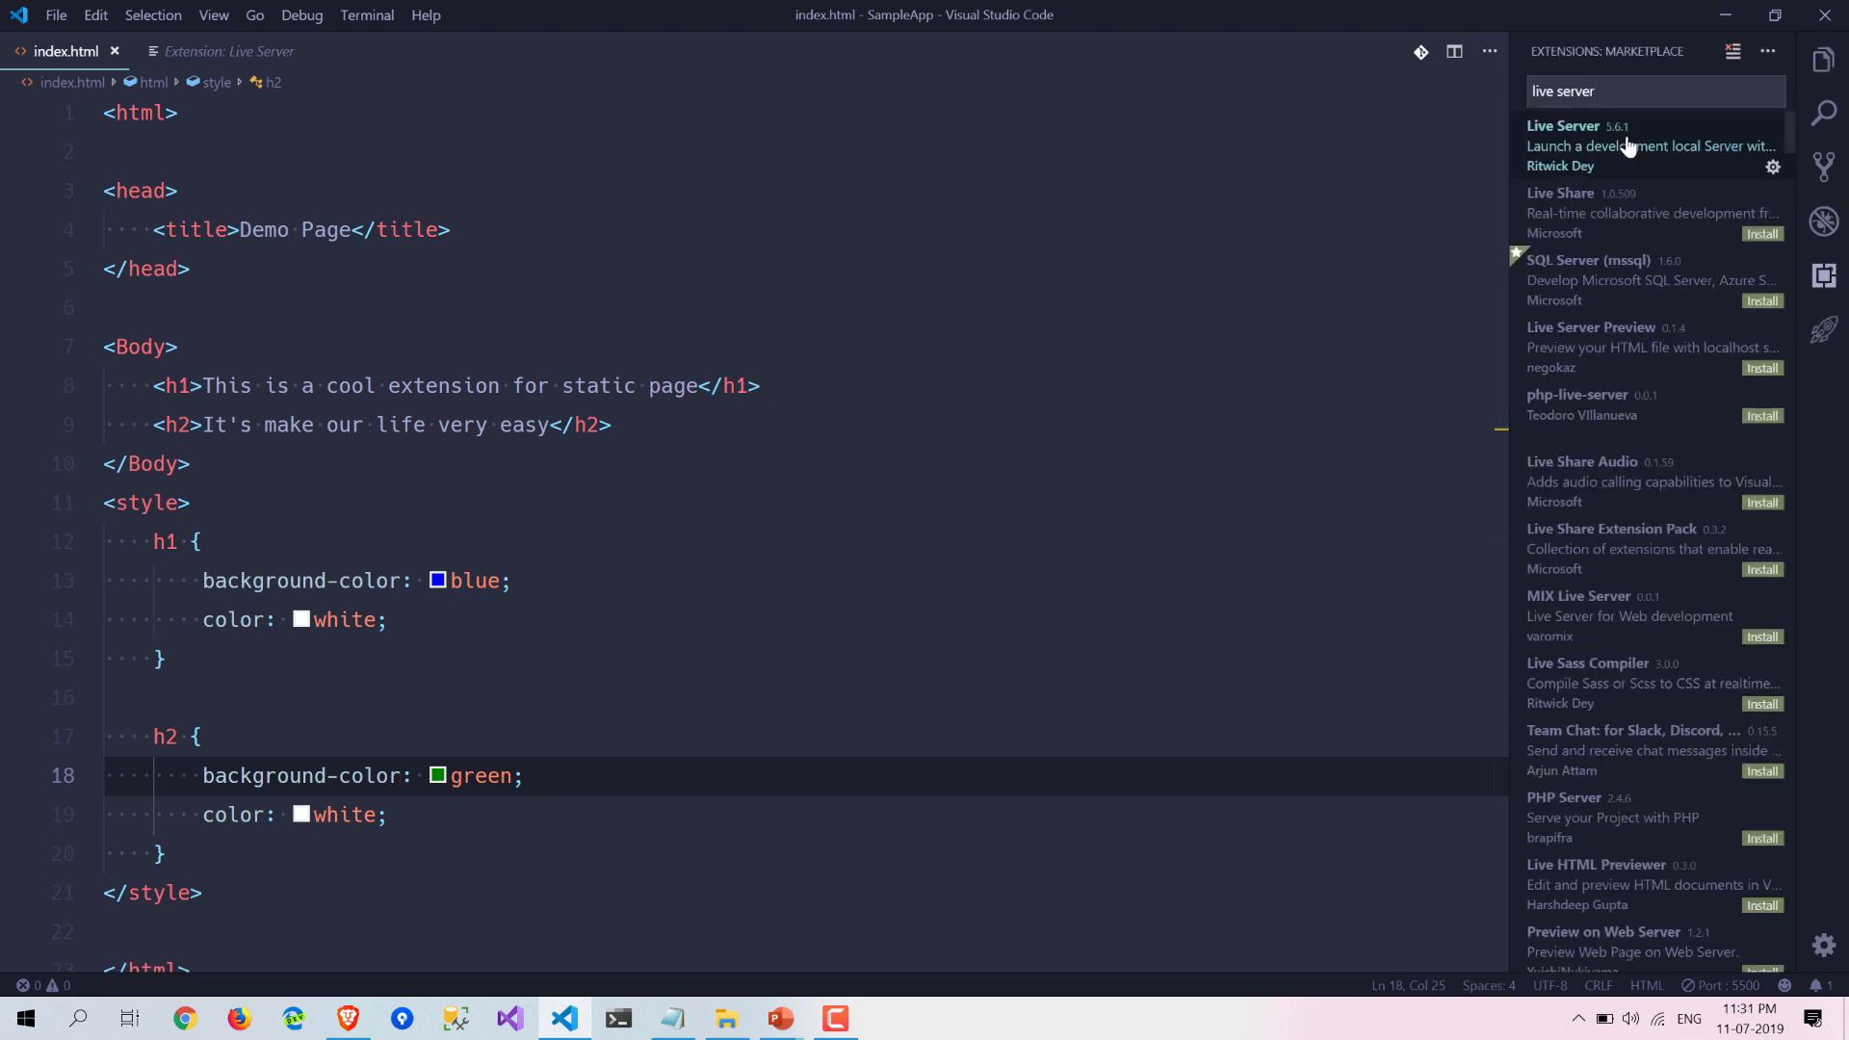
mouse_move(1628, 146)
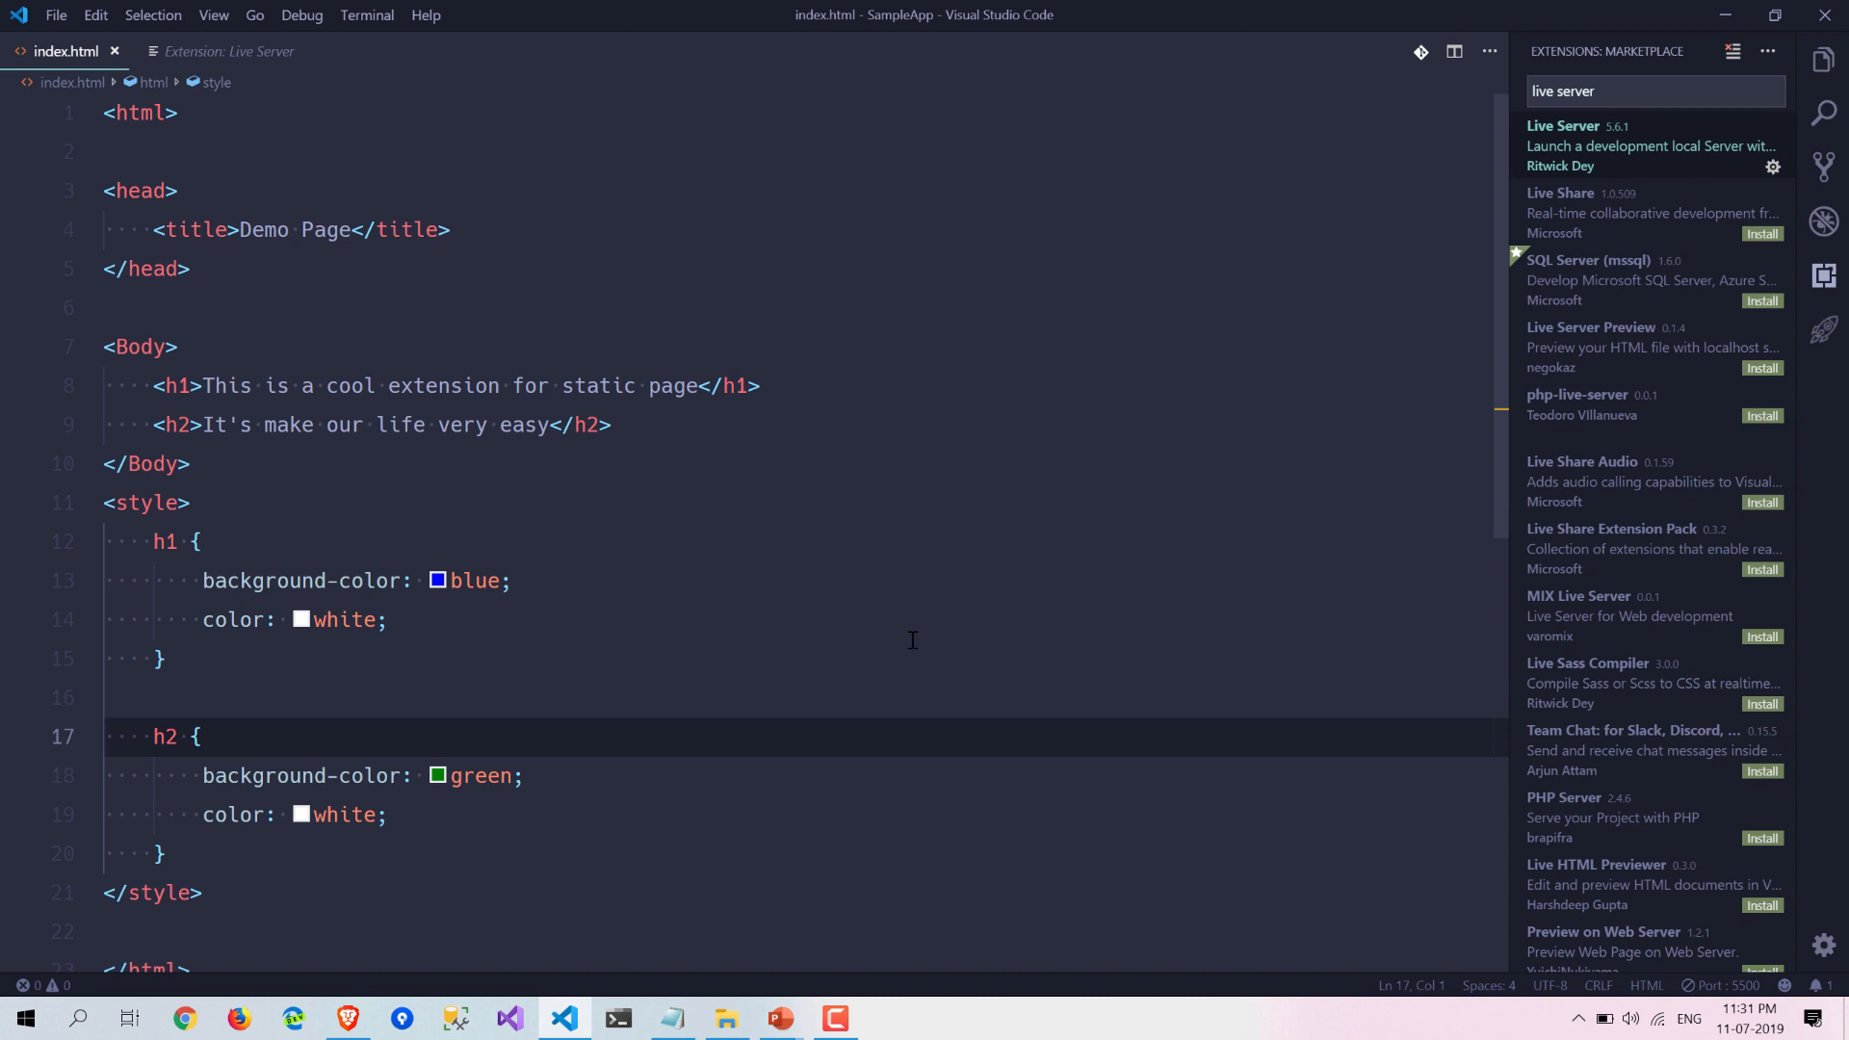
mouse_move(777, 745)
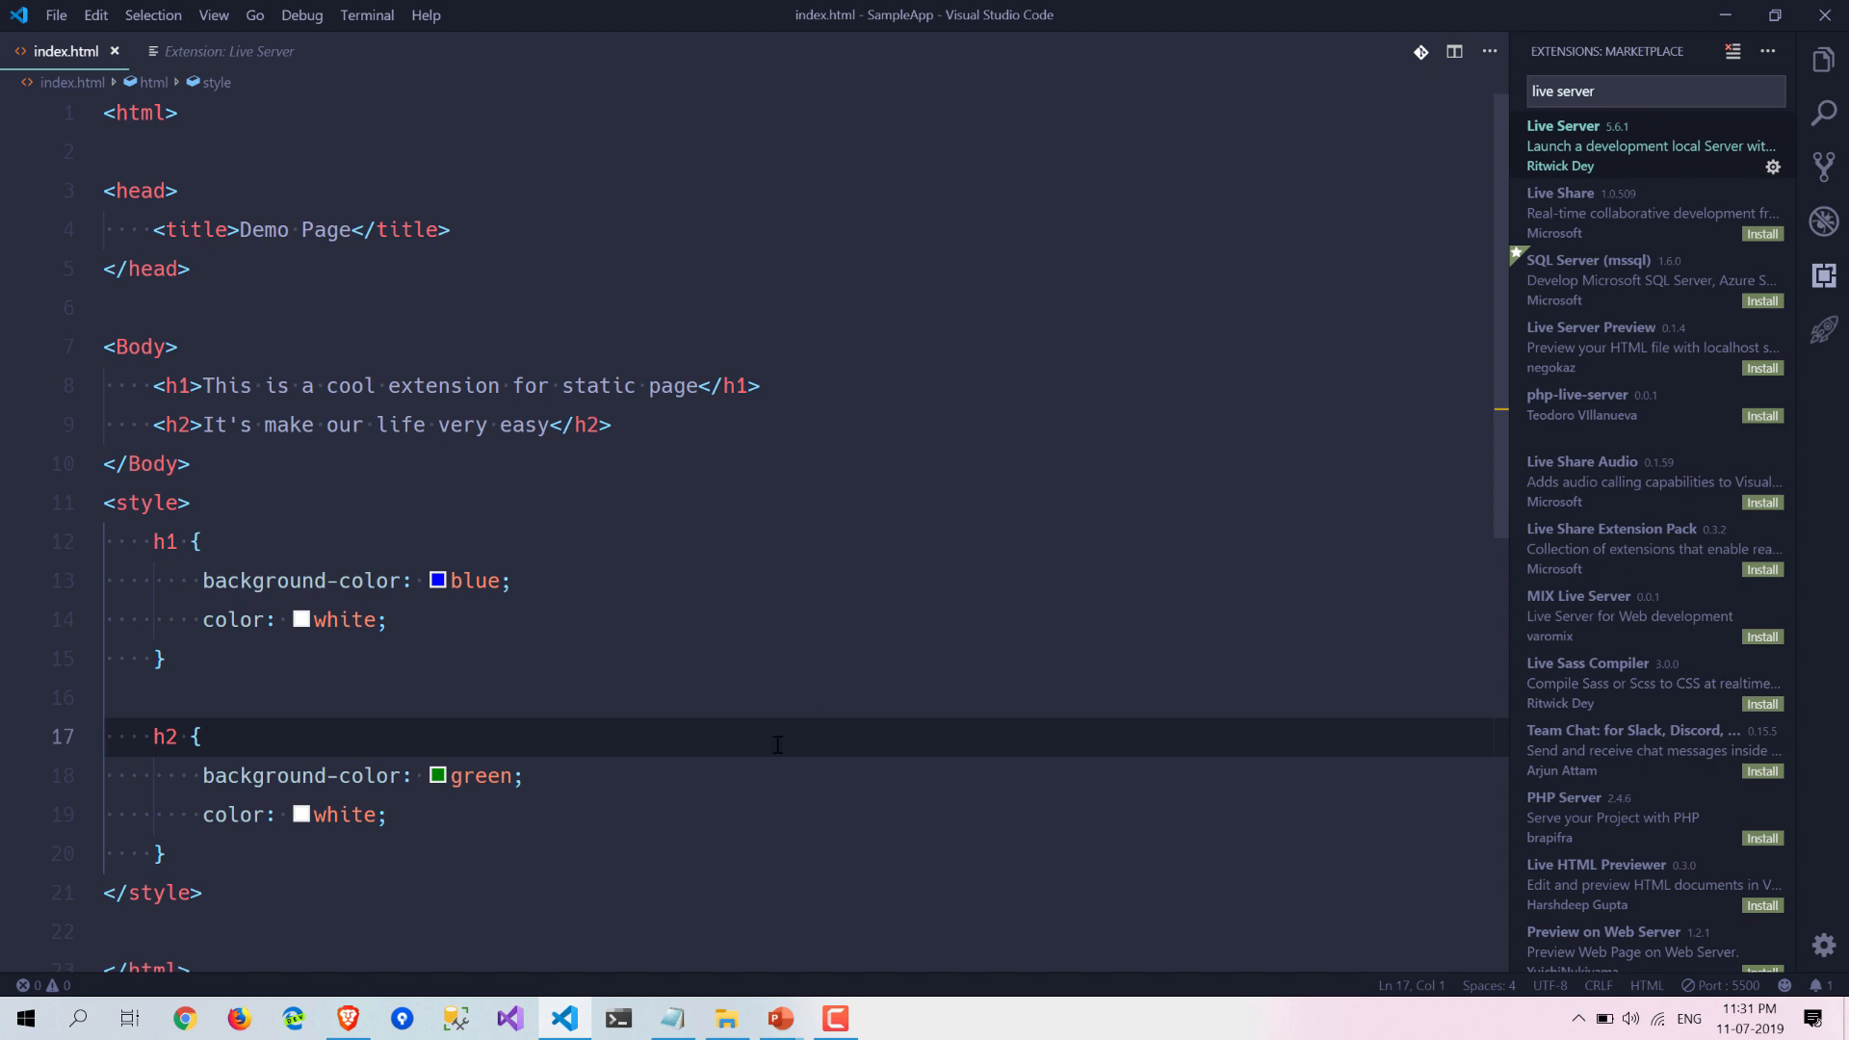